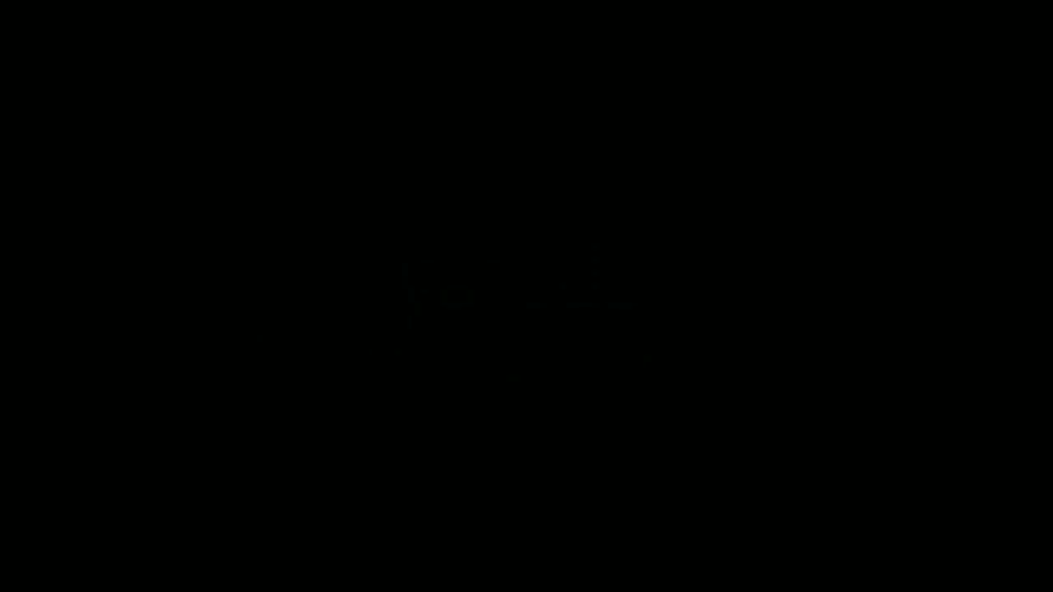
# Refresh the view and bring up the Ubuntu One indicator options in the top panel.
pyautogui.press('ctrl+r')
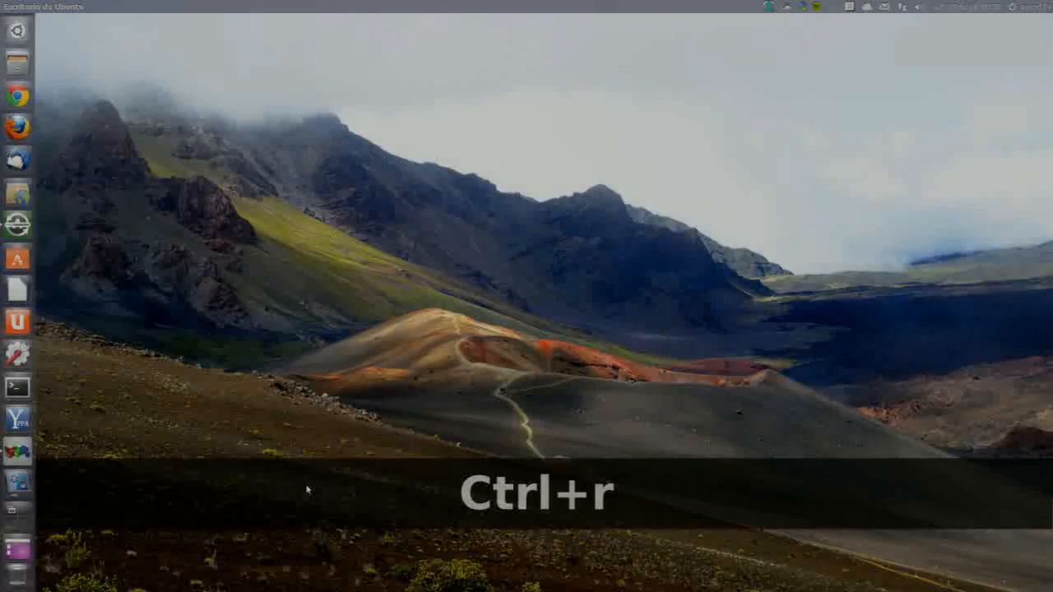
pyautogui.press('ctrl+r')
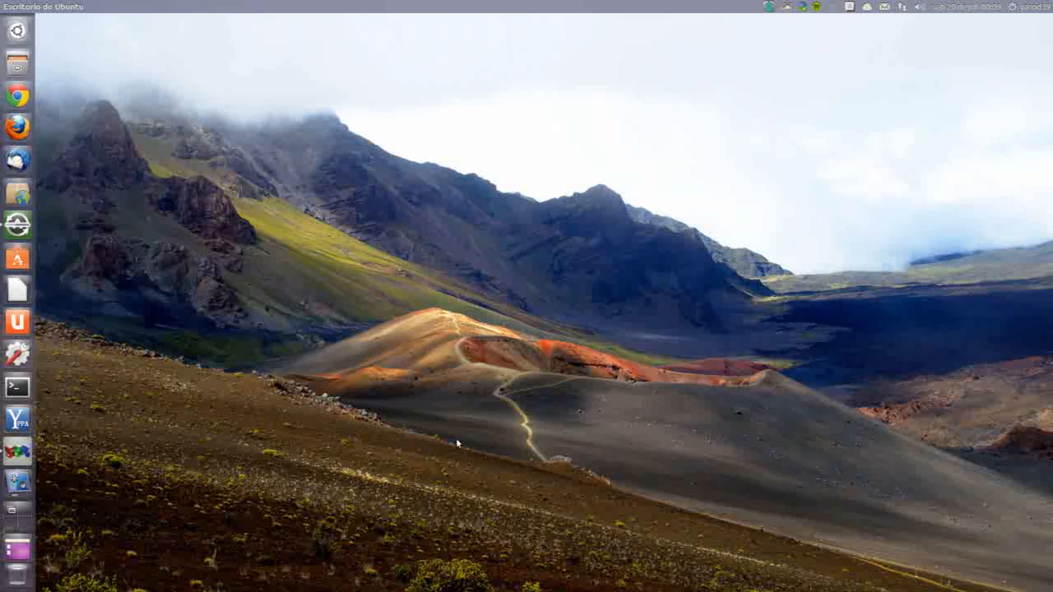
pyautogui.moveTo(699, 205)
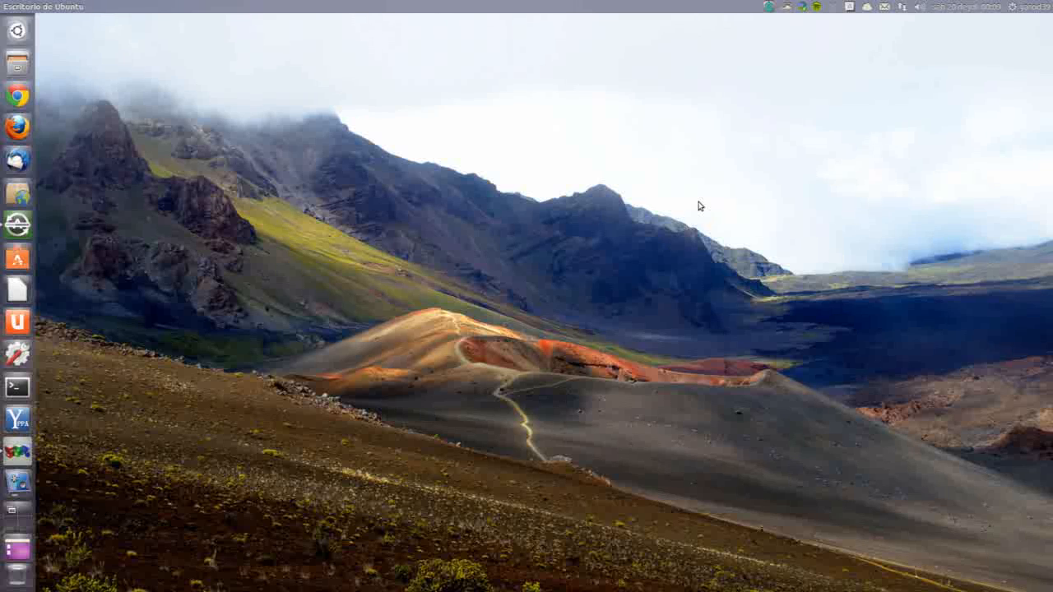
pyautogui.moveTo(796, 137)
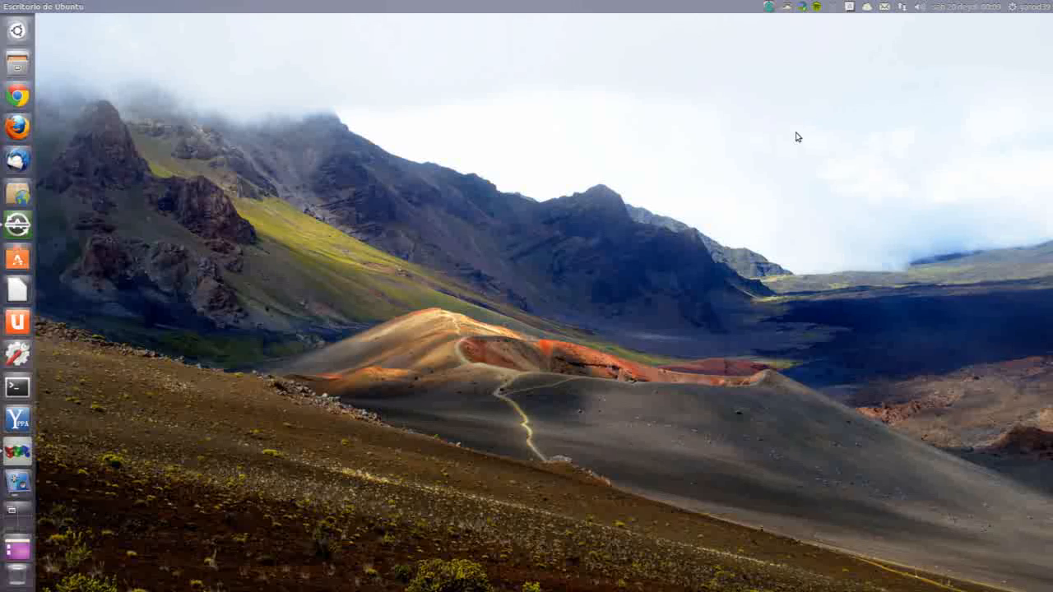
pyautogui.moveTo(766, 161)
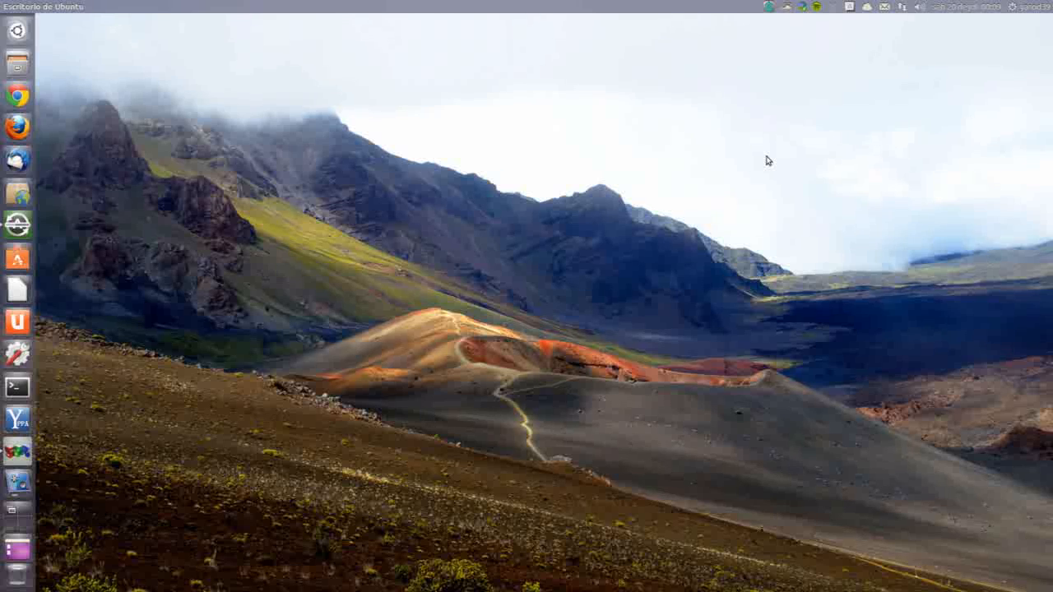
pyautogui.moveTo(864, 43)
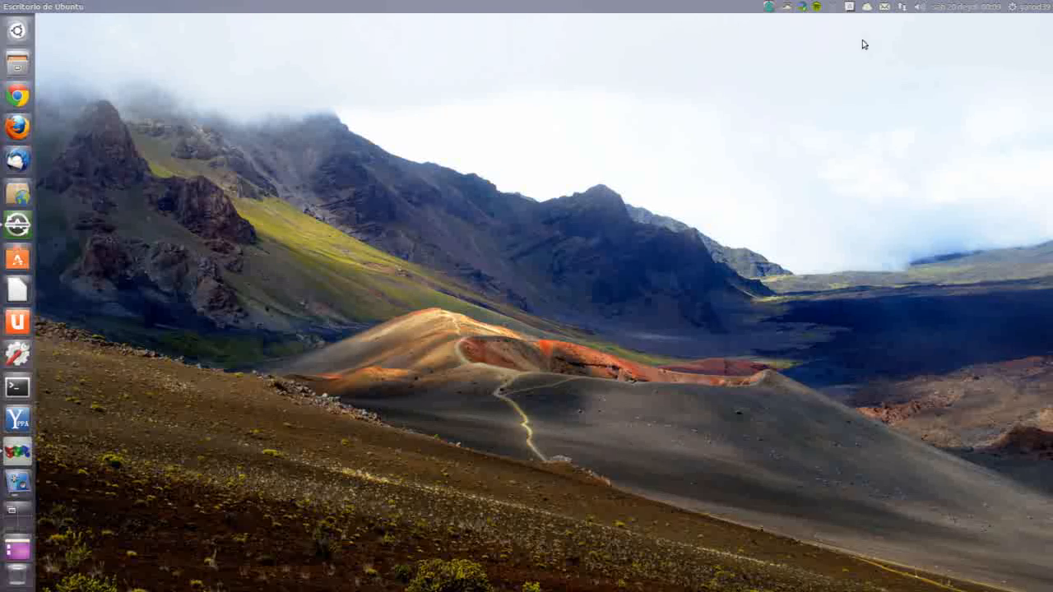
pyautogui.click(865, 7)
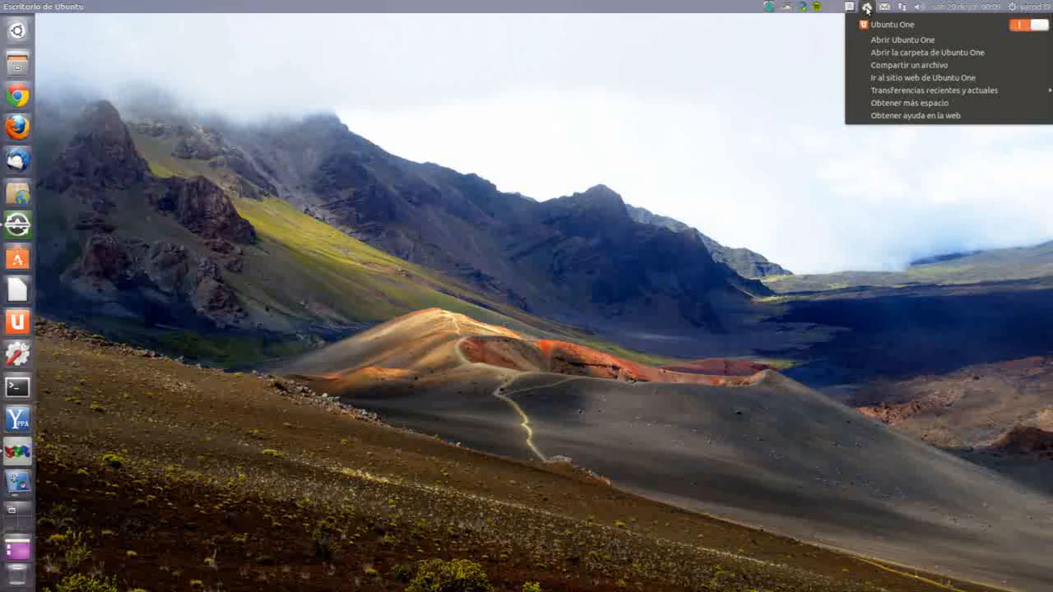
pyautogui.moveTo(922, 77)
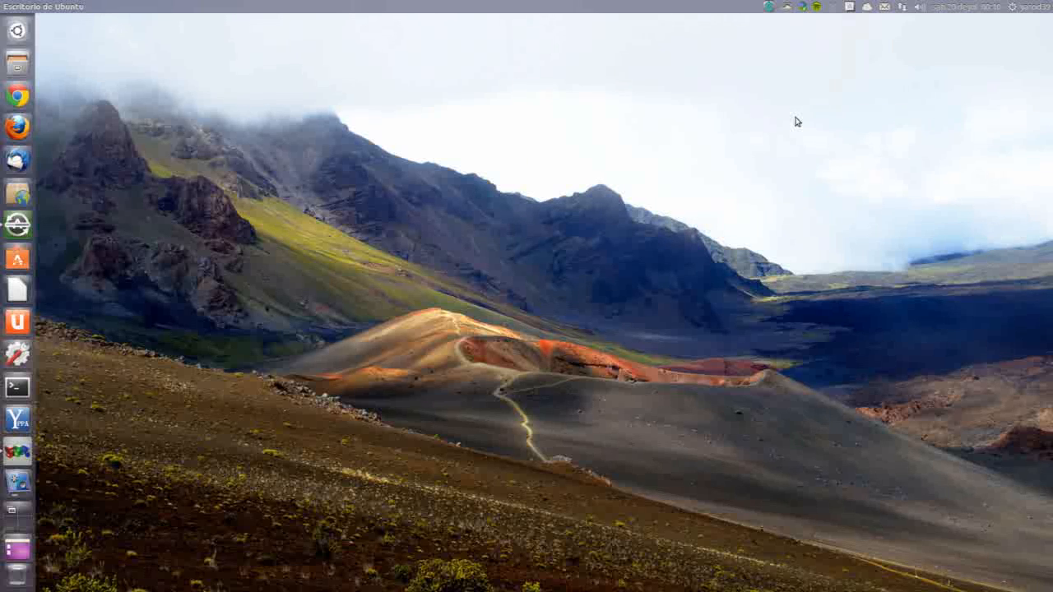
pyautogui.moveTo(789, 124)
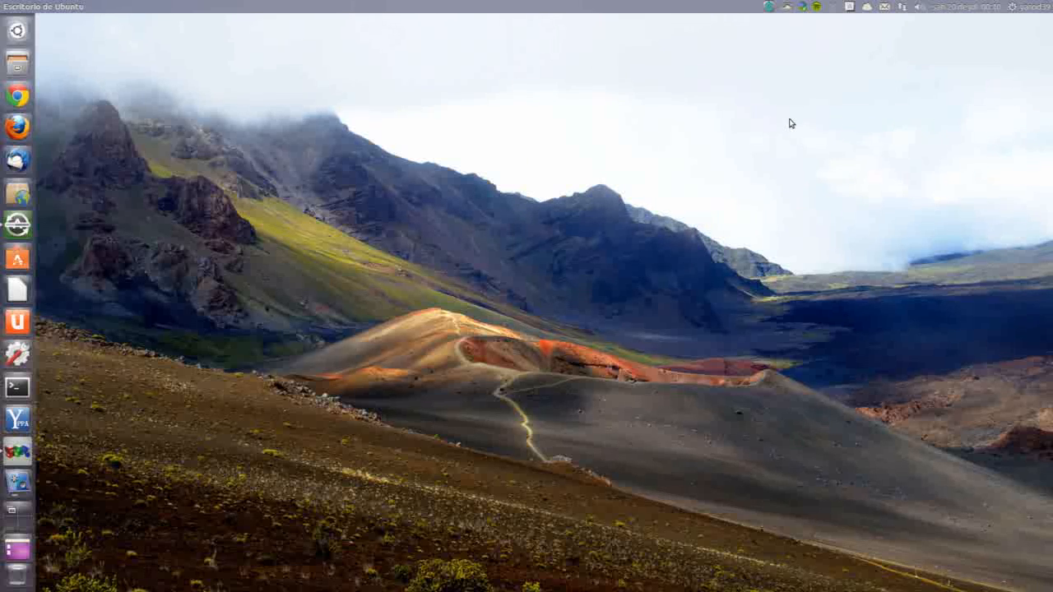
pyautogui.moveTo(780, 131)
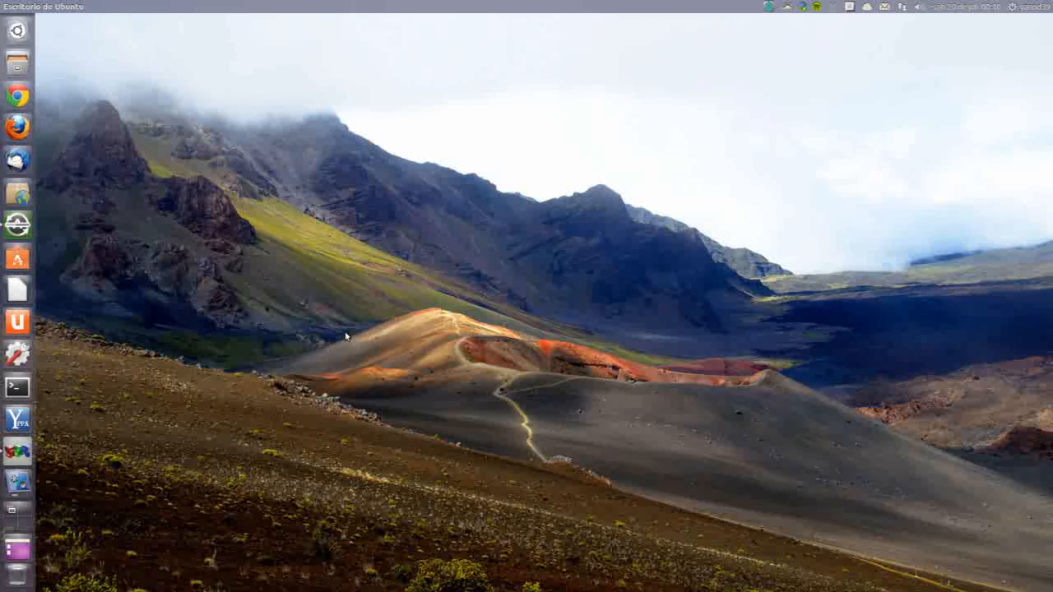
pyautogui.moveTo(306, 321)
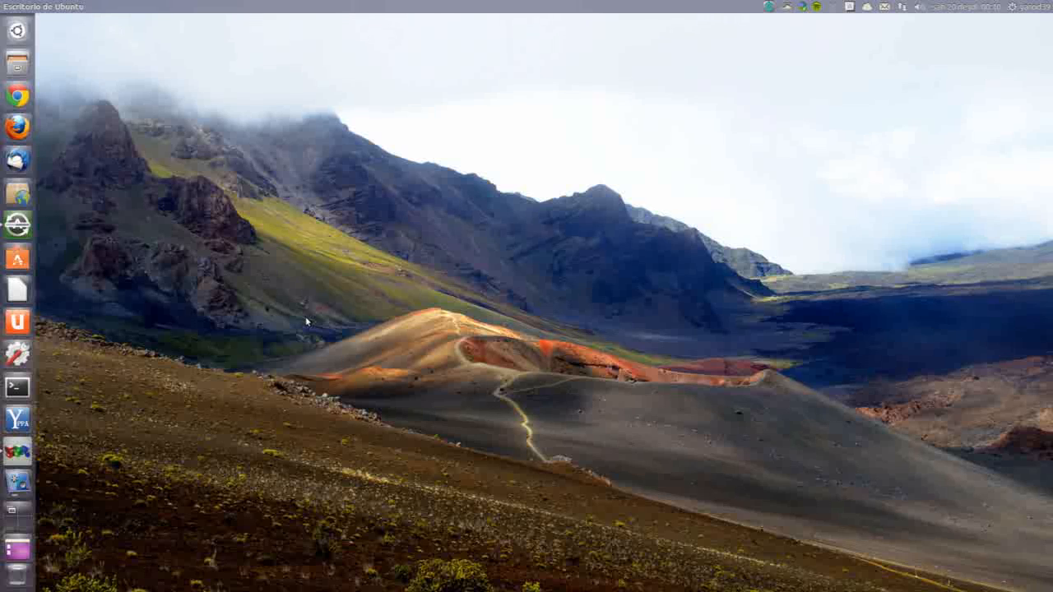
pyautogui.moveTo(870, 64)
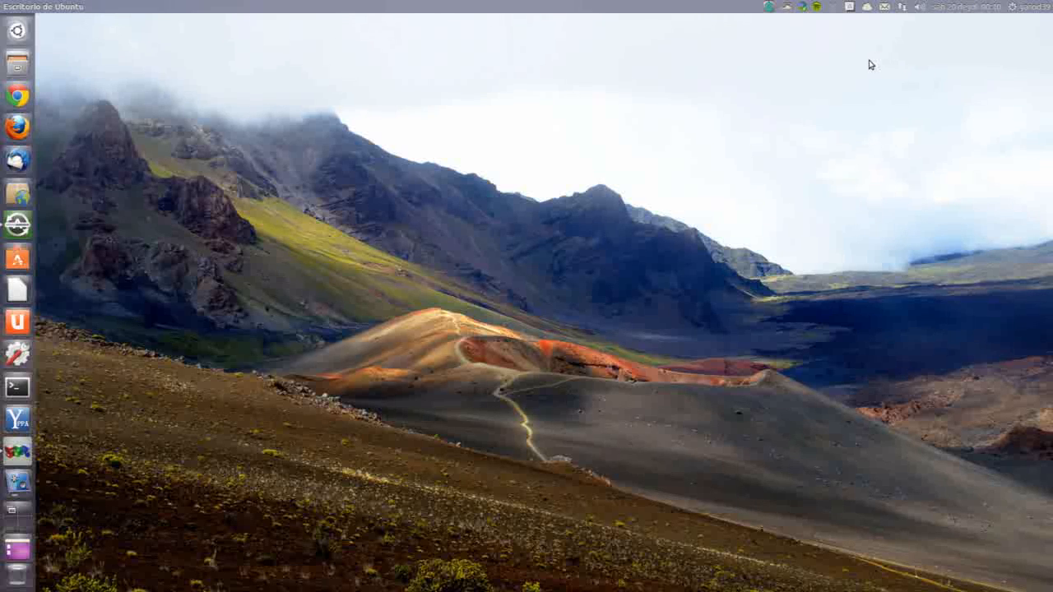
pyautogui.moveTo(865, 25)
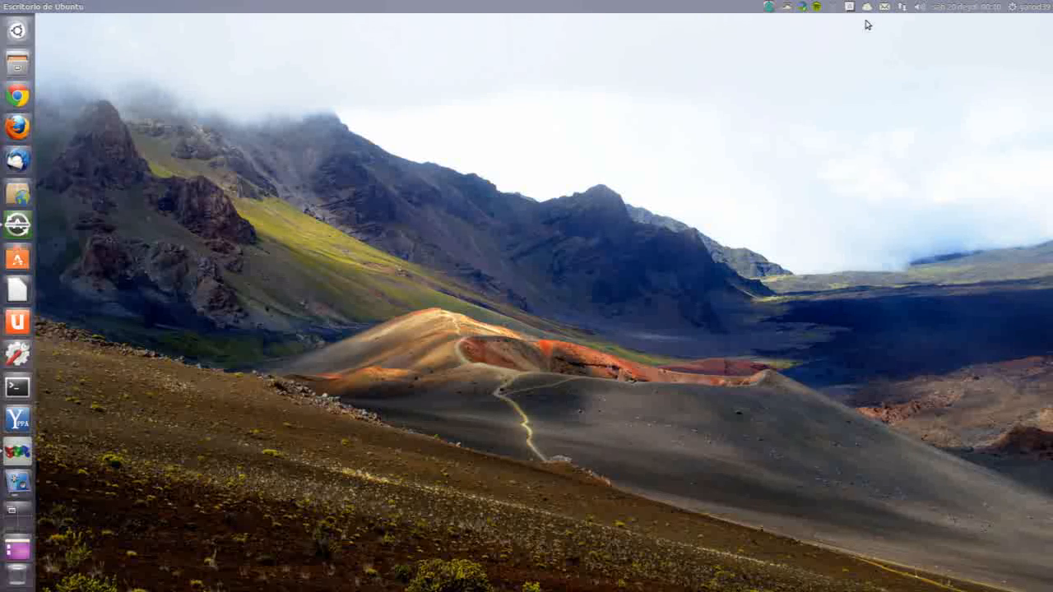
pyautogui.moveTo(313, 265)
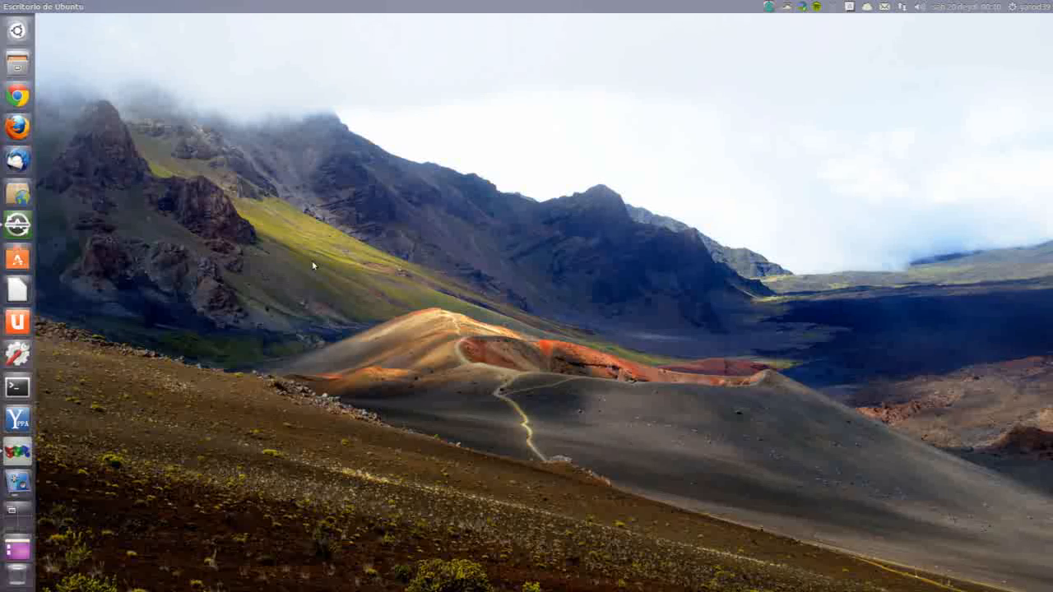
# Browse the file manager launcher places and the Downloads folder.
pyautogui.rightClick(17, 68)
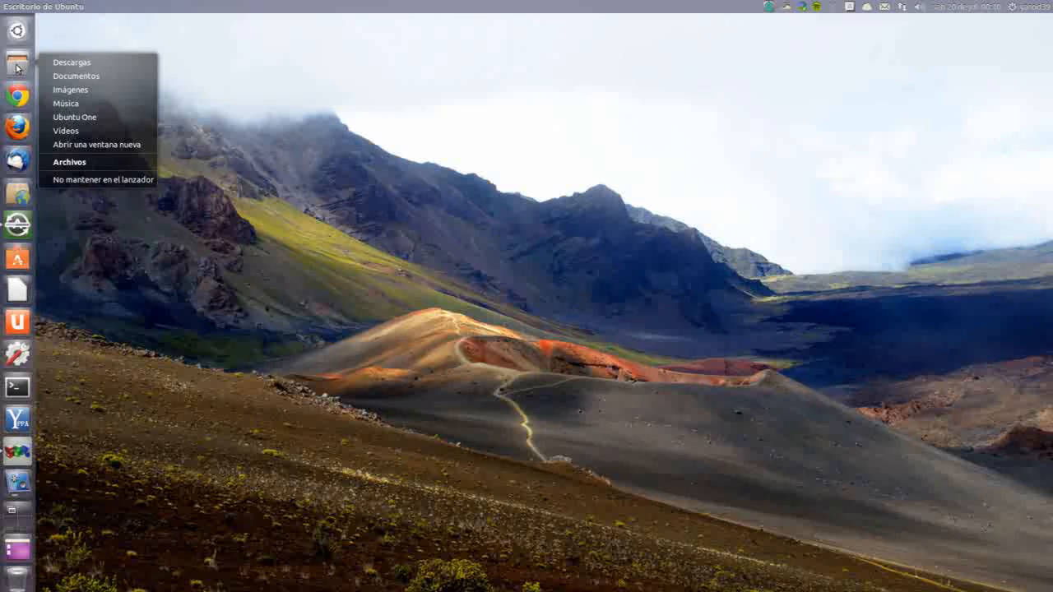
pyautogui.click(72, 63)
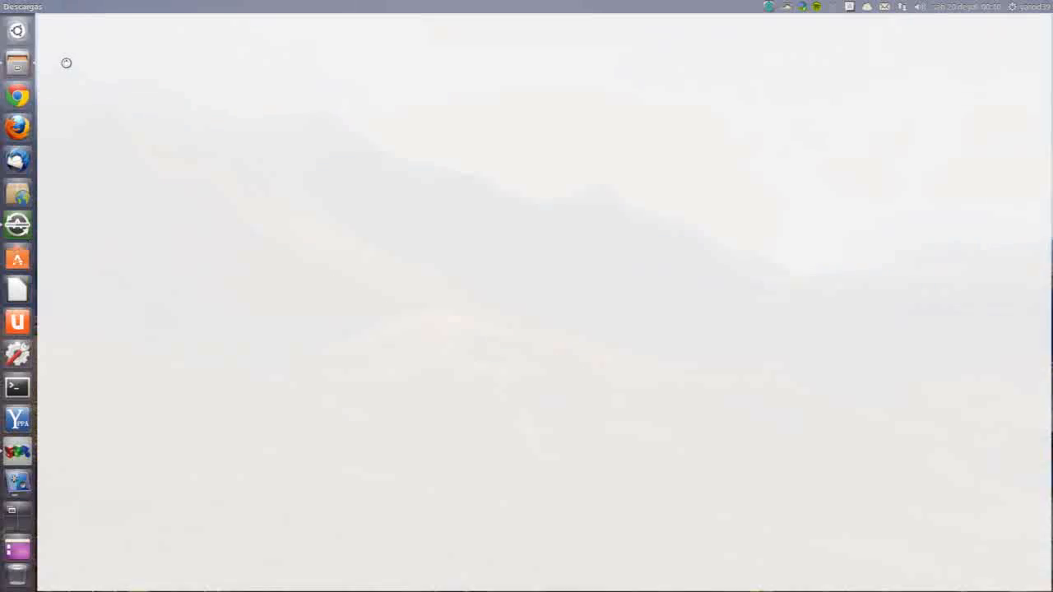
pyautogui.click(17, 63)
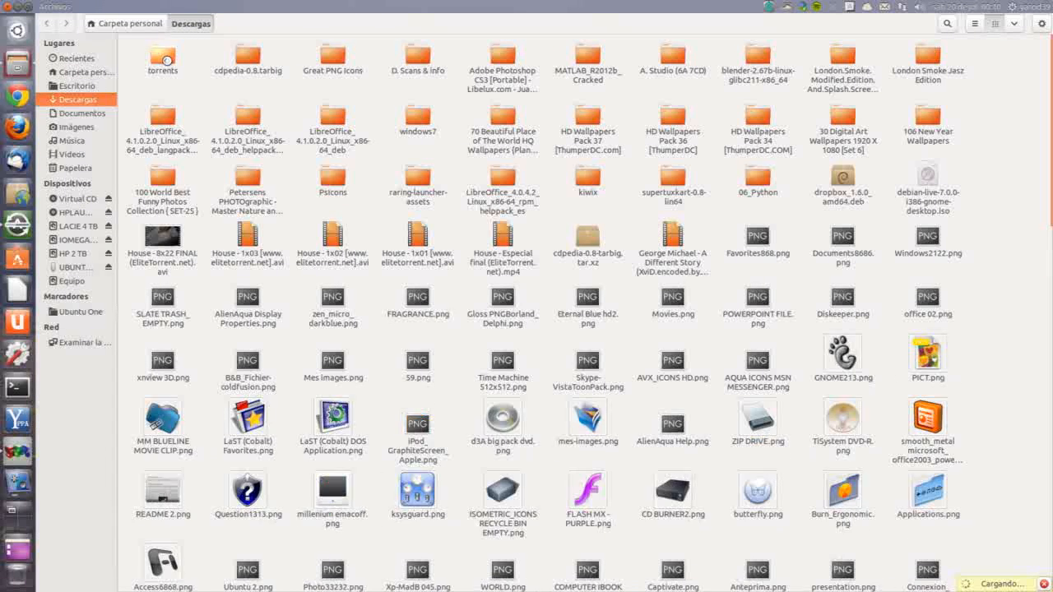
pyautogui.rightClick(162, 59)
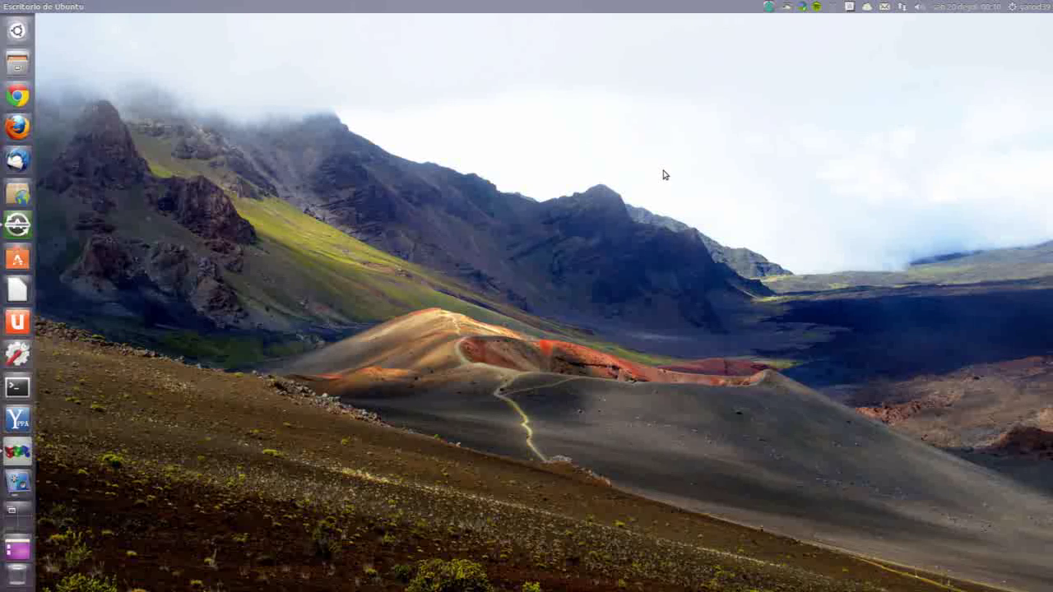
pyautogui.moveTo(832, 11)
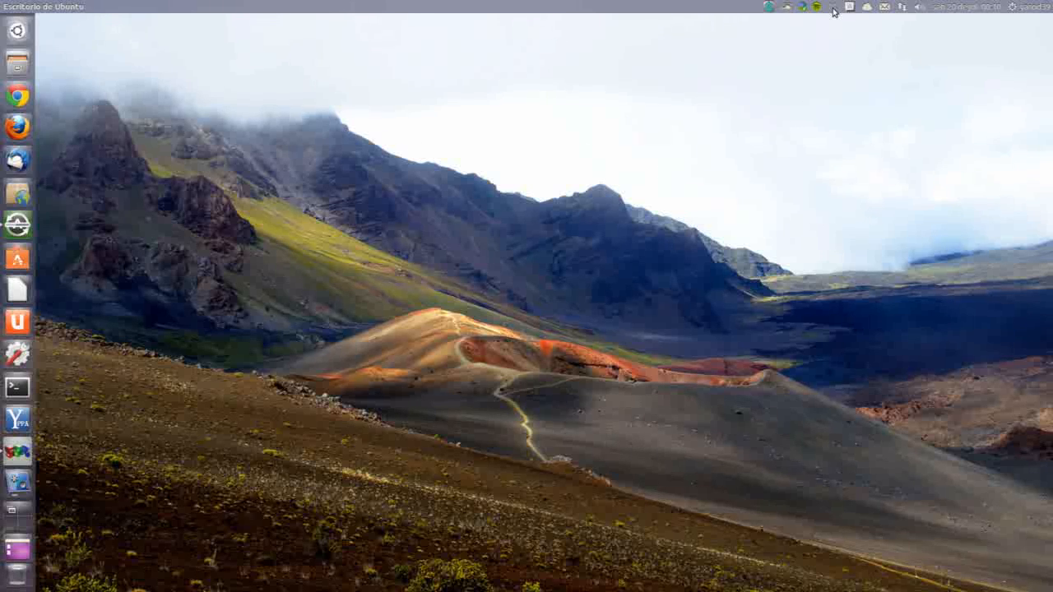
# Bring up the Dropbox indicator menu showing sync status and recently changed files.
pyautogui.click(825, 7)
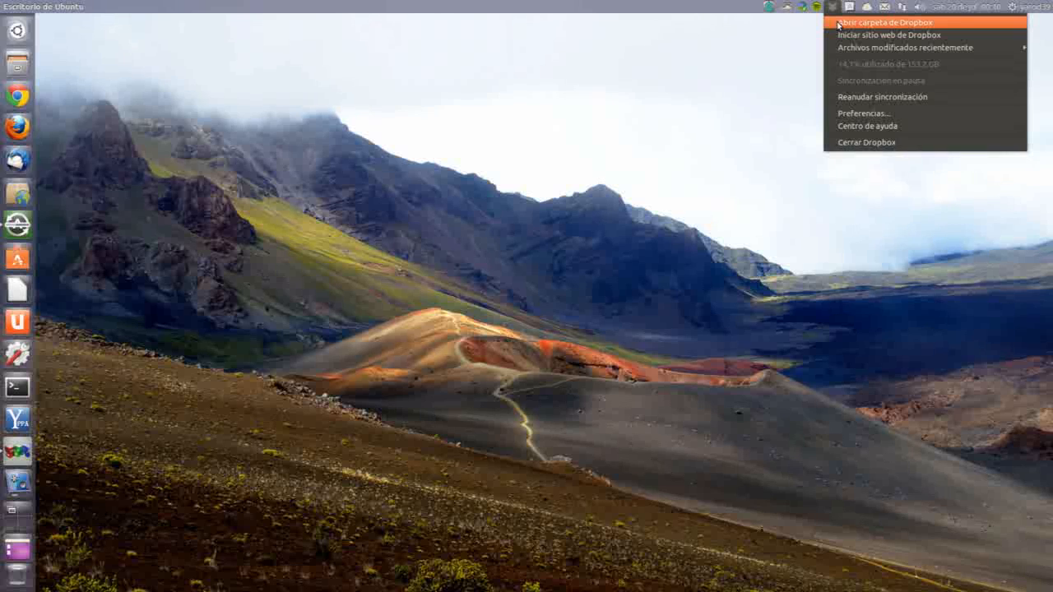
pyautogui.click(885, 23)
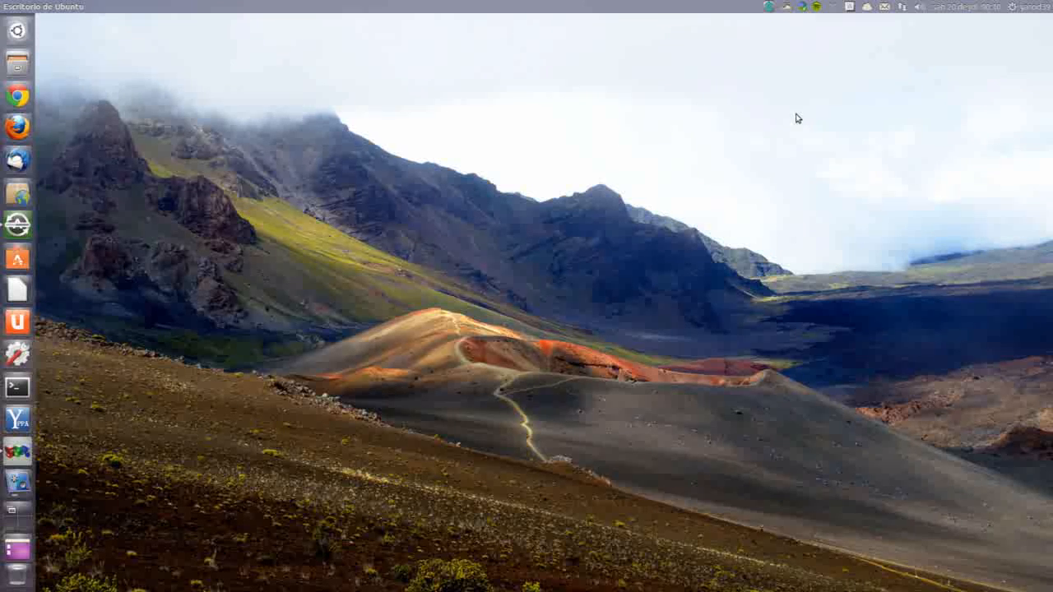
pyautogui.moveTo(862, 46)
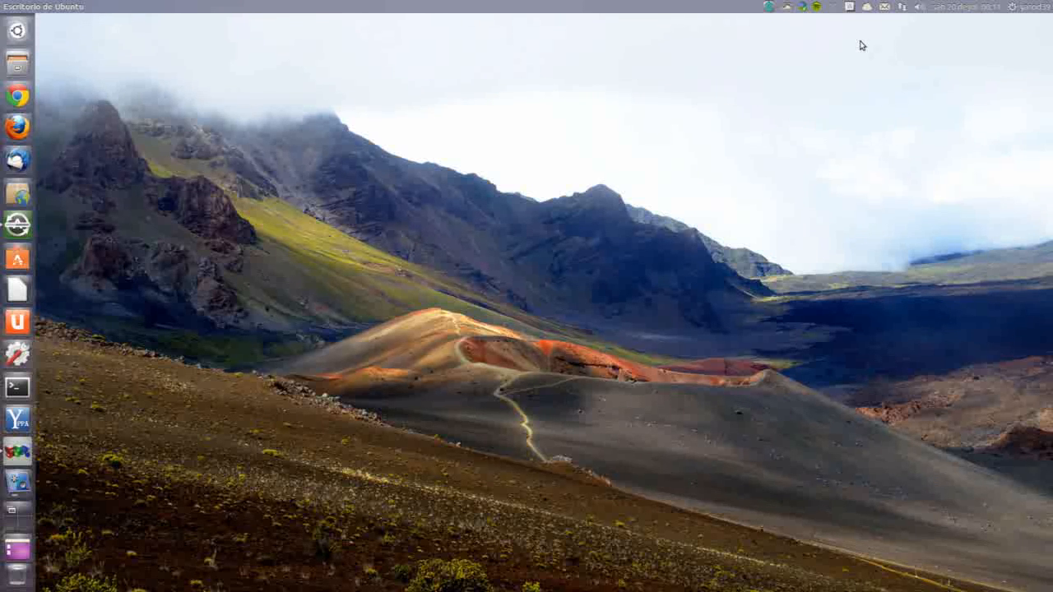
pyautogui.moveTo(834, 30)
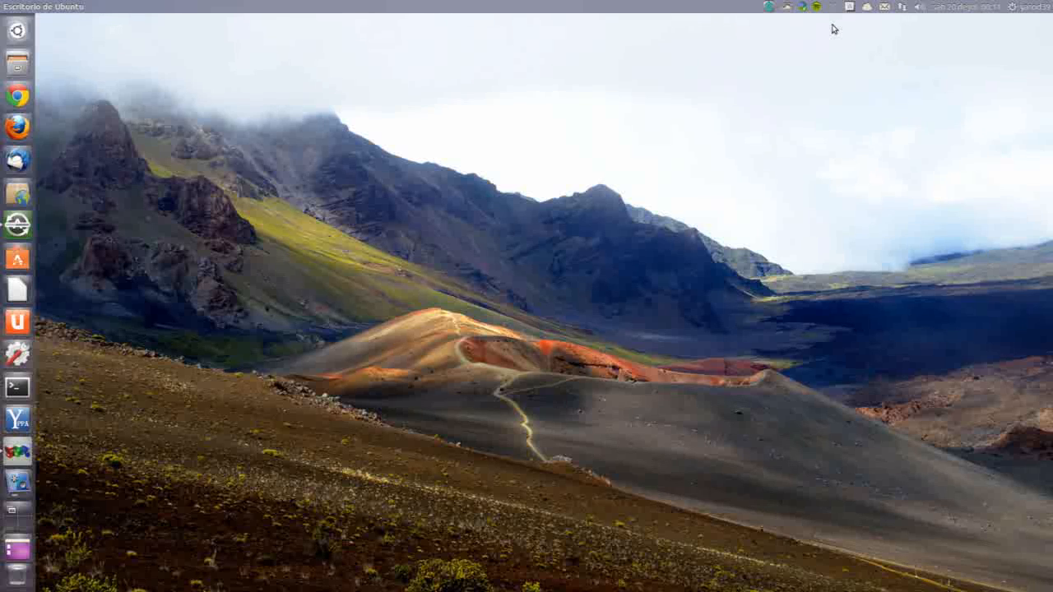
pyautogui.click(832, 7)
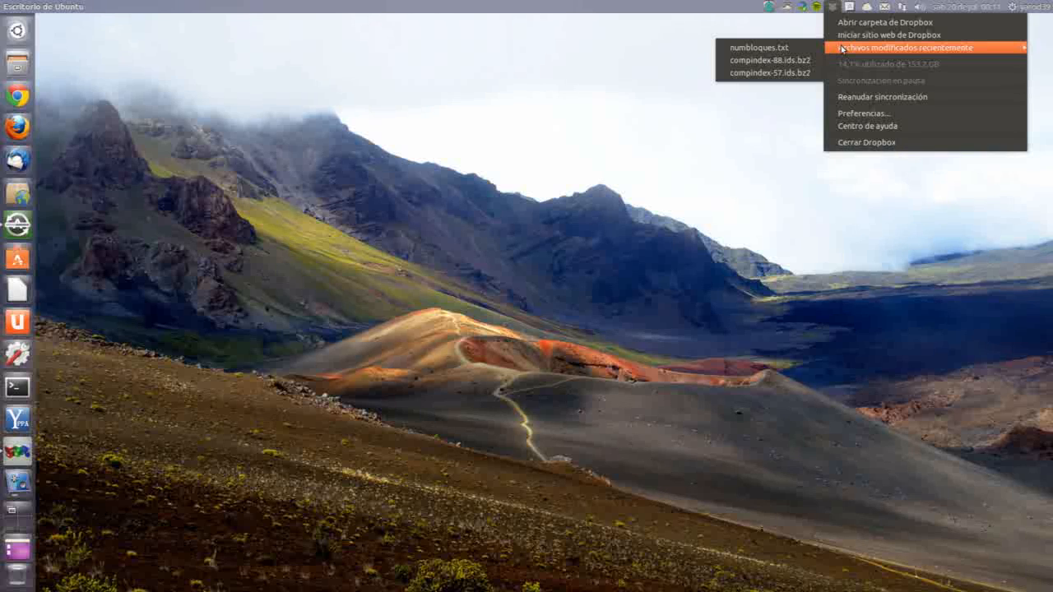
pyautogui.moveTo(841, 74)
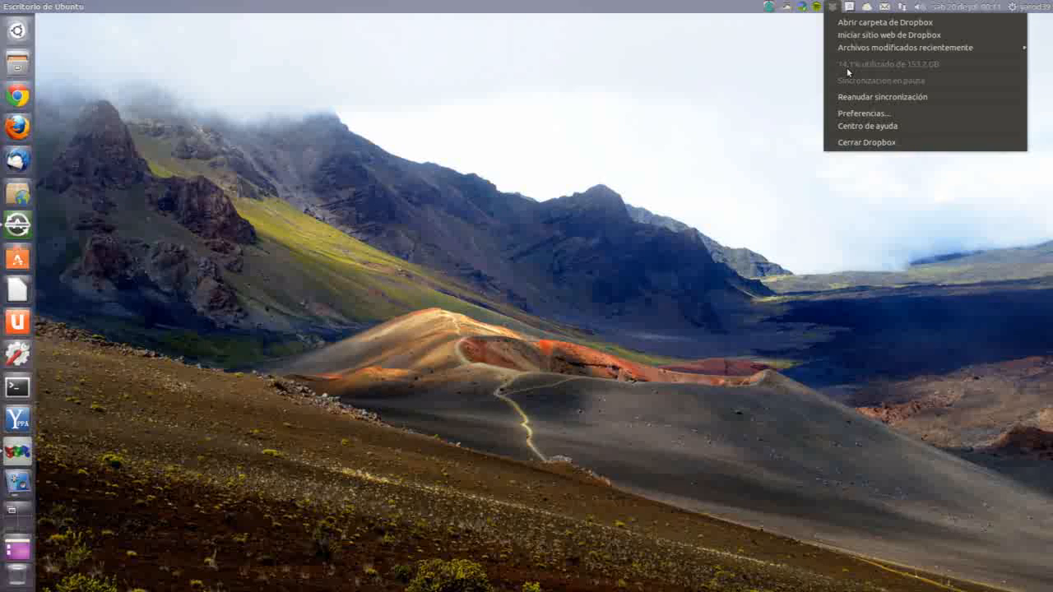
pyautogui.moveTo(856, 79)
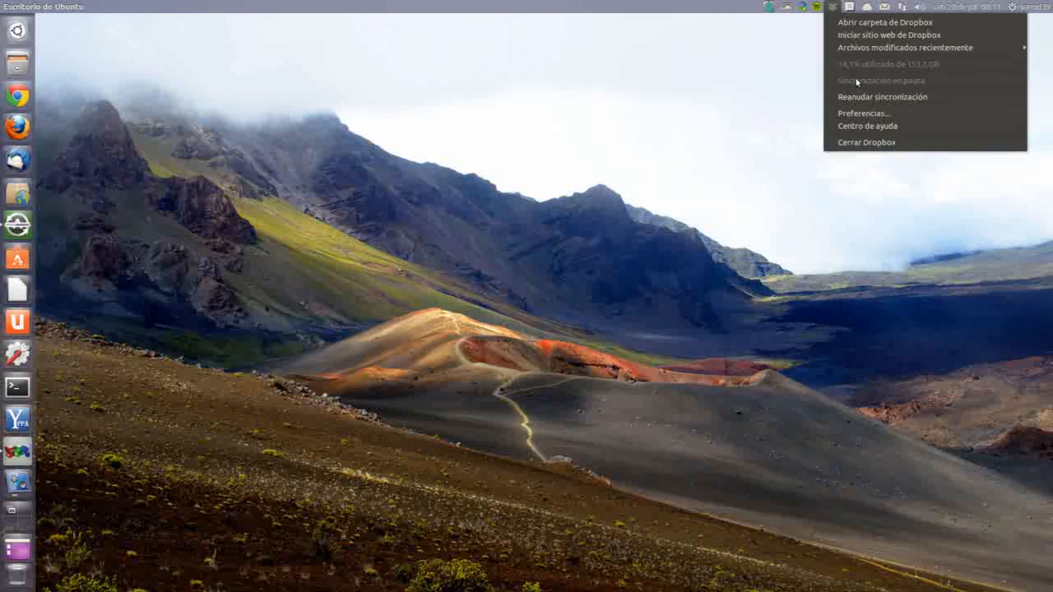
# Alternate between the Ubuntu One and Dropbox indicator menus, ending on the Dropbox status menu.
pyautogui.click(919, 7)
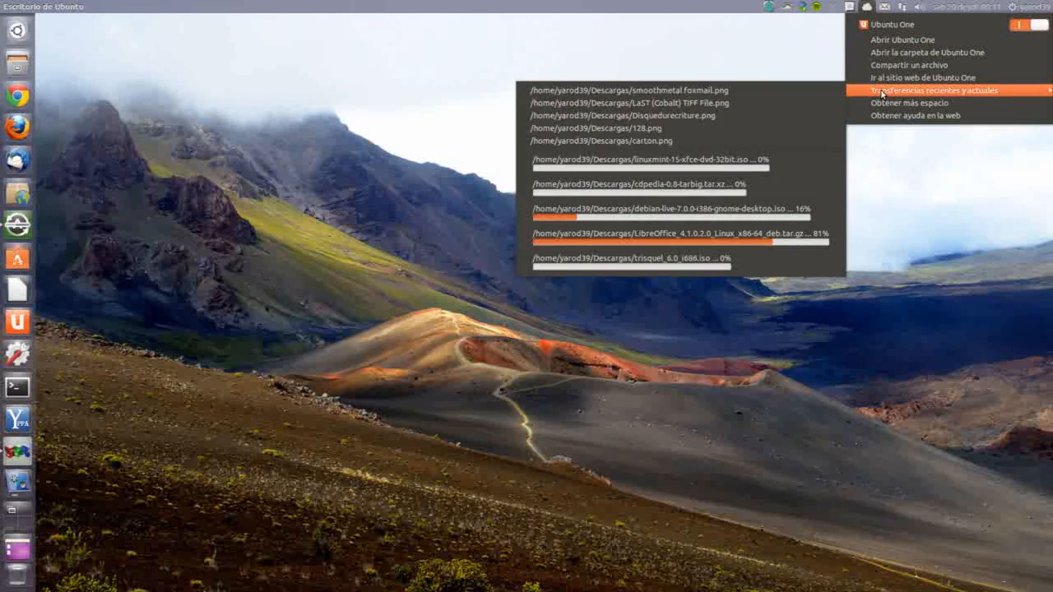
pyautogui.moveTo(885, 115)
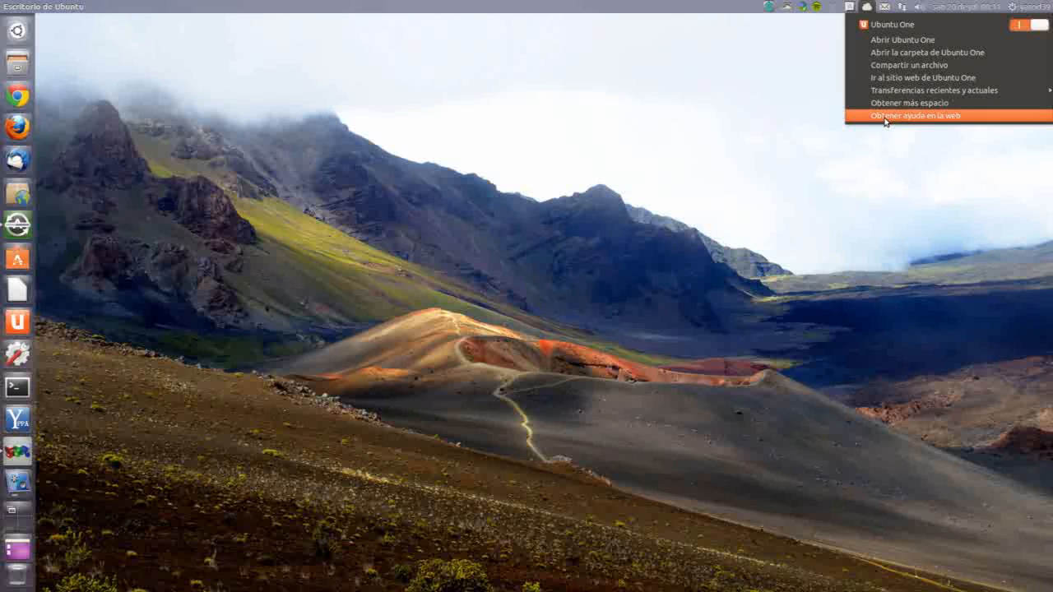
pyautogui.click(835, 7)
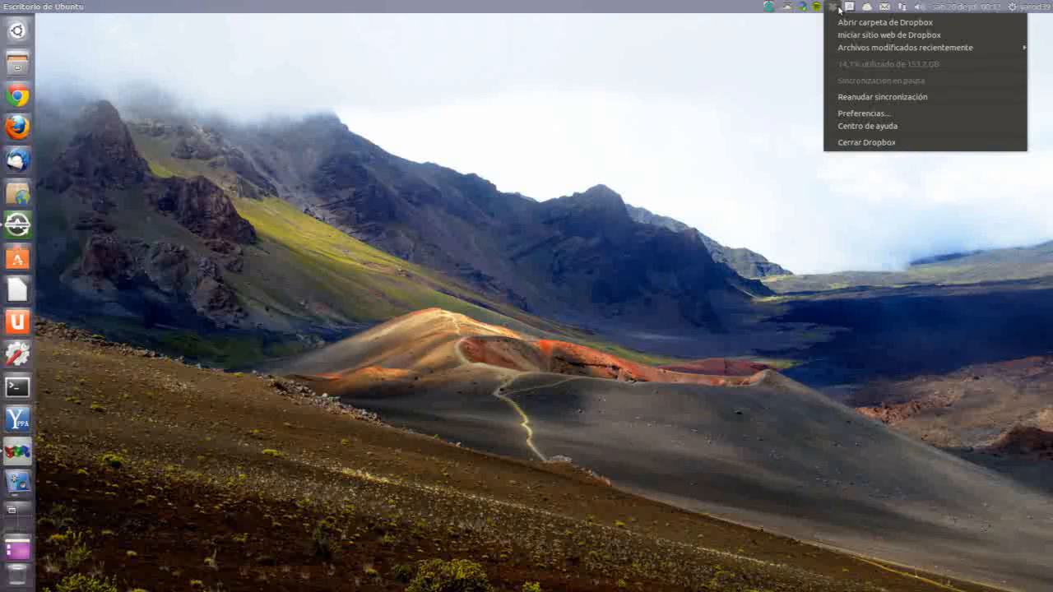
pyautogui.click(865, 7)
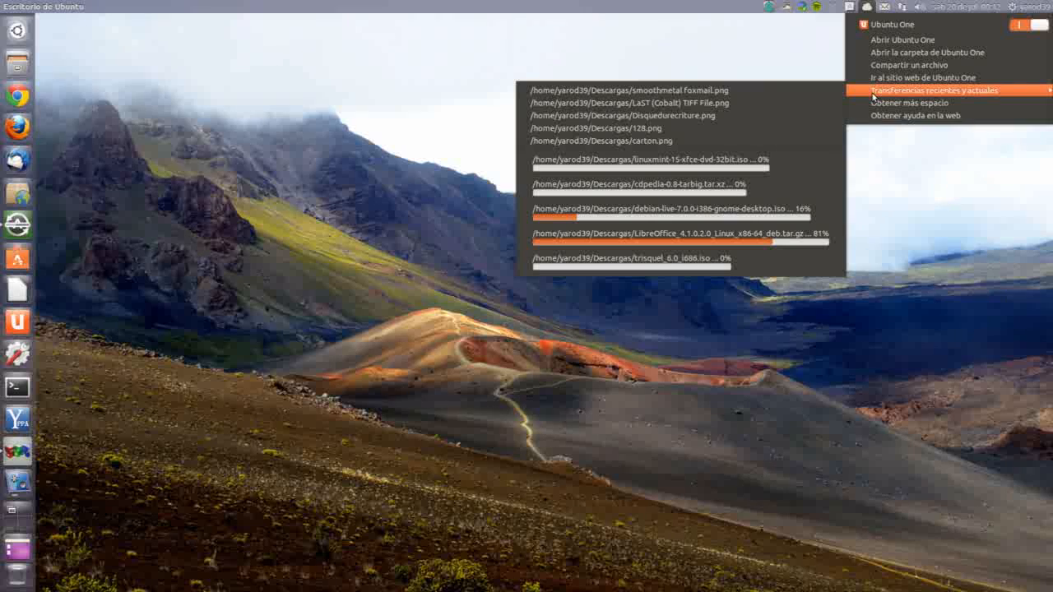
pyautogui.moveTo(905, 115)
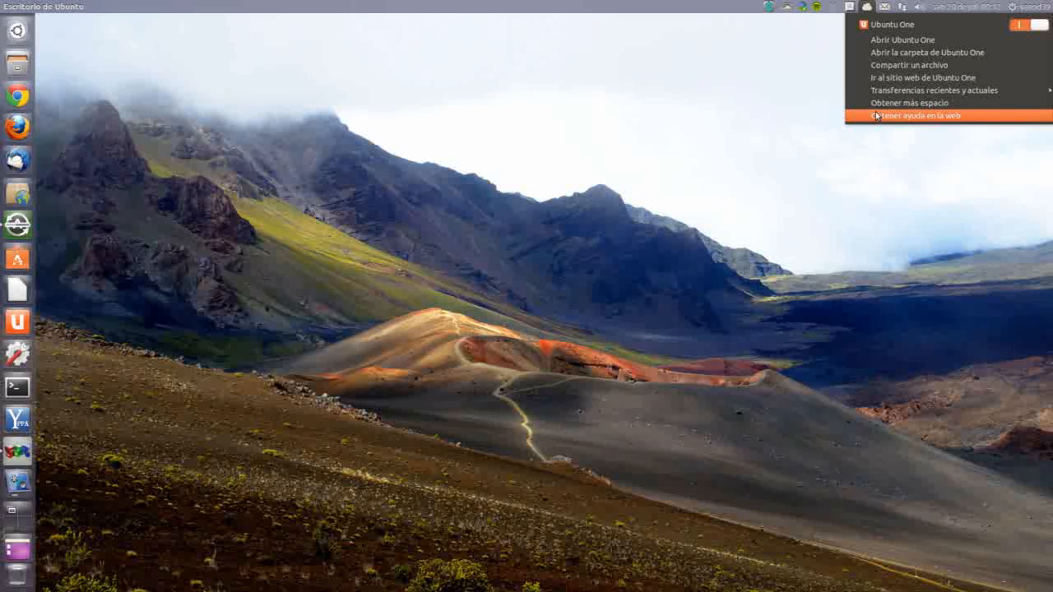
pyautogui.click(836, 7)
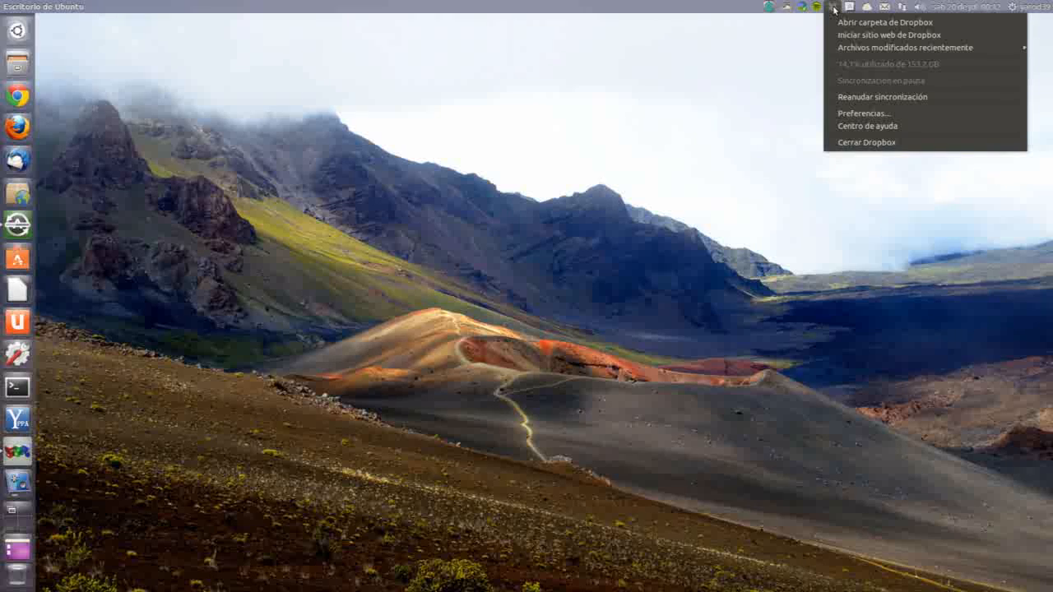
pyautogui.click(865, 6)
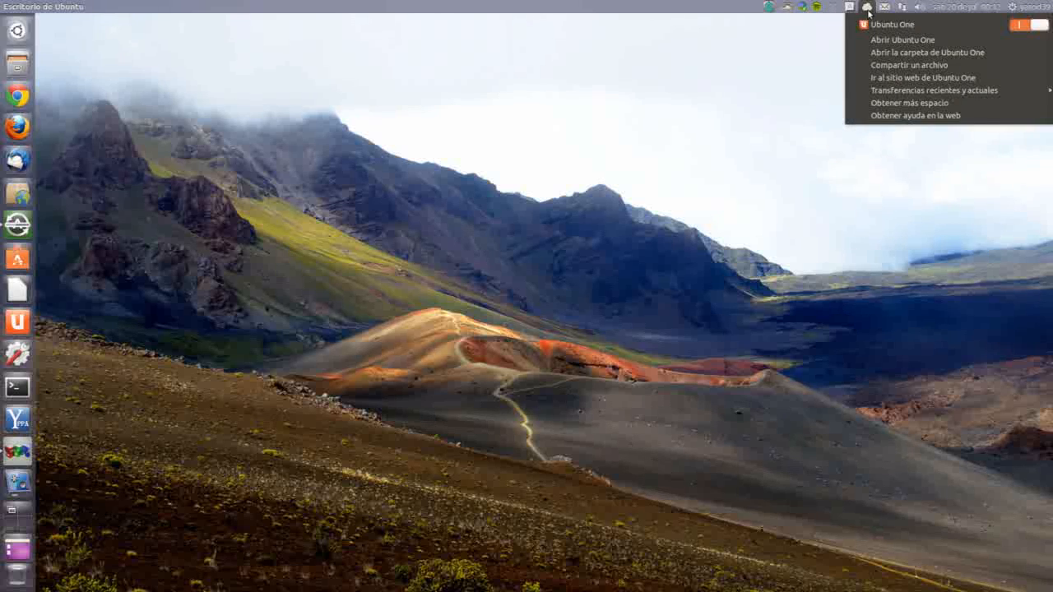
pyautogui.moveTo(908, 102)
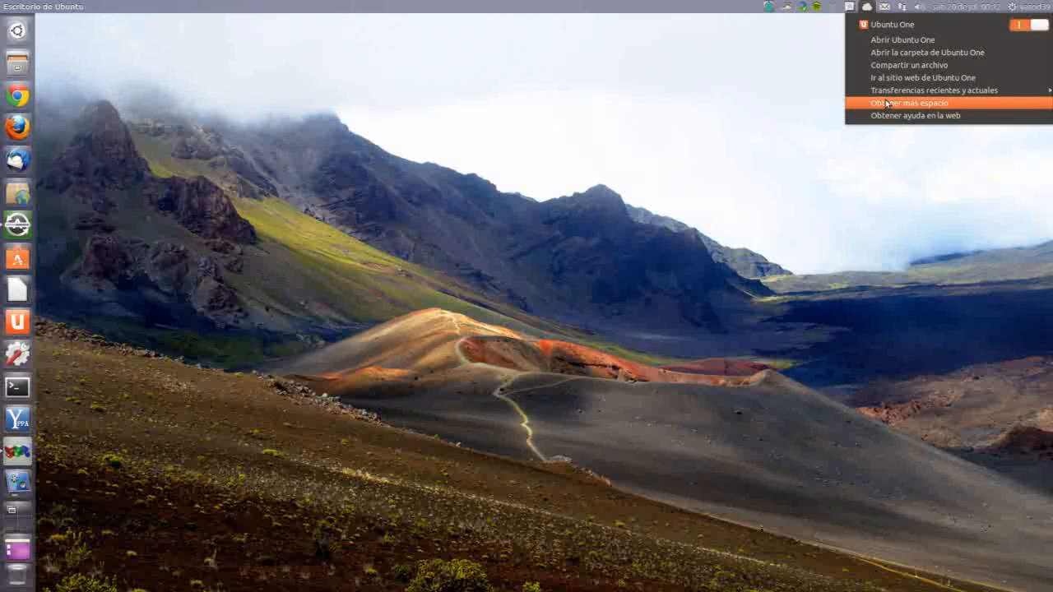
pyautogui.click(833, 6)
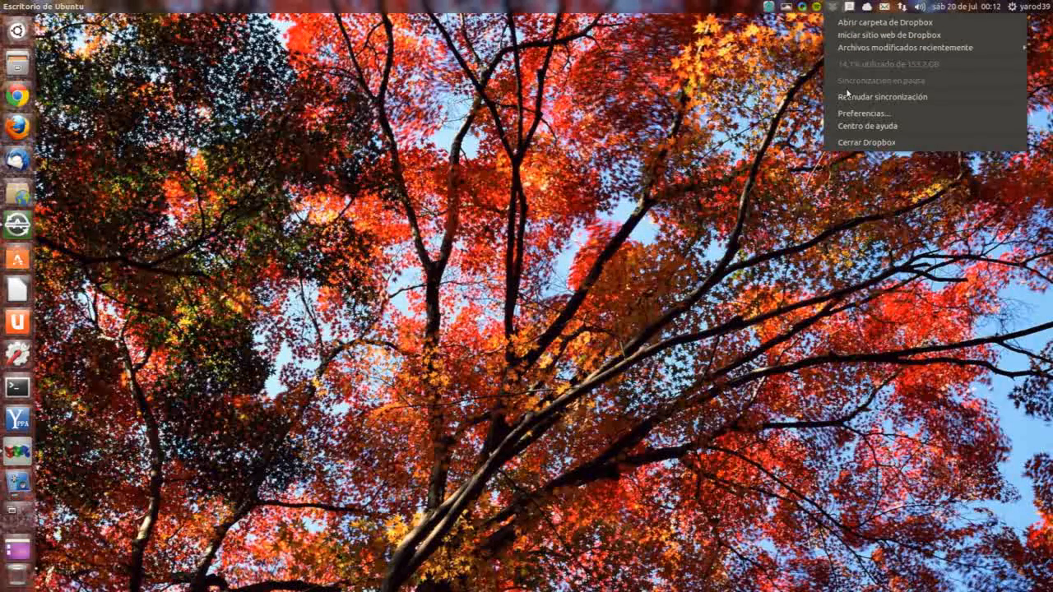
pyautogui.moveTo(852, 34)
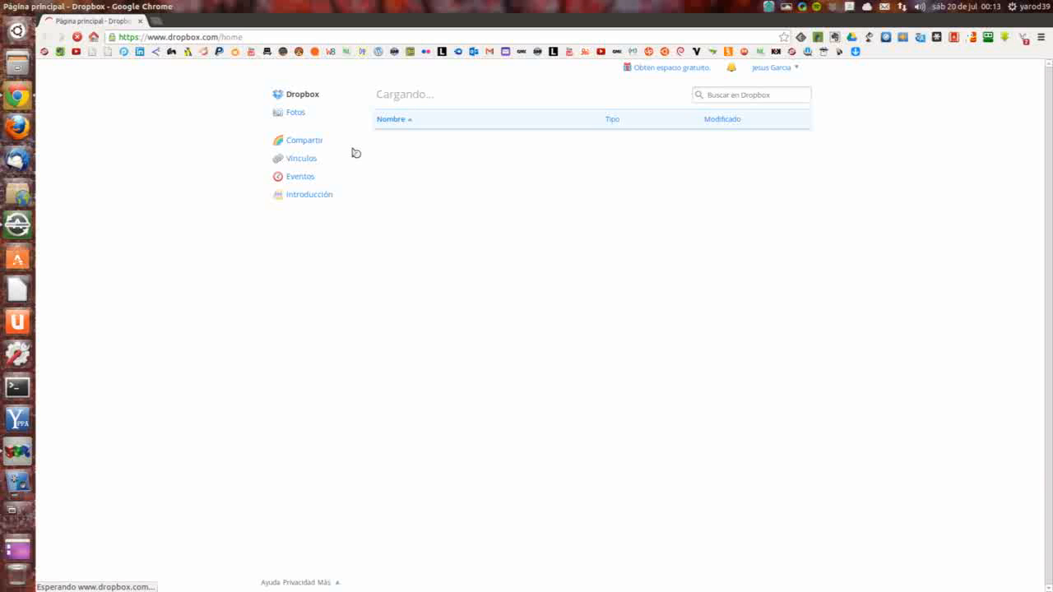
pyautogui.moveTo(359, 168)
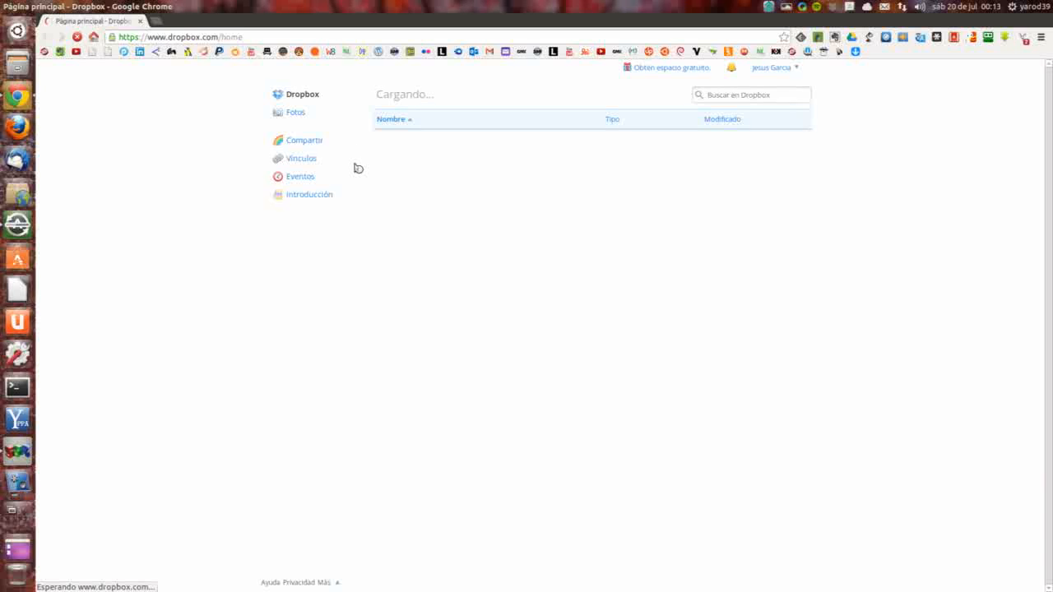
pyautogui.moveTo(361, 144)
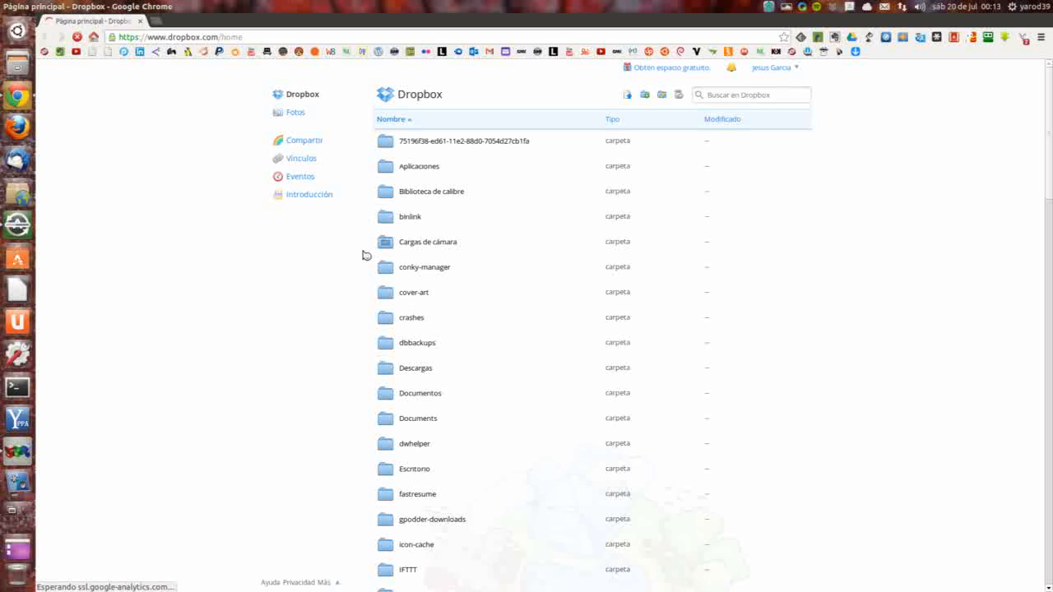
pyautogui.moveTo(391, 221)
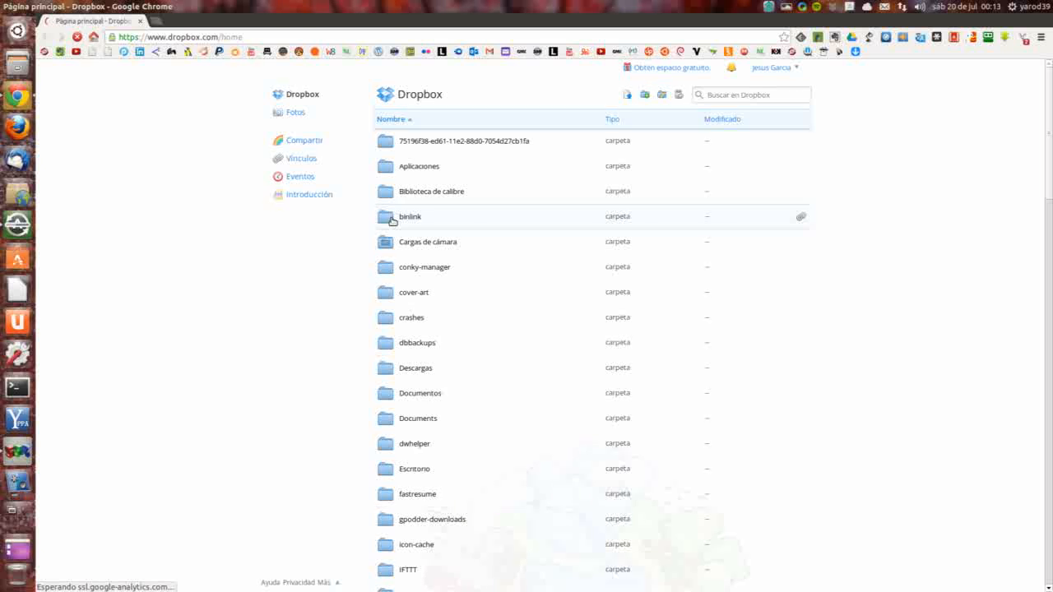
pyautogui.scroll(-3)
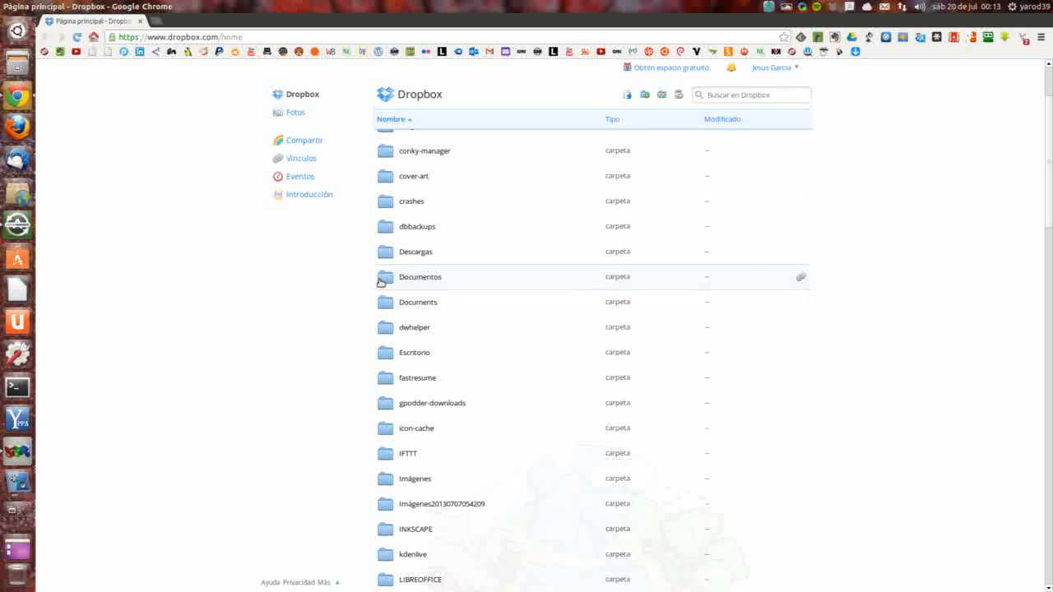
pyautogui.scroll(-3)
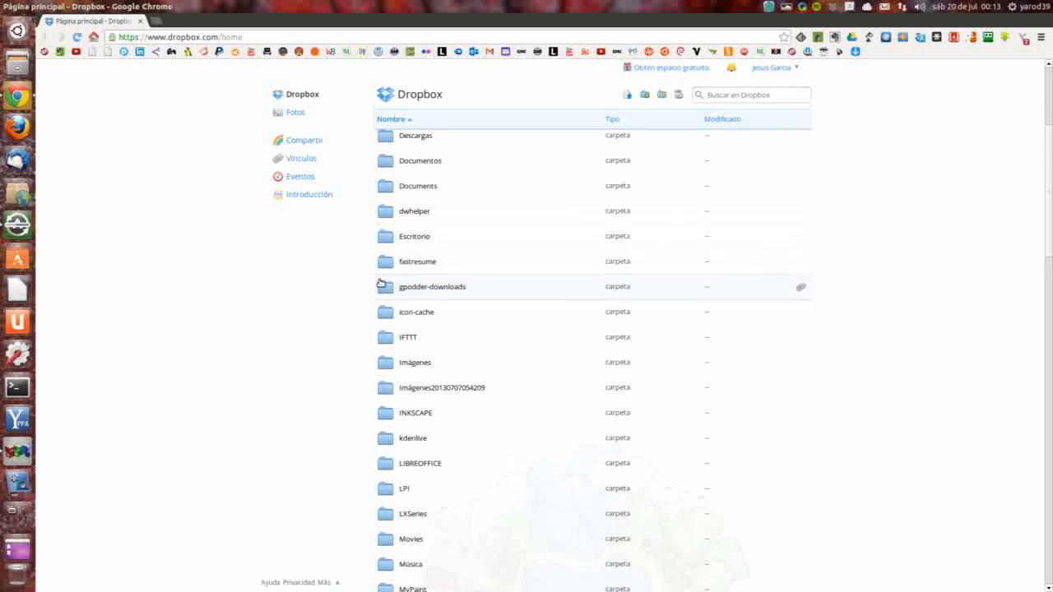
pyautogui.scroll(-3)
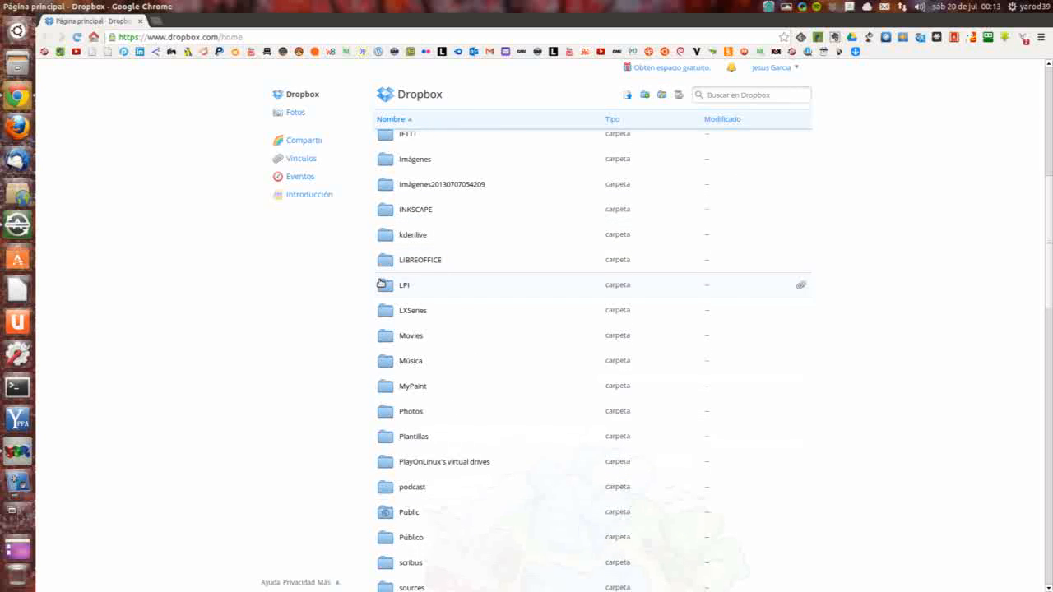
pyautogui.scroll(-3)
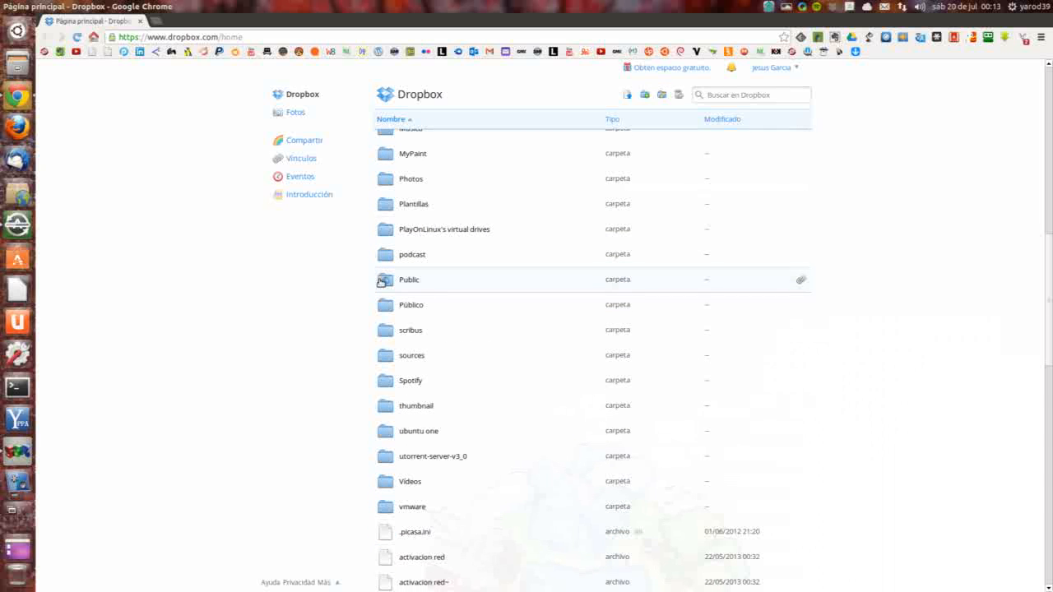
pyautogui.scroll(-3)
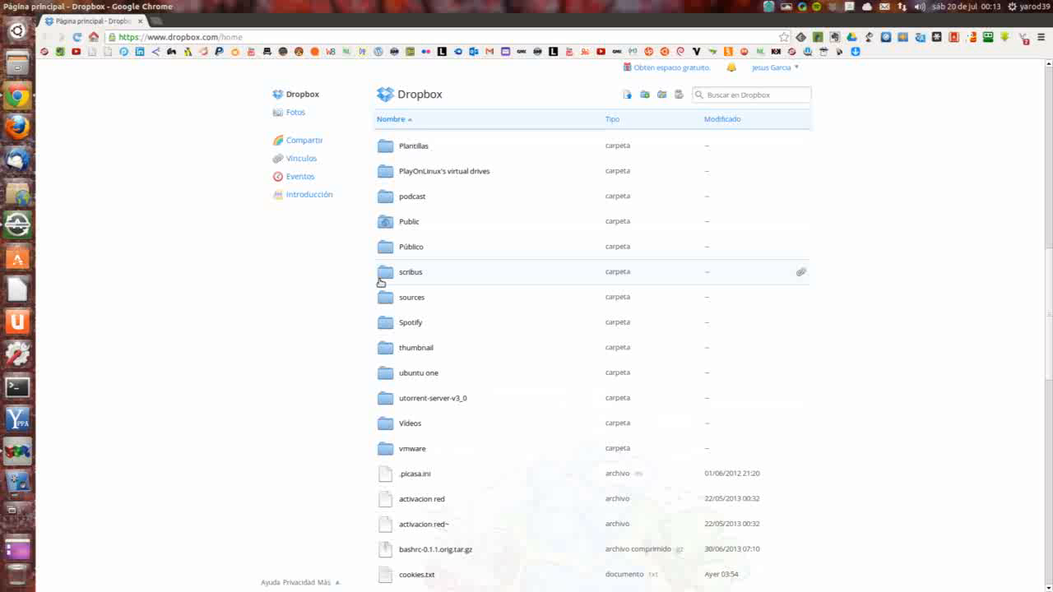
pyautogui.scroll(-3)
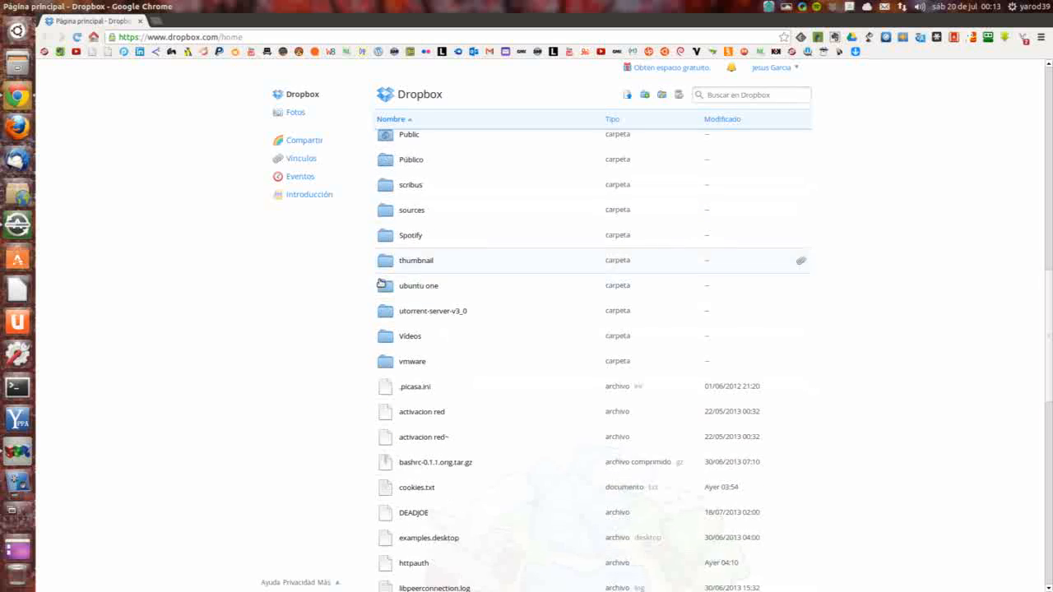
pyautogui.scroll(-3)
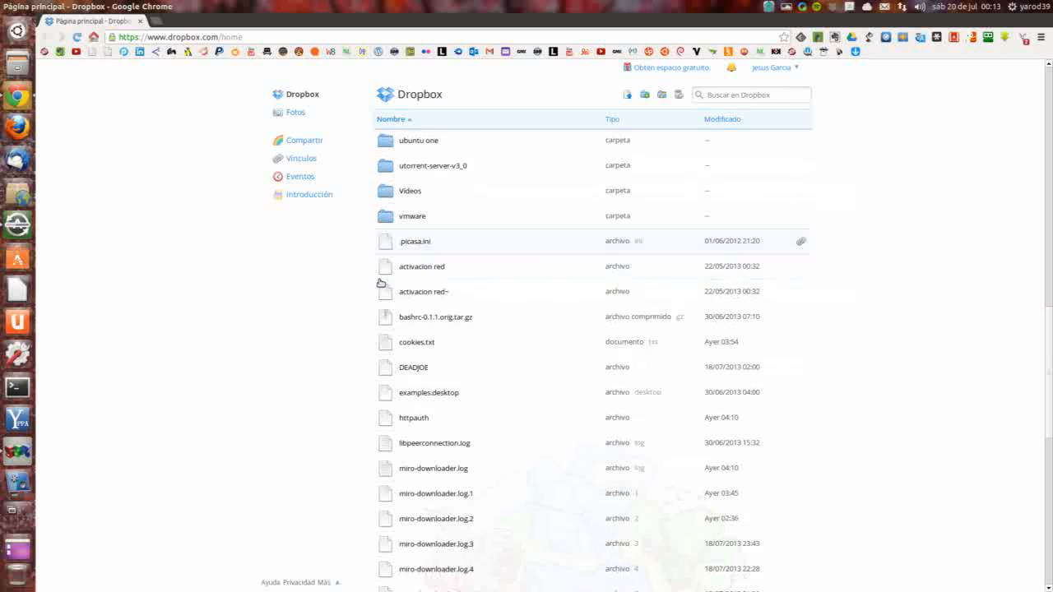
pyautogui.scroll(-3)
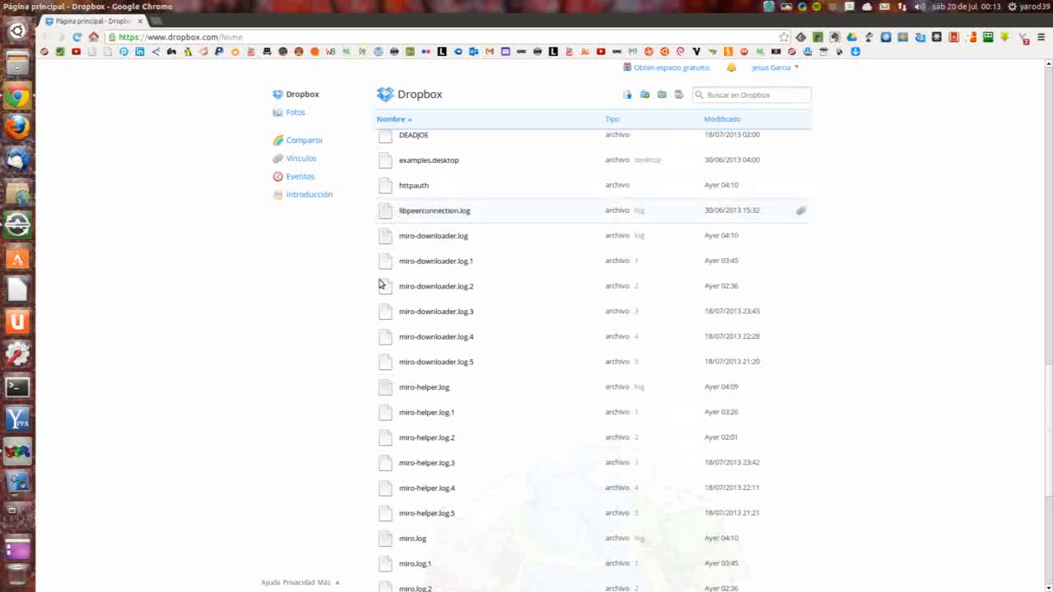
pyautogui.scroll(-3)
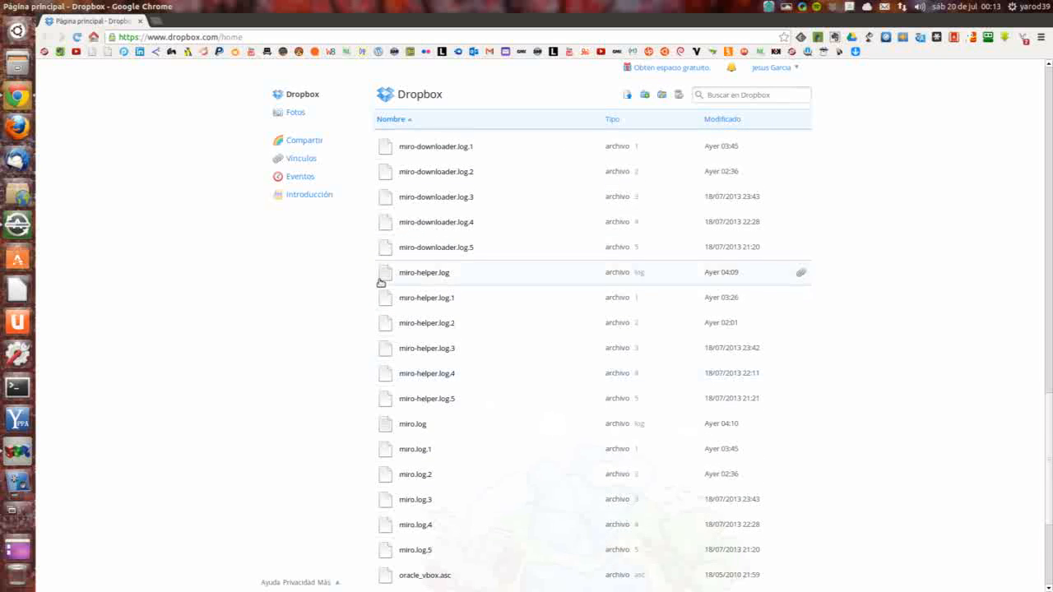
pyautogui.scroll(3)
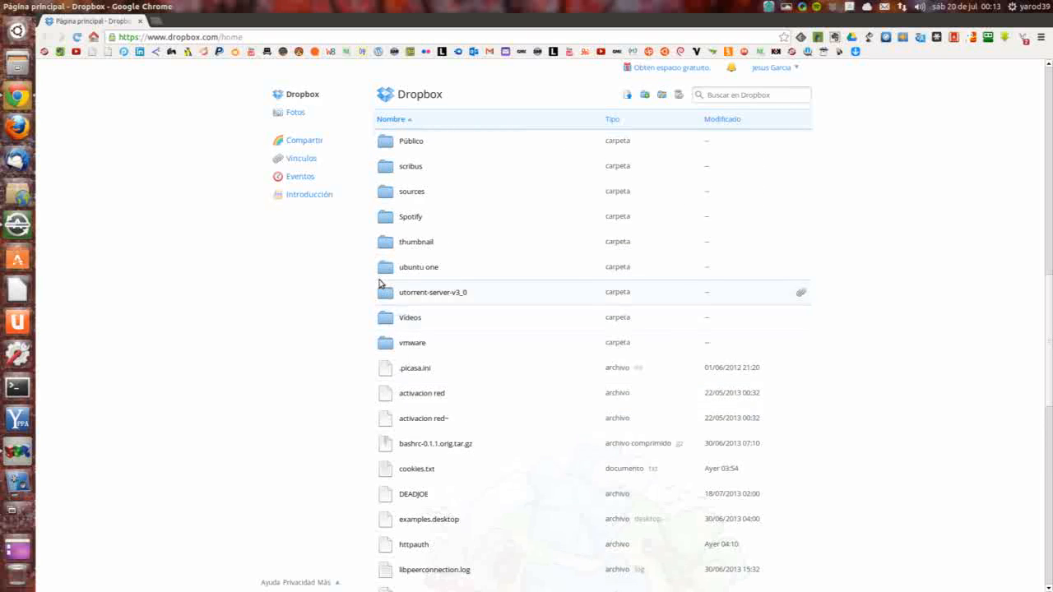
pyautogui.scroll(3)
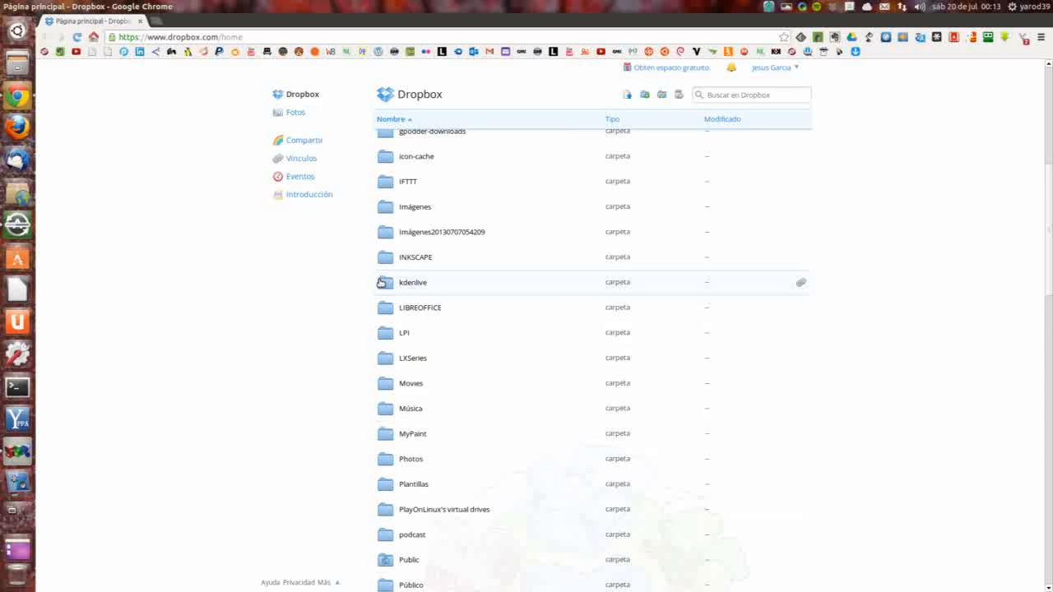
pyautogui.scroll(3)
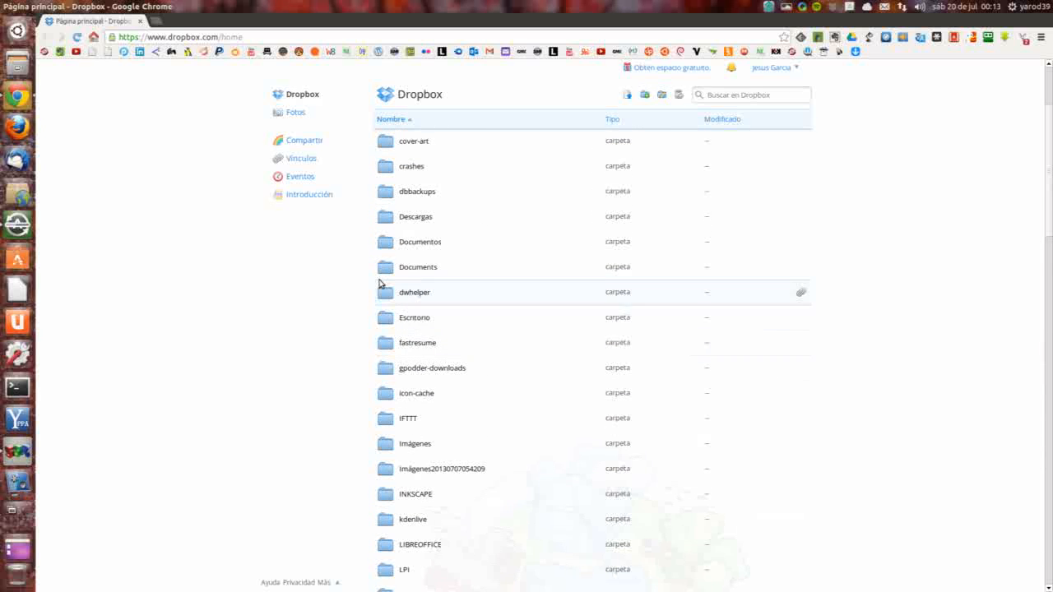
pyautogui.scroll(3)
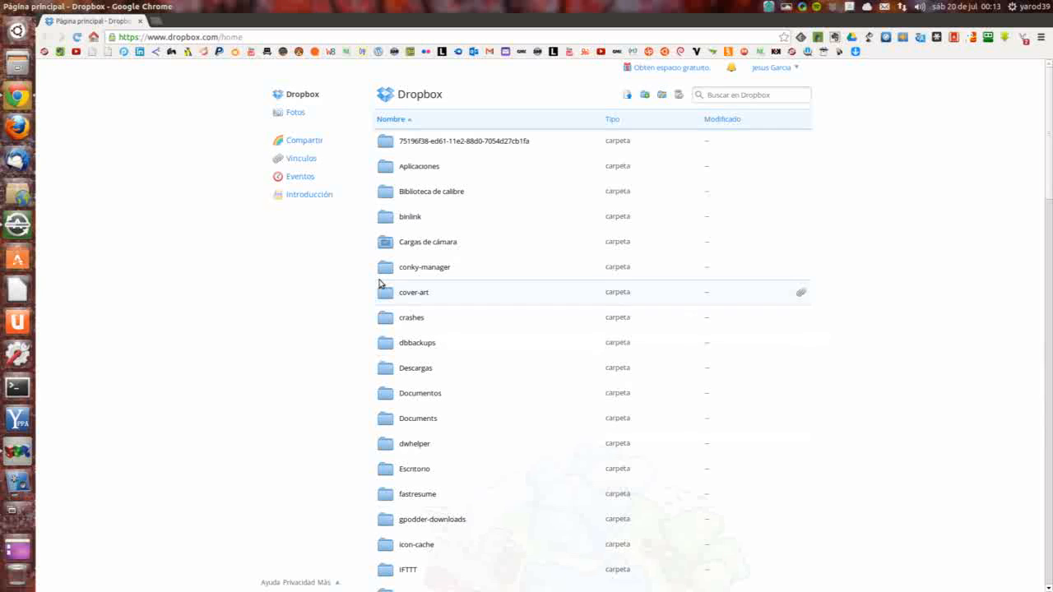
pyautogui.moveTo(393, 266)
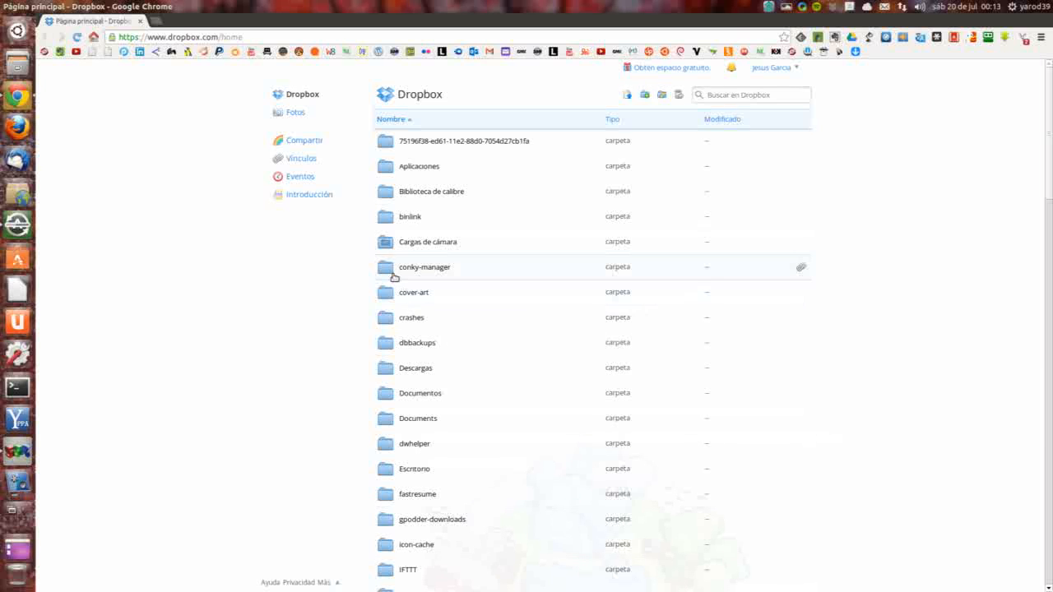
pyautogui.moveTo(388, 269)
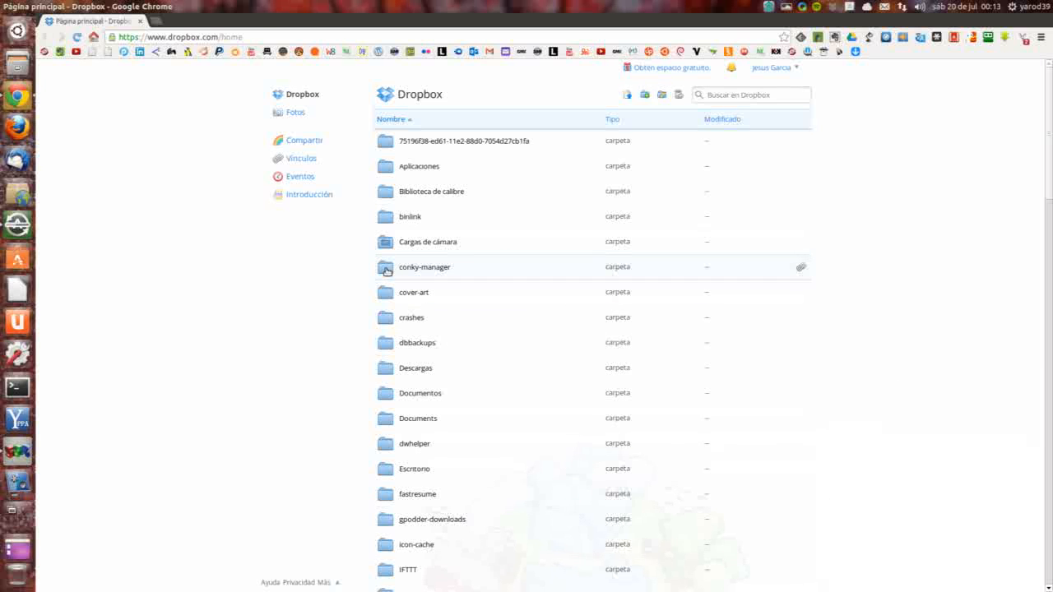
pyautogui.moveTo(386, 343)
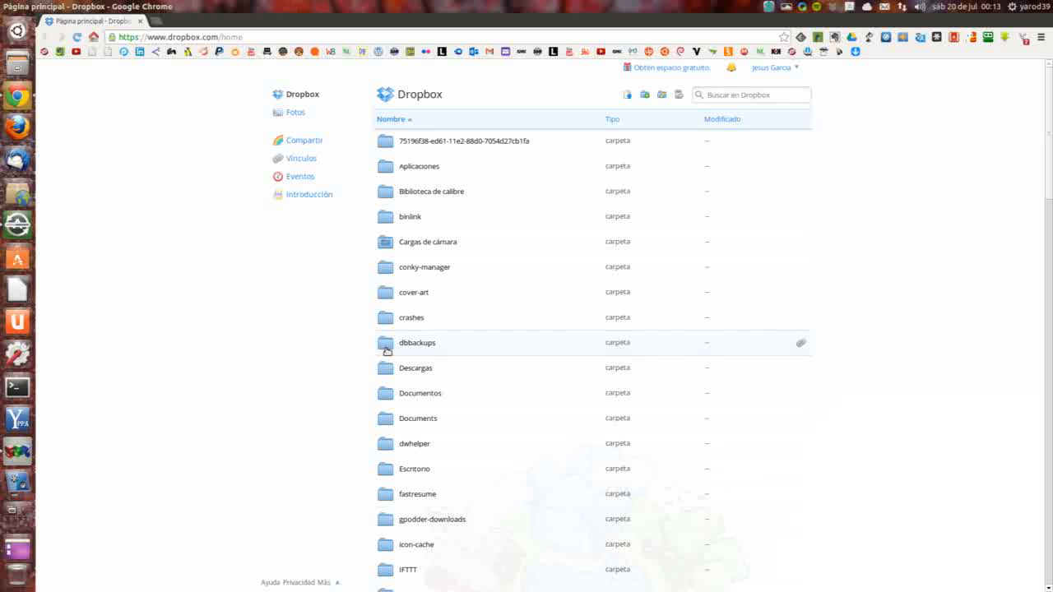
pyautogui.moveTo(386, 321)
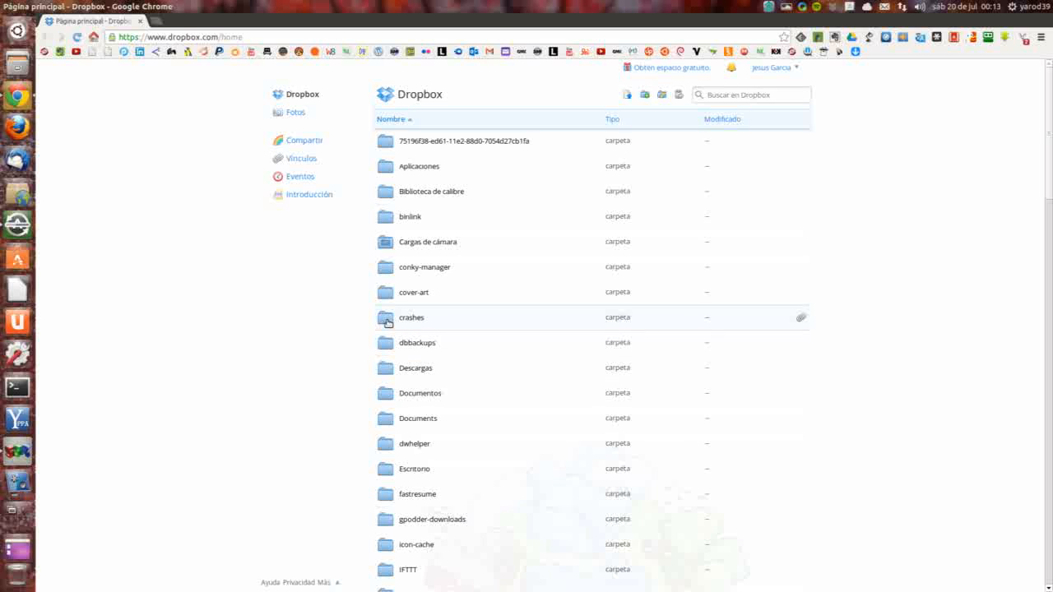
# Delete the 'crashes' folder via its context menu and confirm with Eliminar.
pyautogui.rightClick(411, 317)
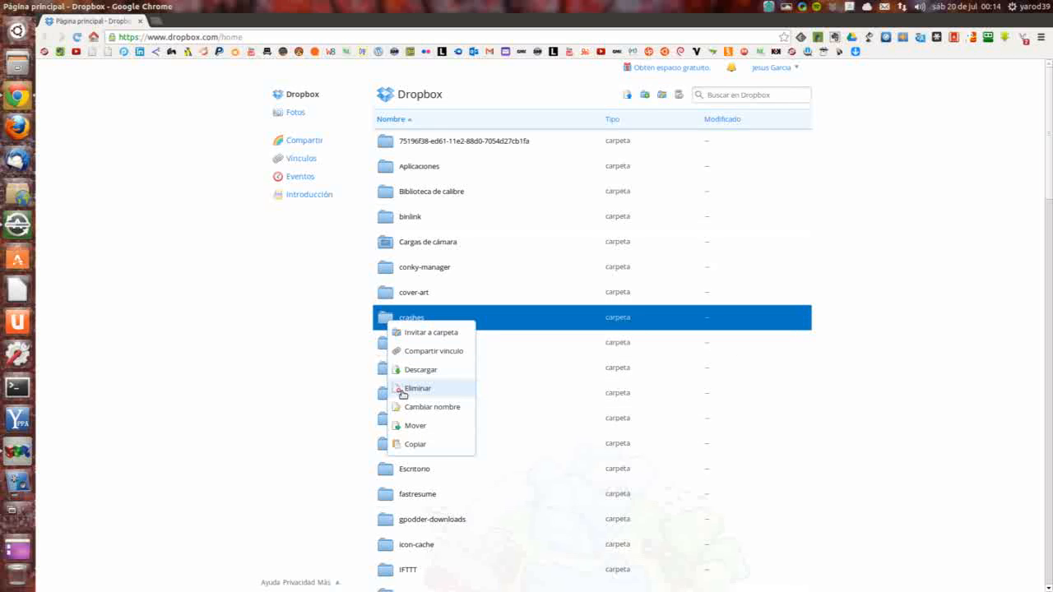
pyautogui.click(418, 388)
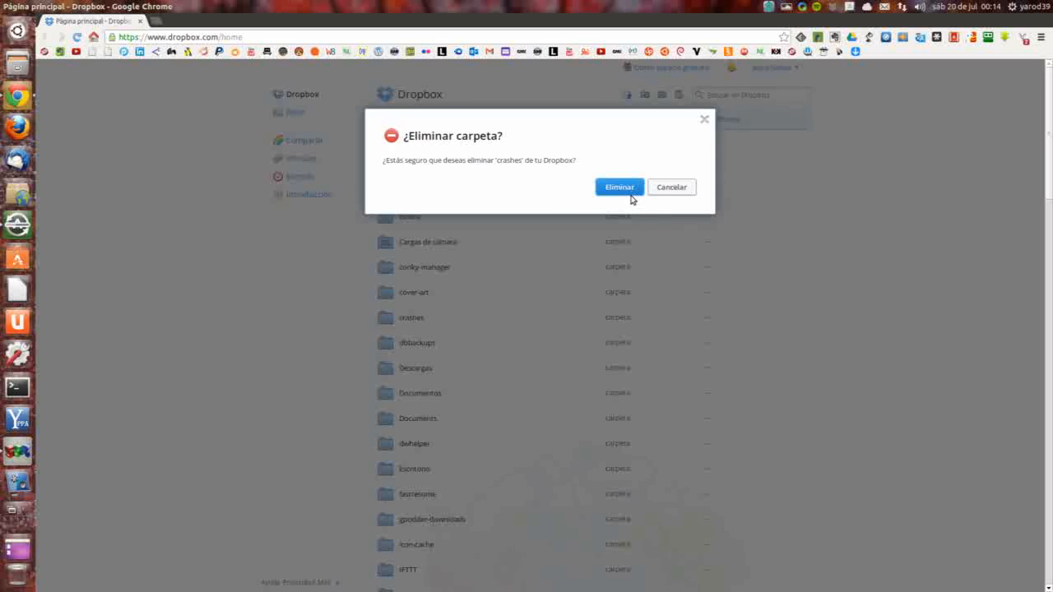
pyautogui.click(619, 188)
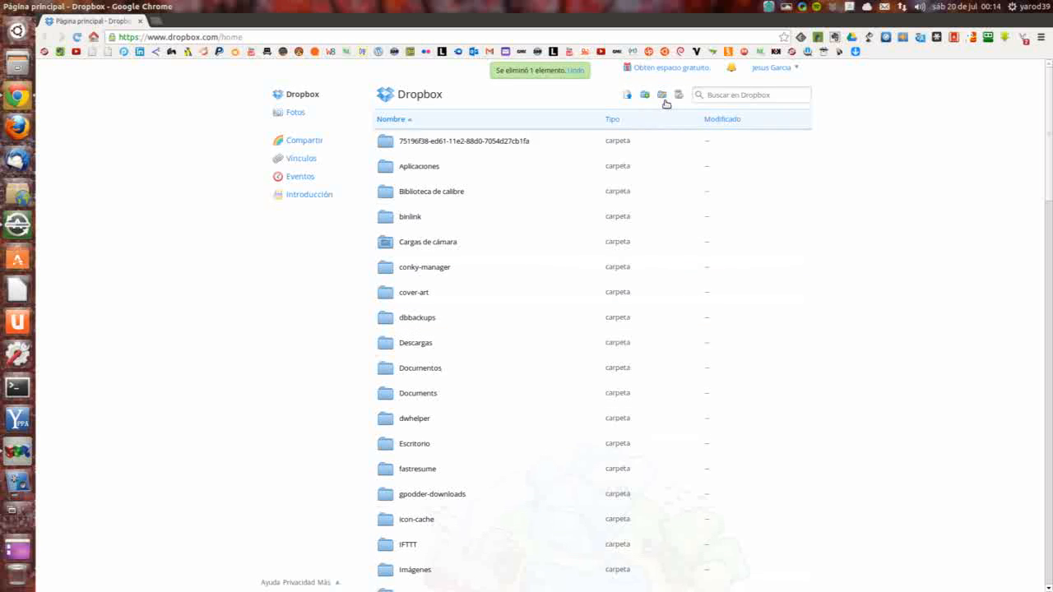
pyautogui.moveTo(678, 94)
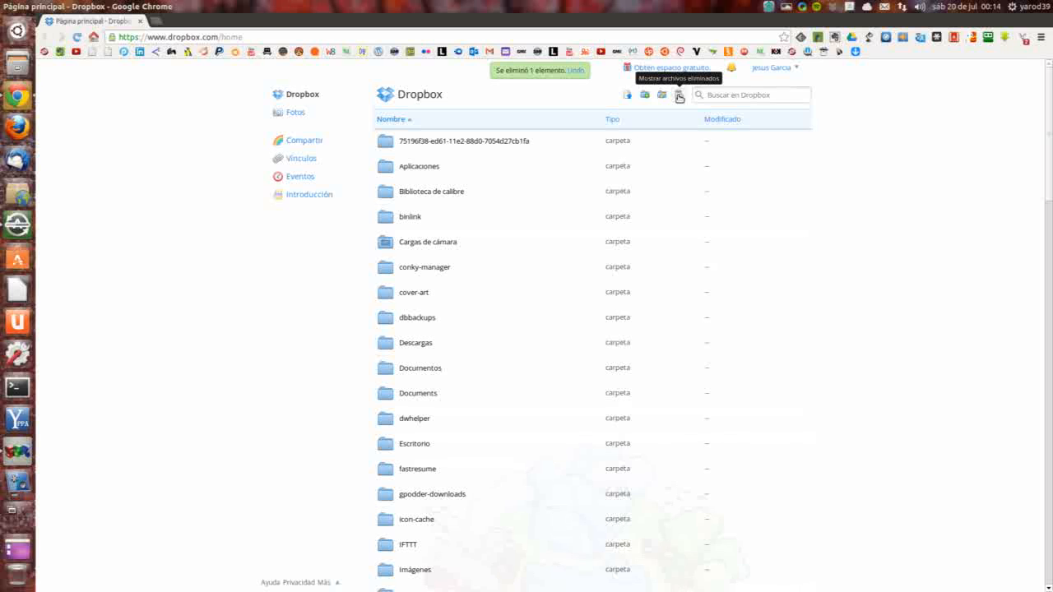
pyautogui.click(678, 94)
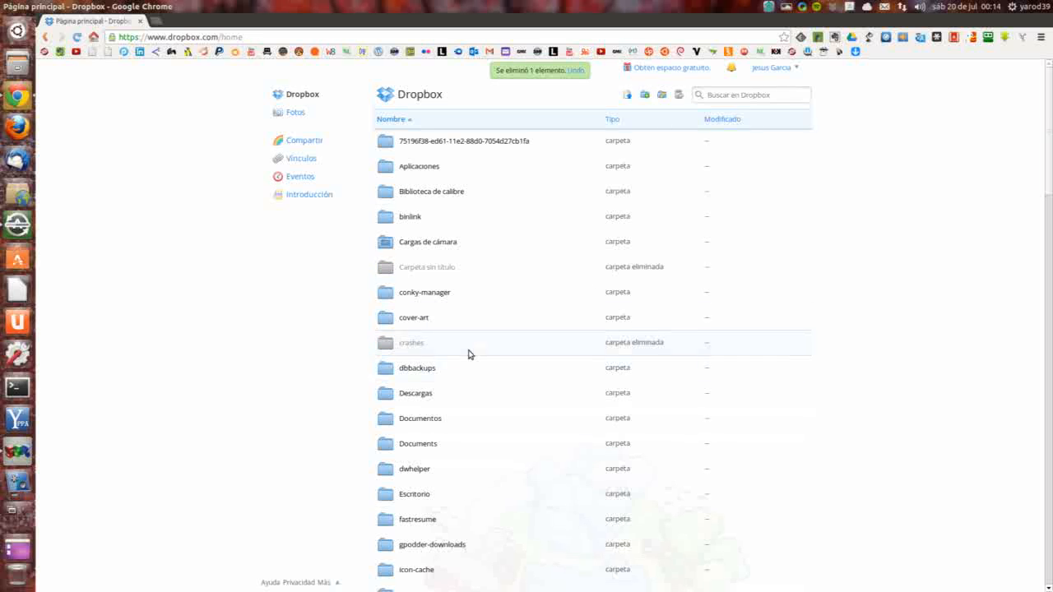
pyautogui.scroll(3)
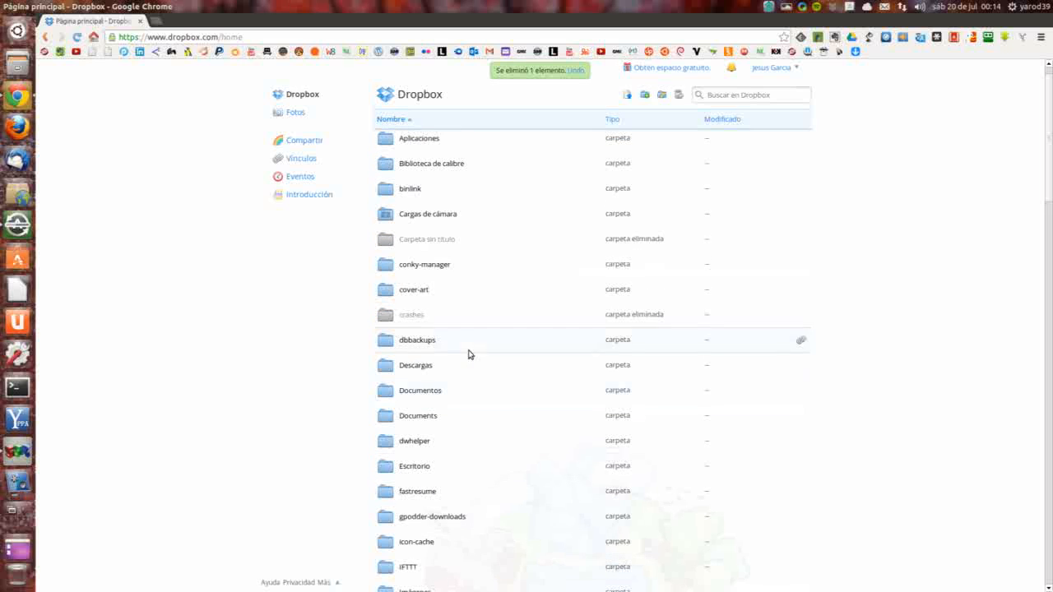
pyautogui.moveTo(440, 314)
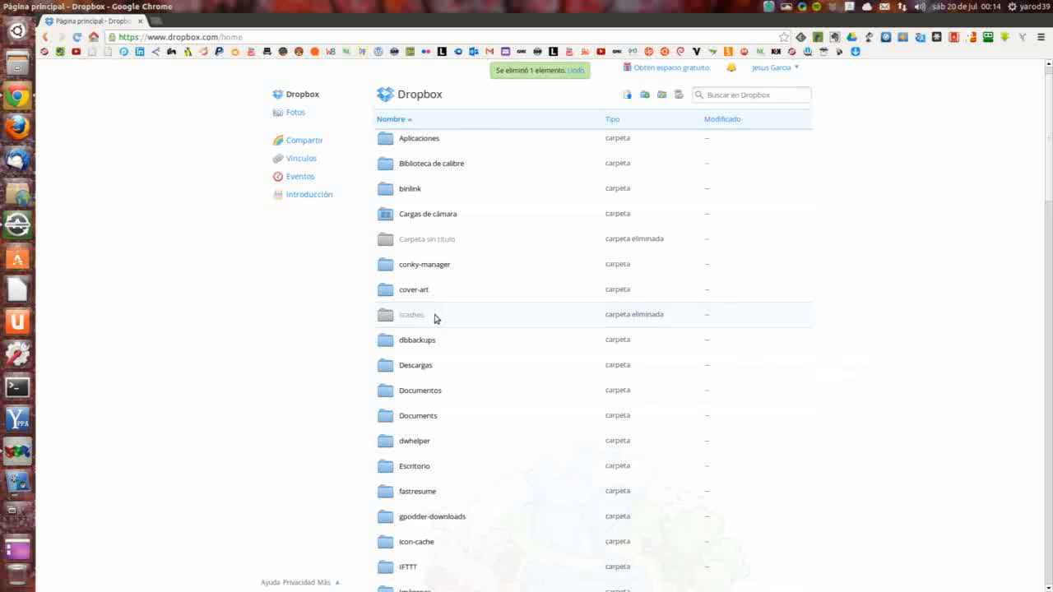
pyautogui.moveTo(412, 315)
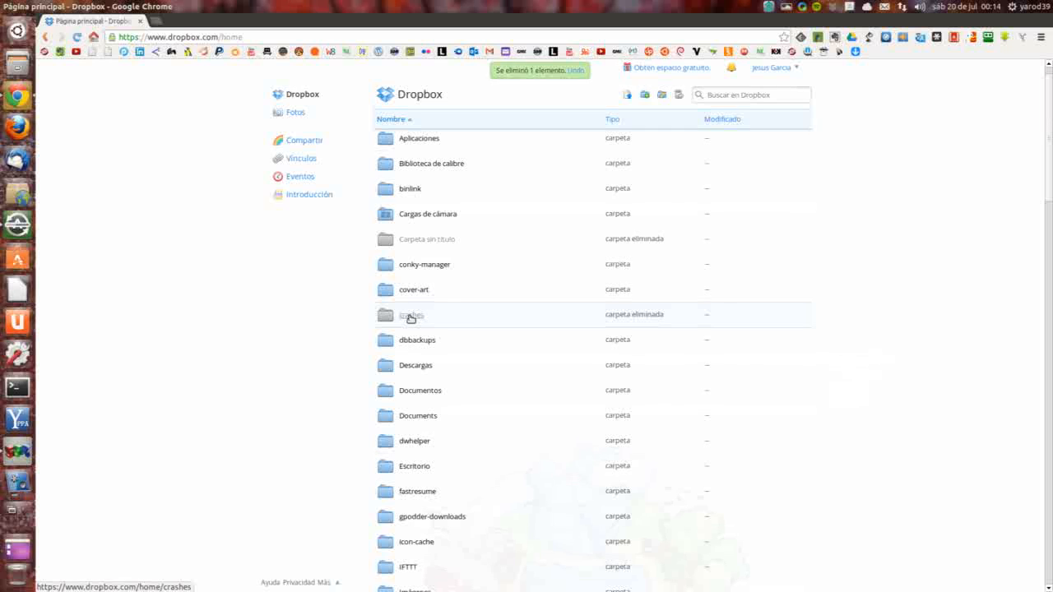
pyautogui.rightClick(411, 314)
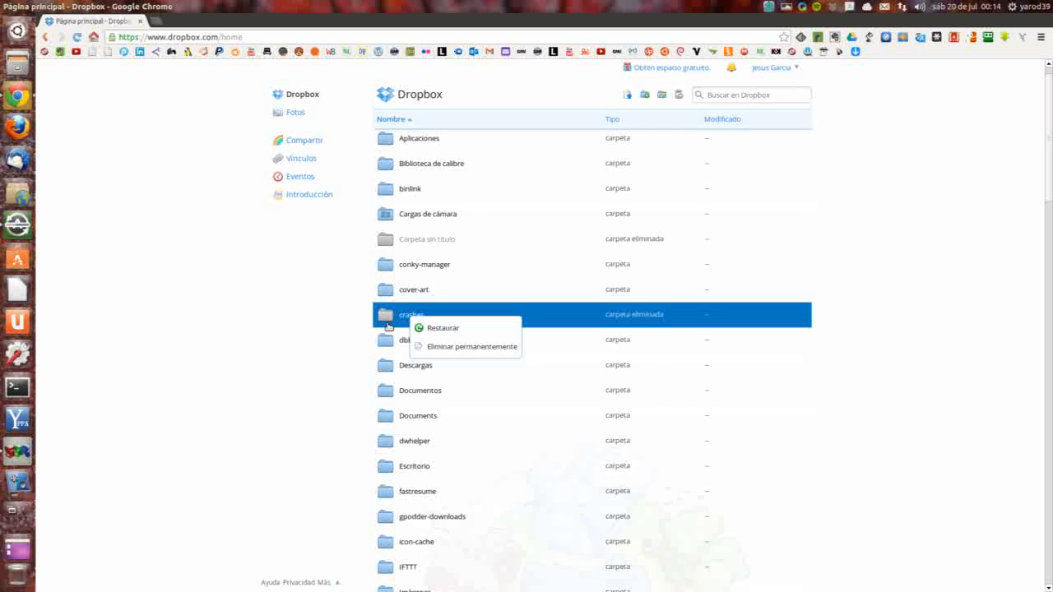
pyautogui.moveTo(352, 328)
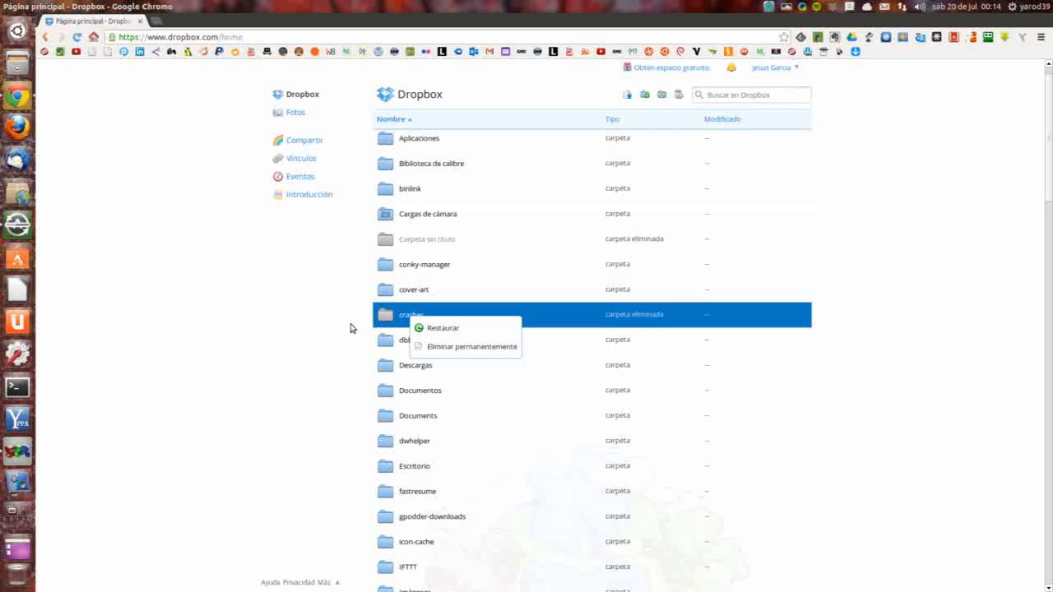
pyautogui.click(349, 327)
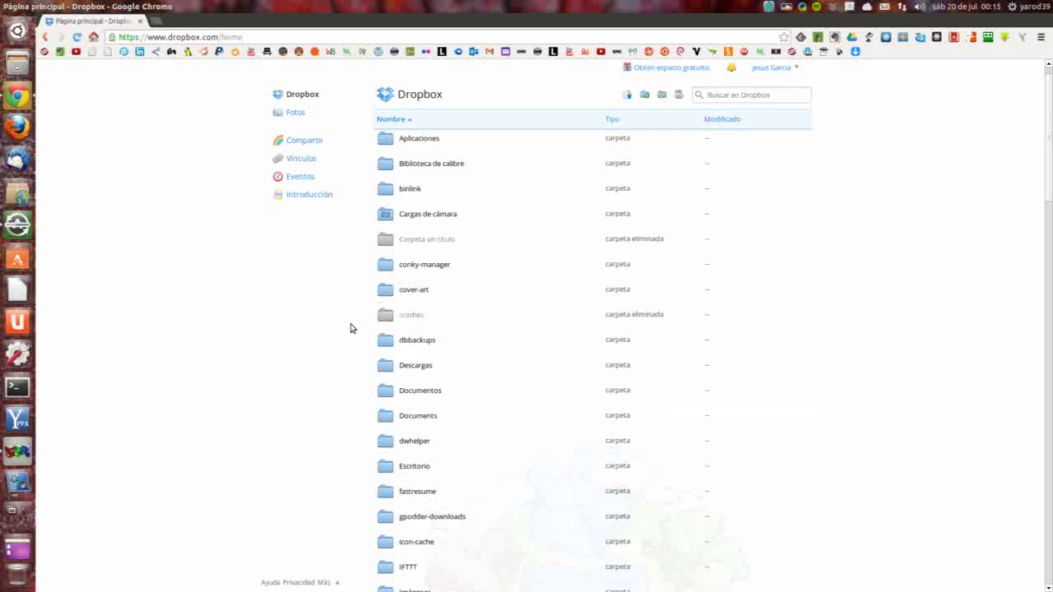
pyautogui.moveTo(412, 316)
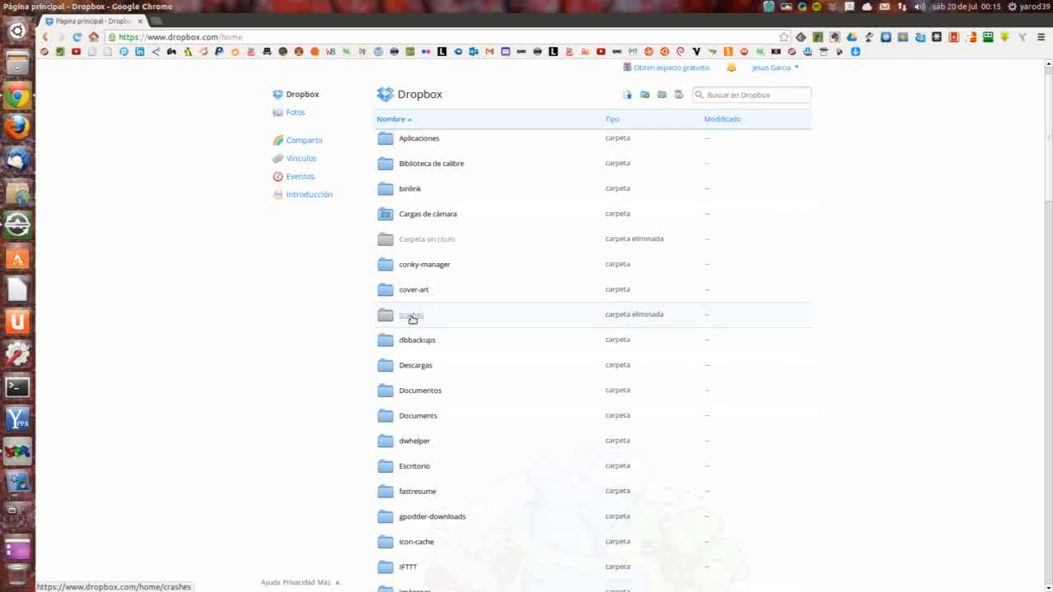
# Restore the deleted 'crashes' folder with 'Restaurar carpeta', recovering its 146 files.
pyautogui.rightClick(412, 314)
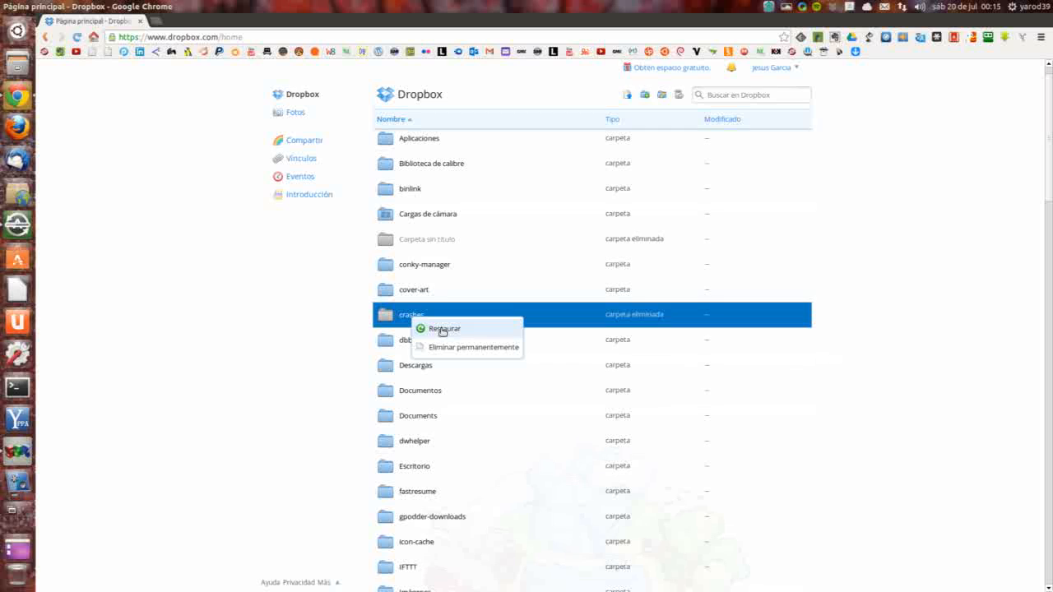
pyautogui.click(444, 329)
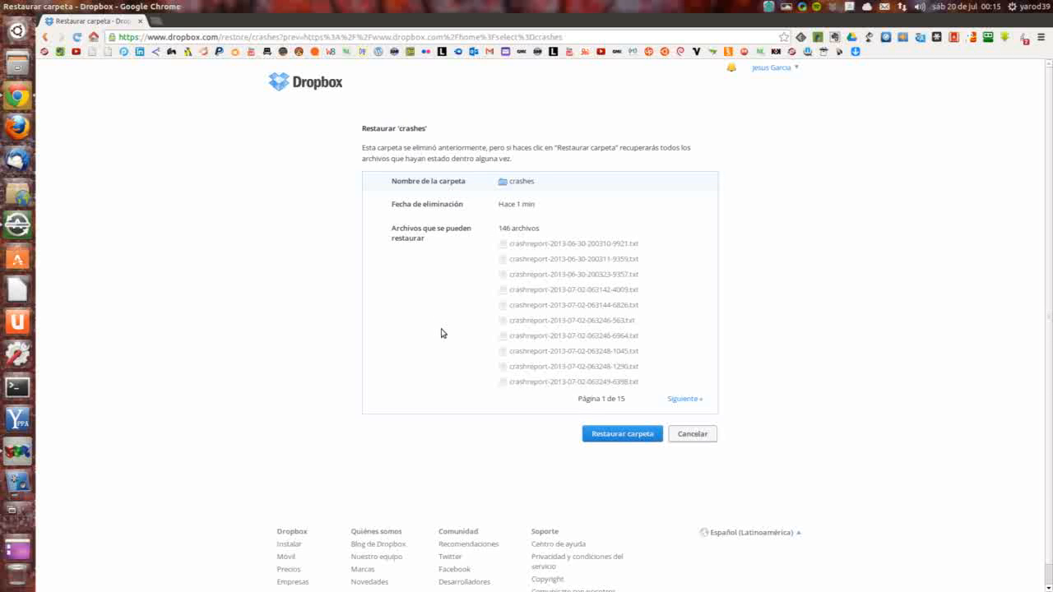
pyautogui.moveTo(622, 435)
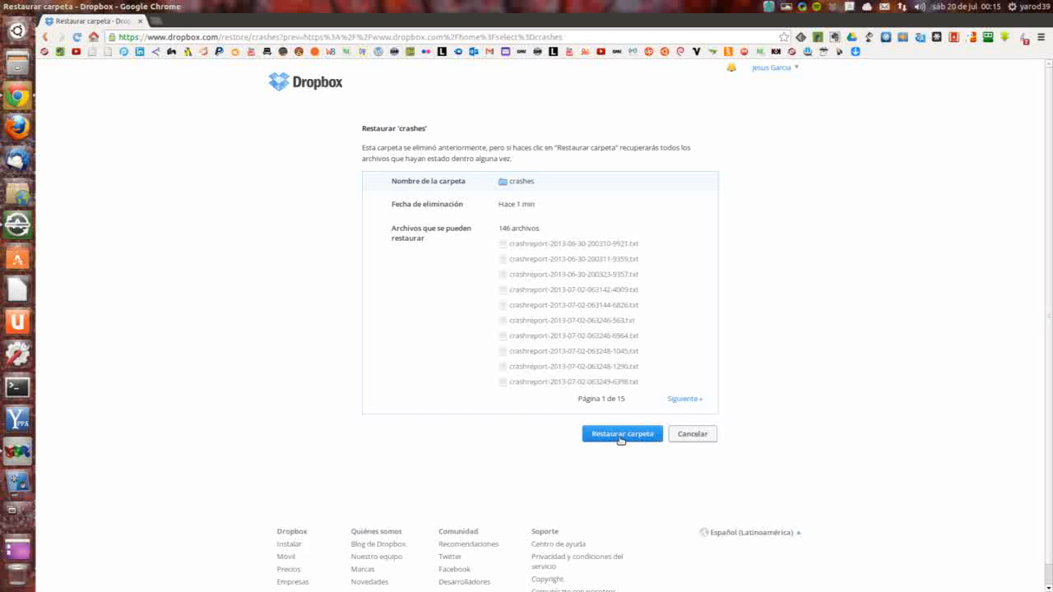
pyautogui.click(621, 435)
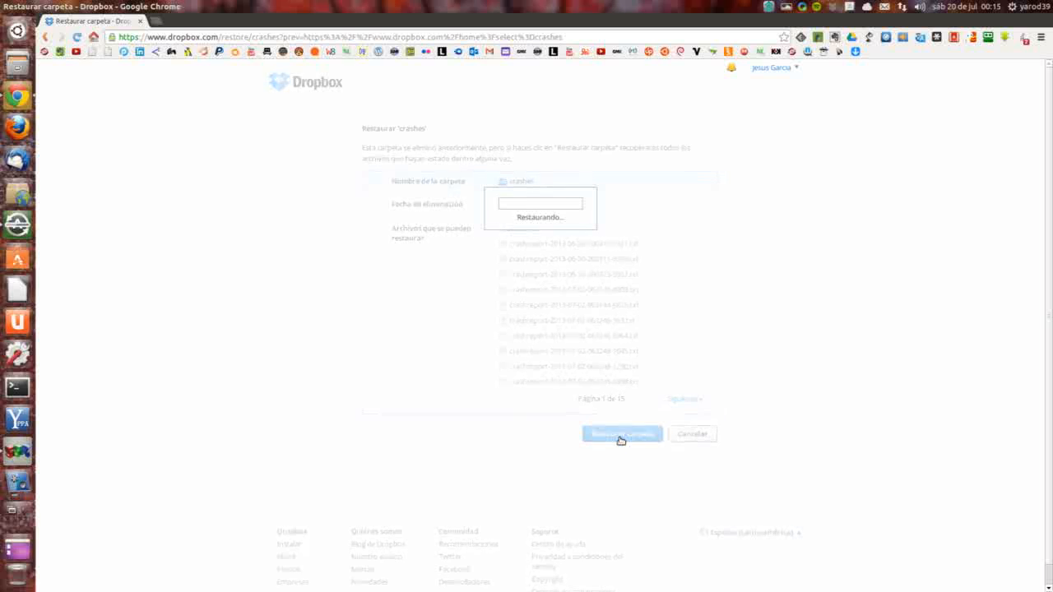
pyautogui.click(622, 434)
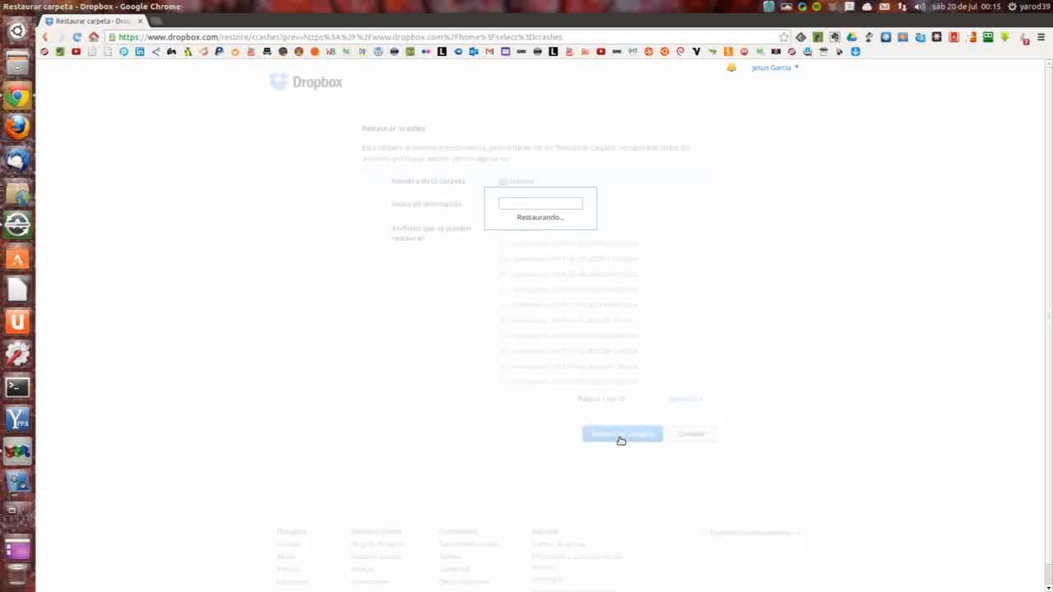
pyautogui.click(621, 434)
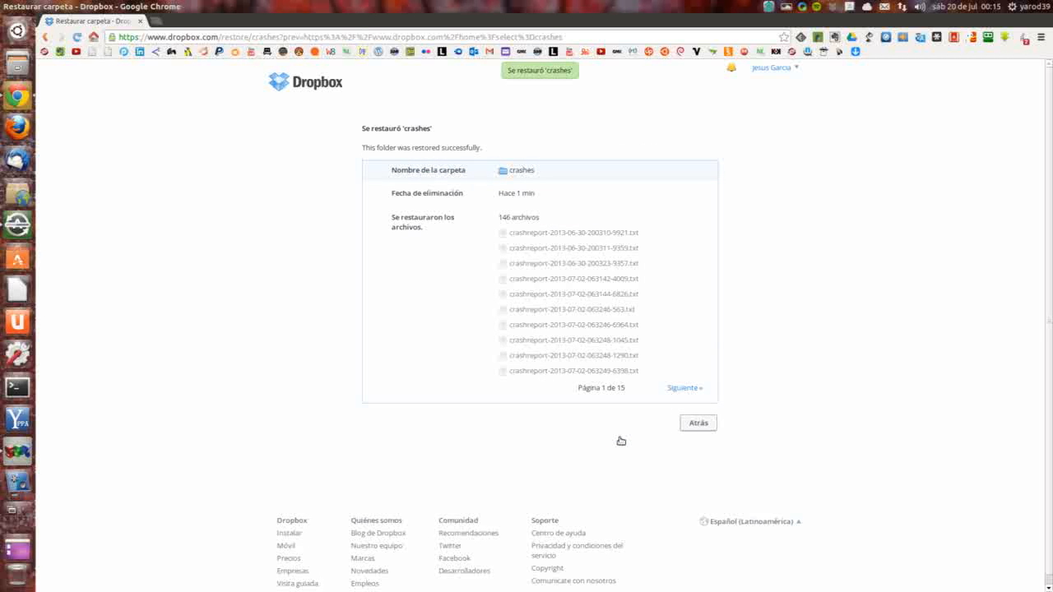
pyautogui.moveTo(625, 436)
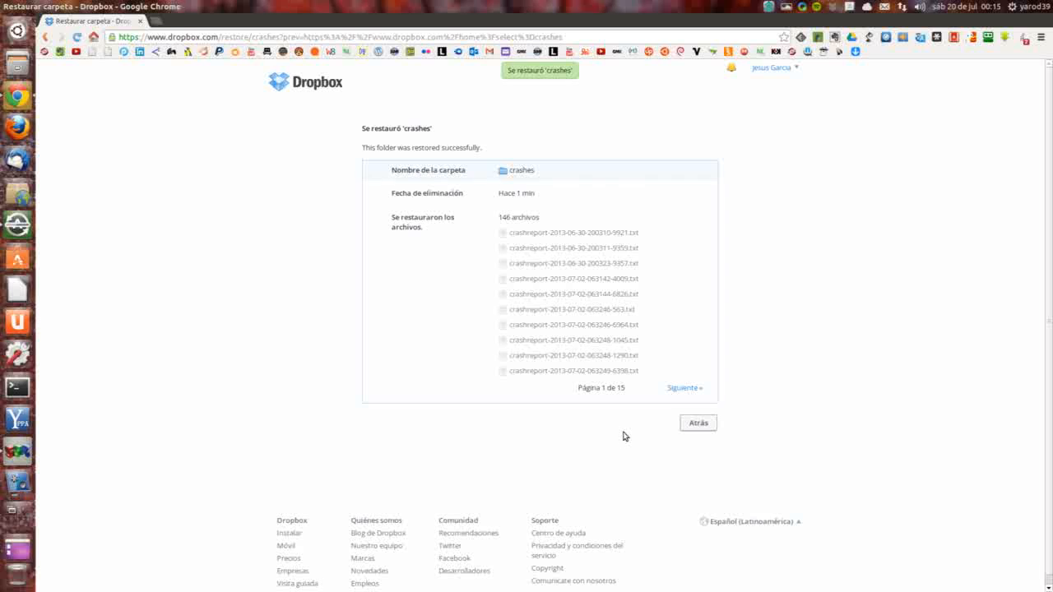
pyautogui.moveTo(518, 173)
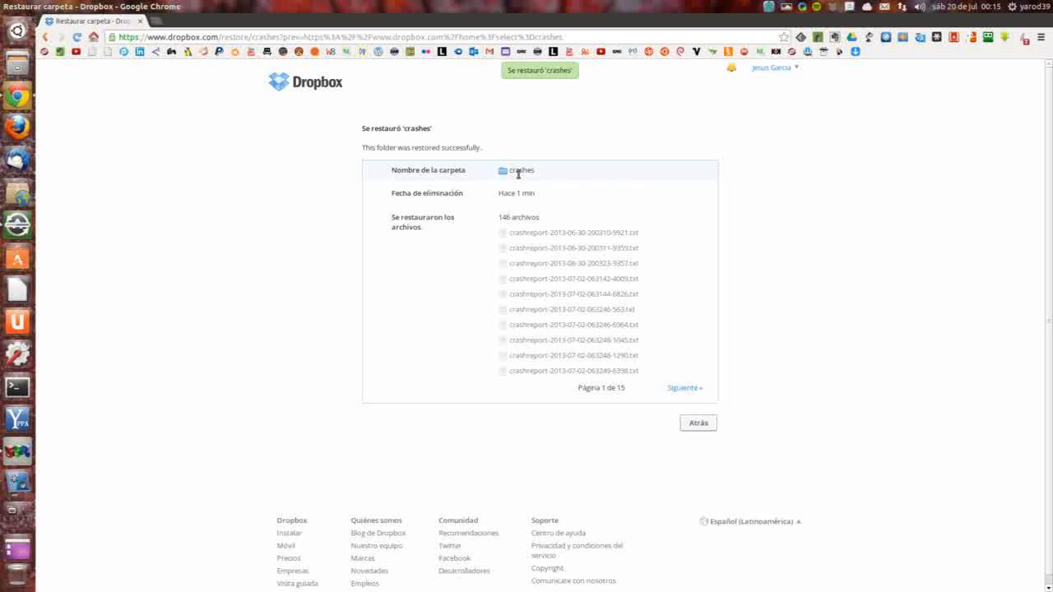
pyautogui.moveTo(227, 132)
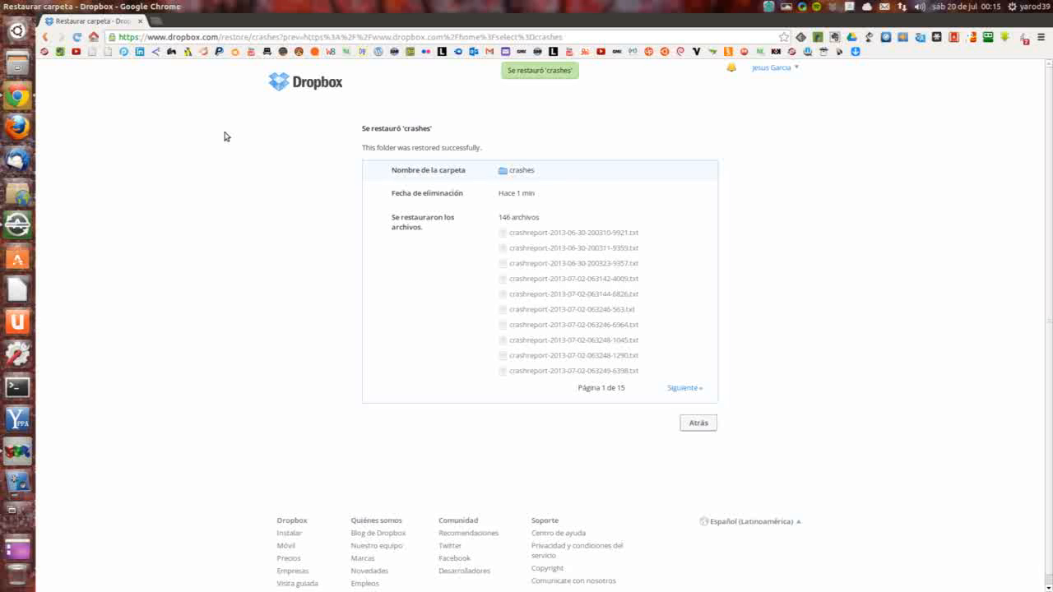
pyautogui.moveTo(239, 158)
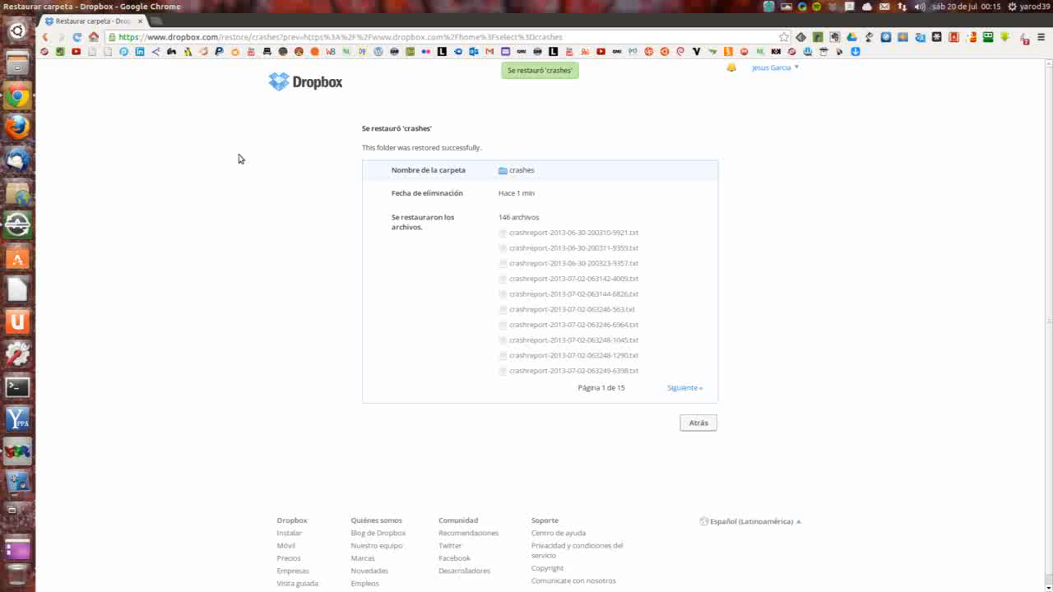
pyautogui.moveTo(283, 174)
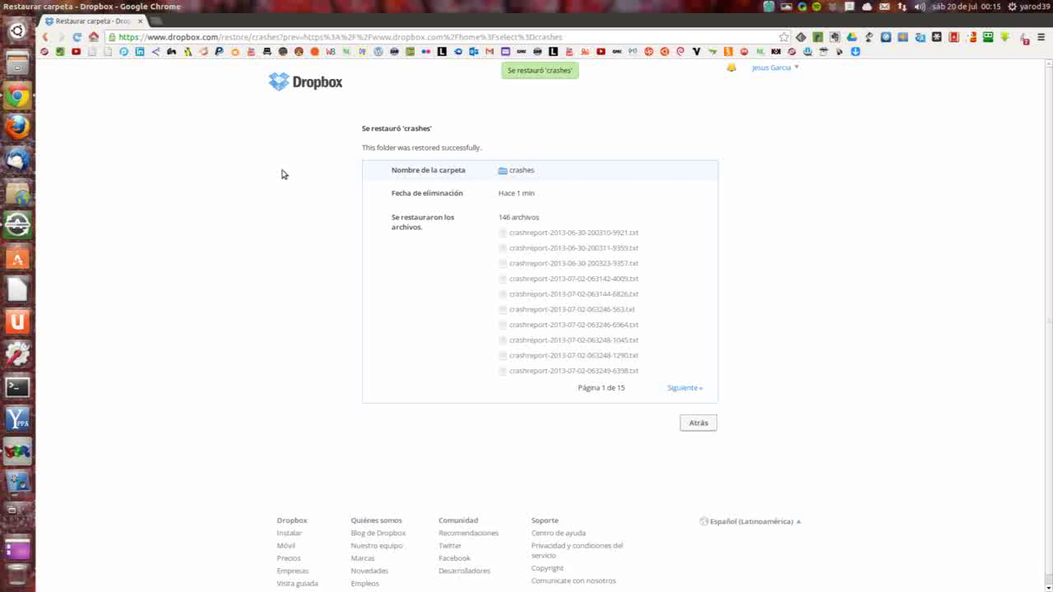
pyautogui.moveTo(303, 165)
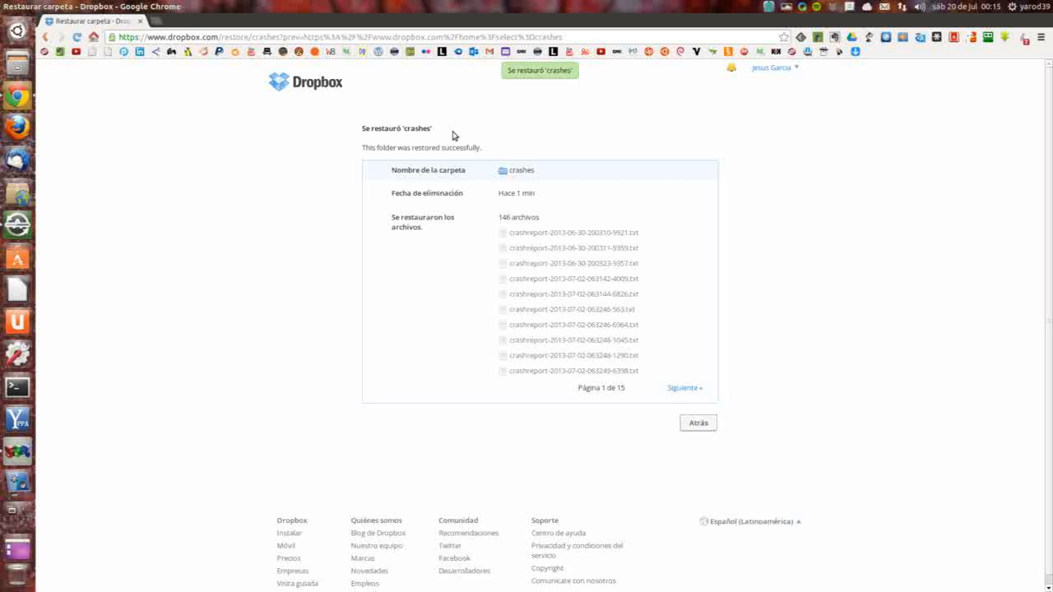
pyautogui.moveTo(769, 69)
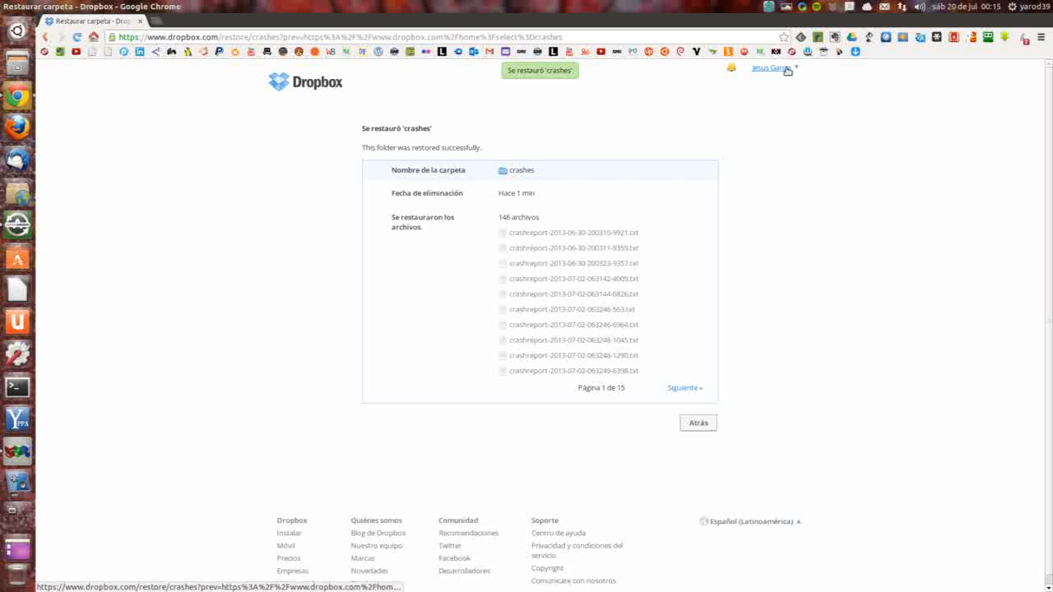
# Go to Configuración from the account menu to reach the settings page with the Pro 100 plan.
pyautogui.click(770, 69)
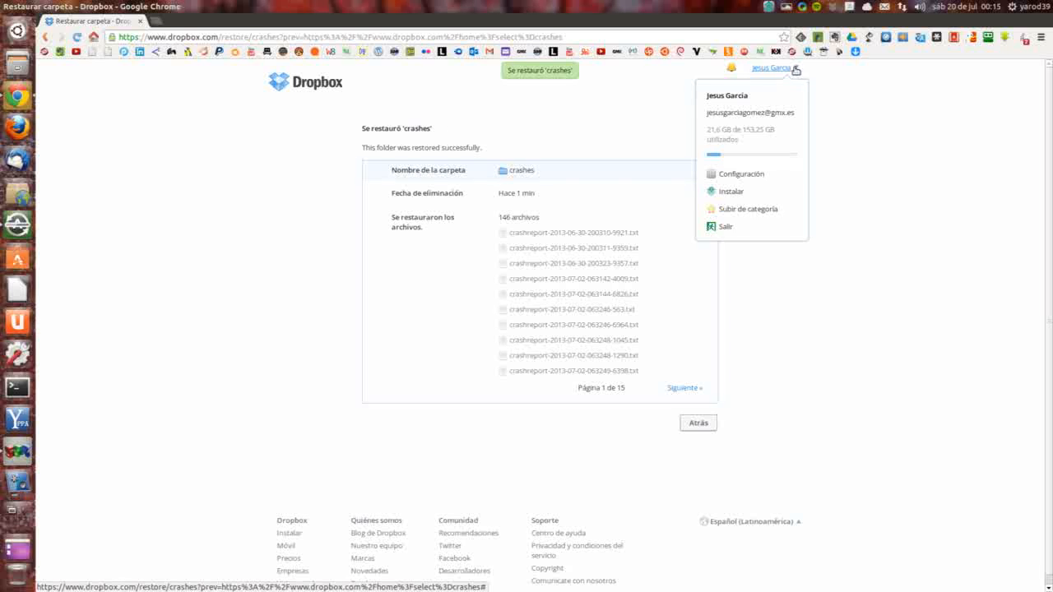
pyautogui.moveTo(784, 102)
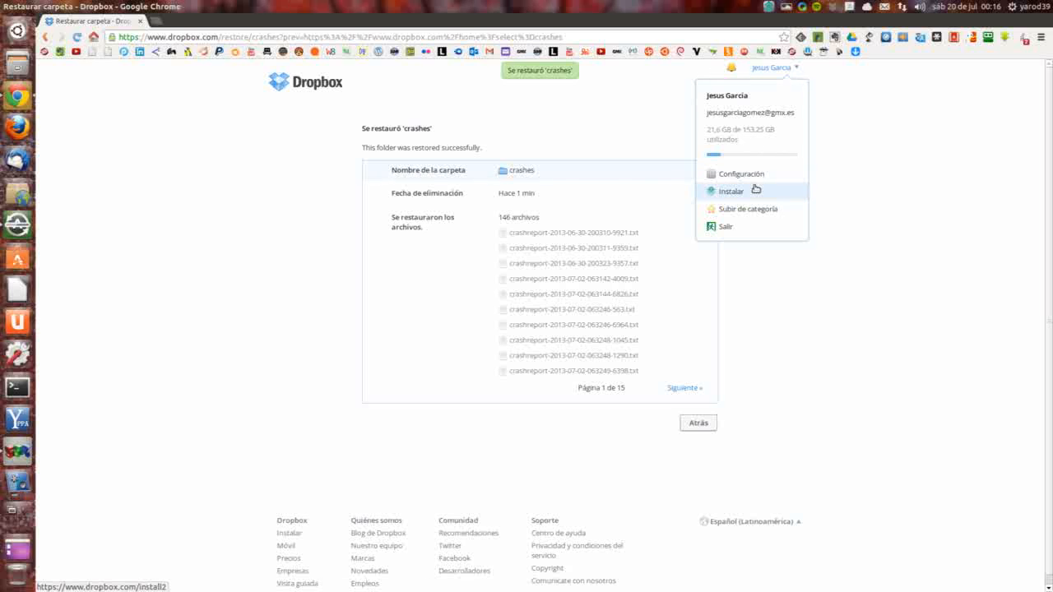
pyautogui.moveTo(740, 174)
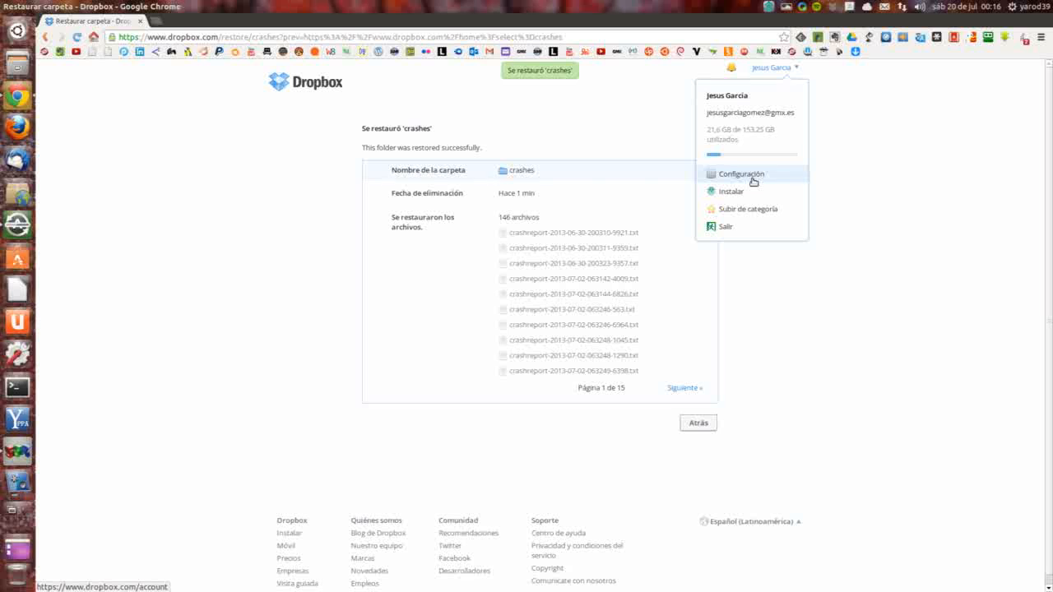
pyautogui.click(740, 175)
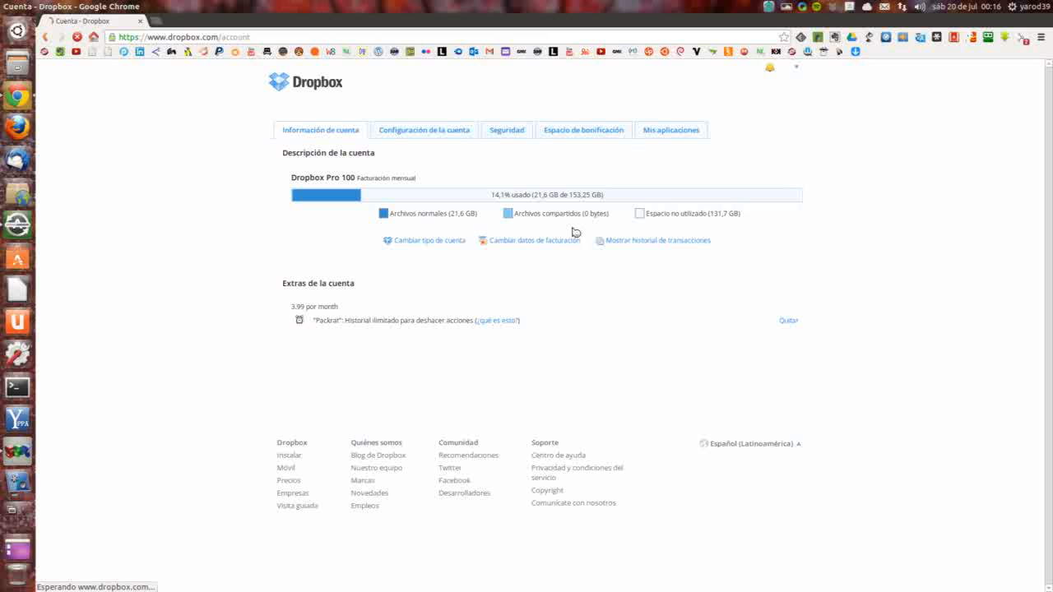
pyautogui.moveTo(440, 258)
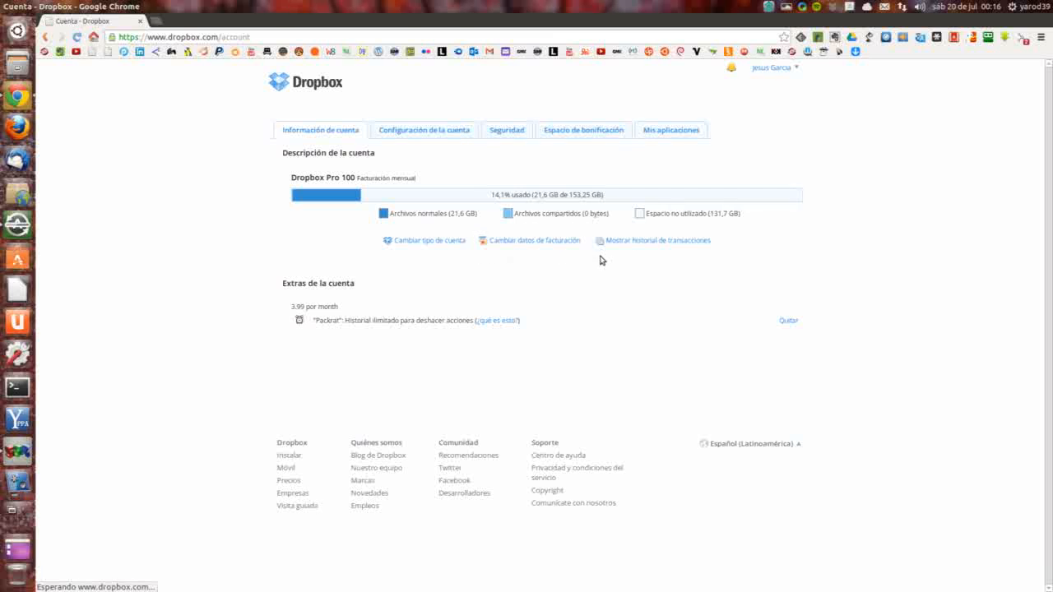
pyautogui.moveTo(319, 336)
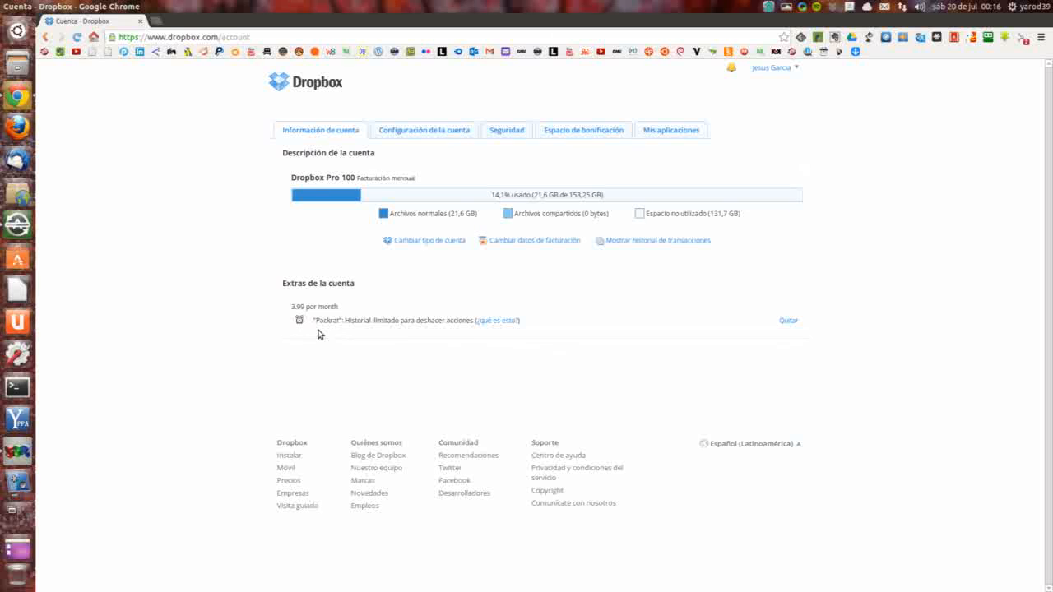
pyautogui.moveTo(381, 332)
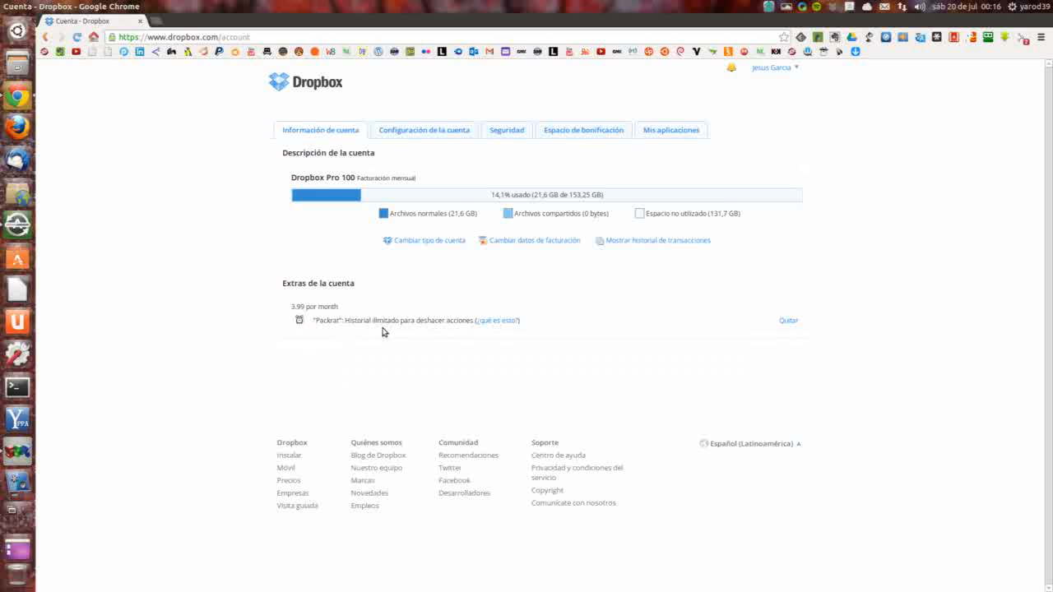
pyautogui.moveTo(457, 332)
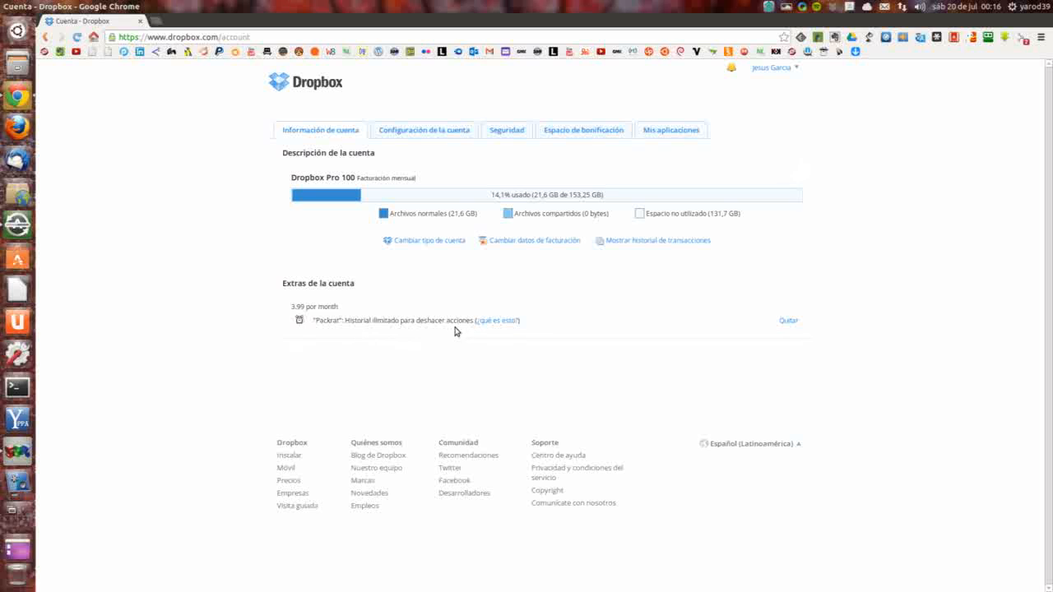
pyautogui.moveTo(305, 319)
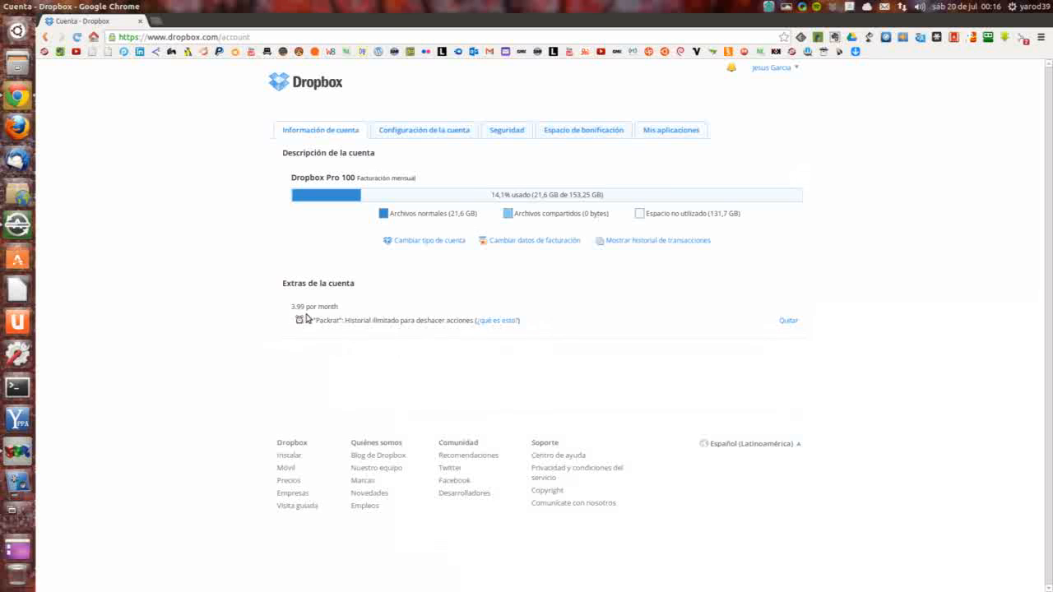
pyautogui.moveTo(342, 328)
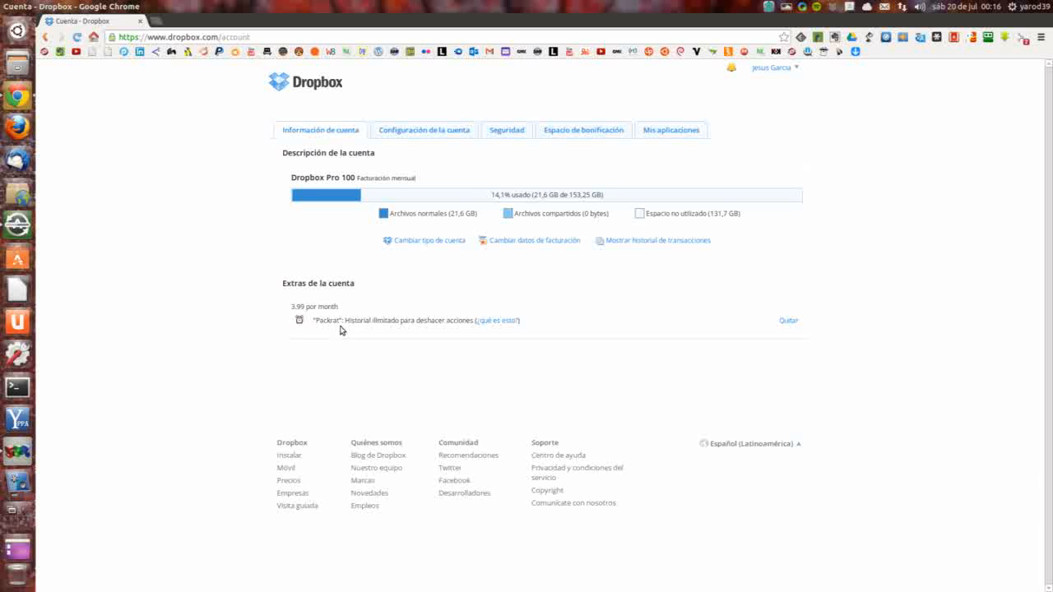
pyautogui.moveTo(337, 332)
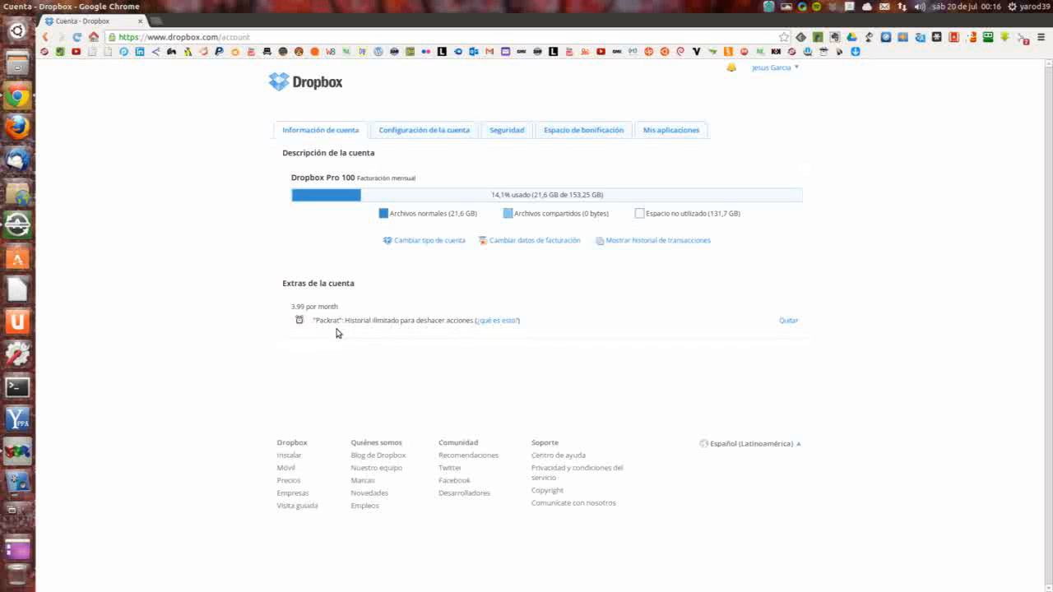
pyautogui.moveTo(322, 316)
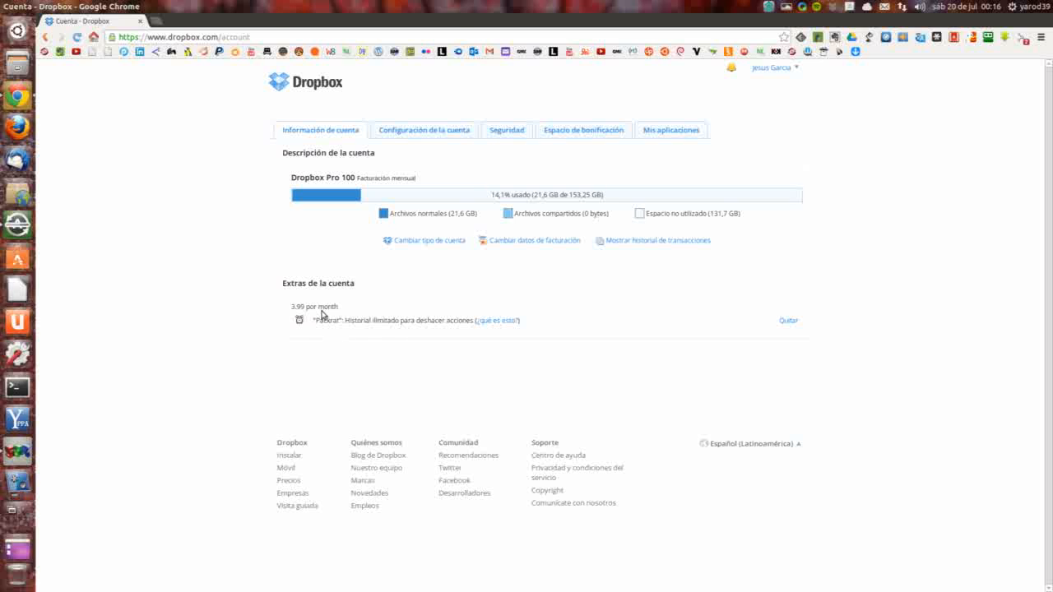
pyautogui.moveTo(352, 308)
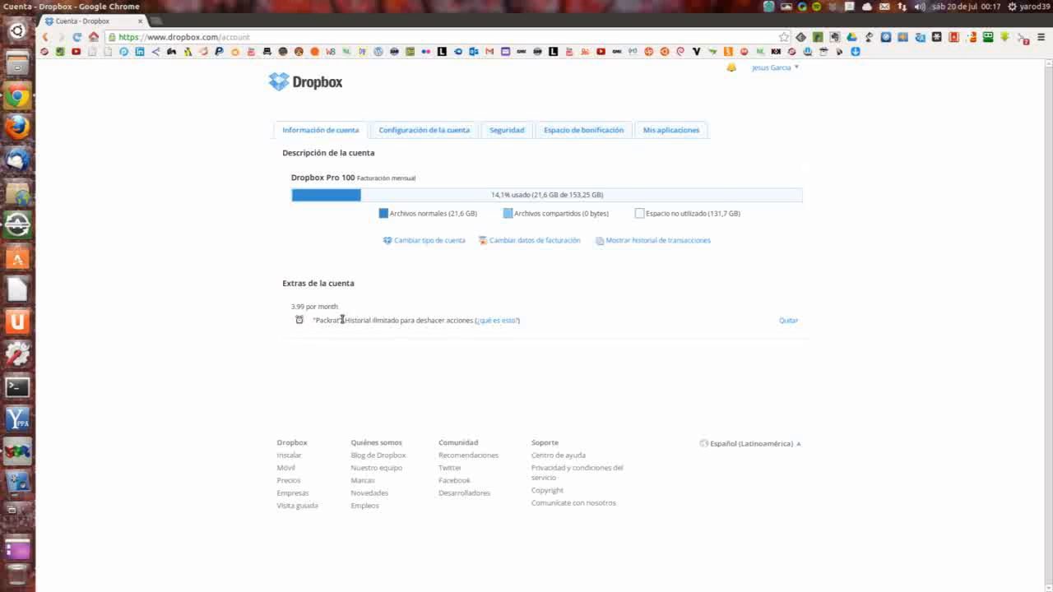
pyautogui.moveTo(391, 278)
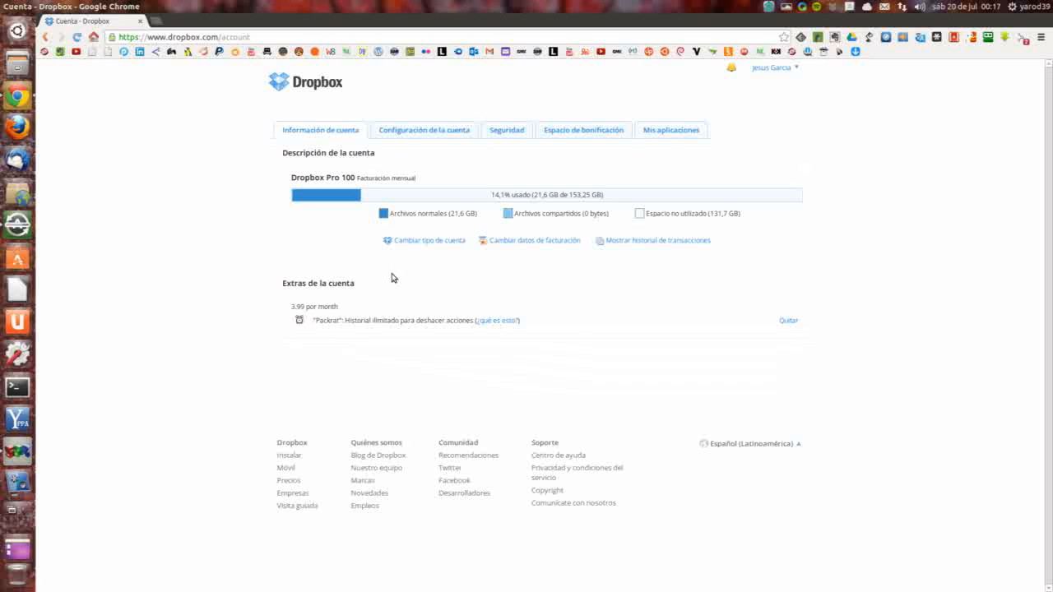
pyautogui.moveTo(375, 198)
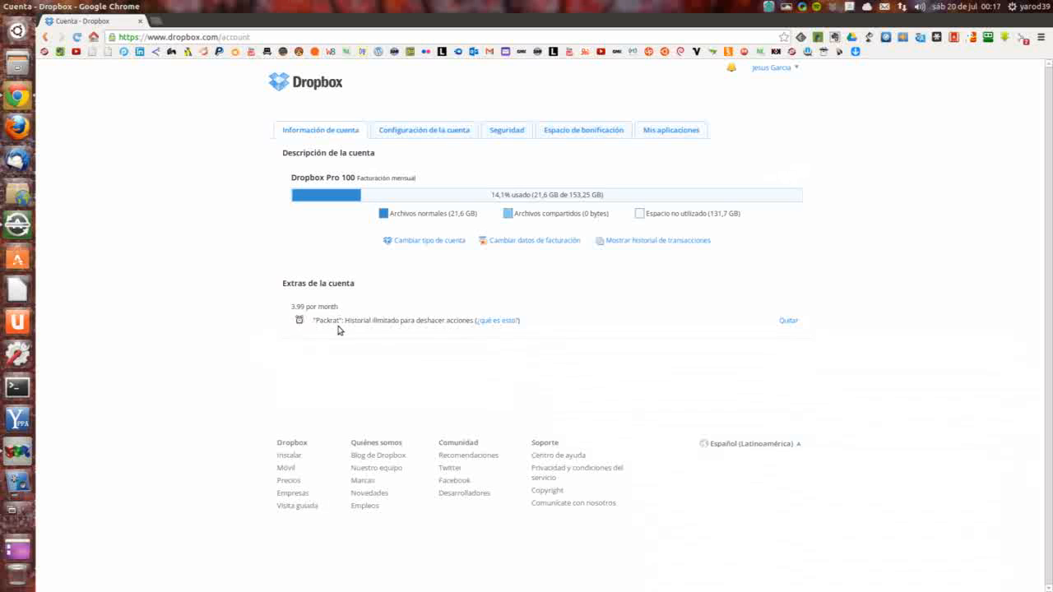
pyautogui.moveTo(332, 321)
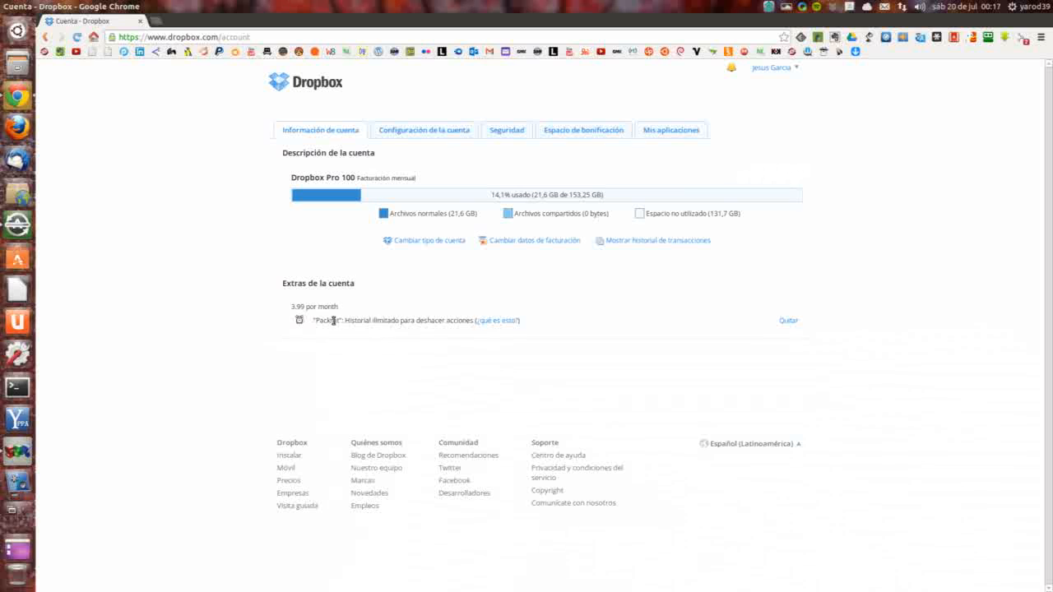
pyautogui.moveTo(256, 250)
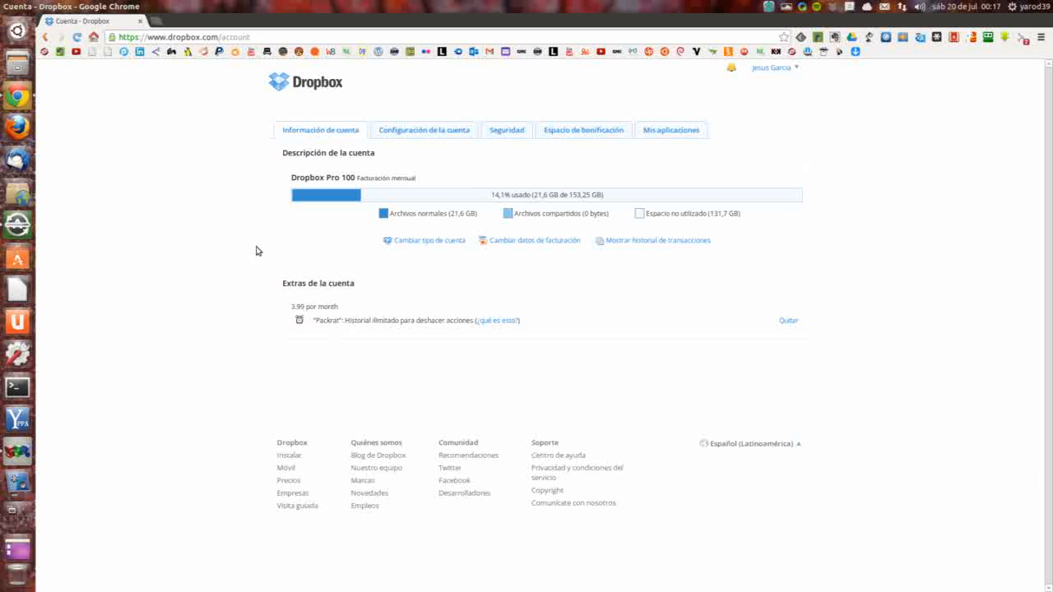
pyautogui.moveTo(212, 166)
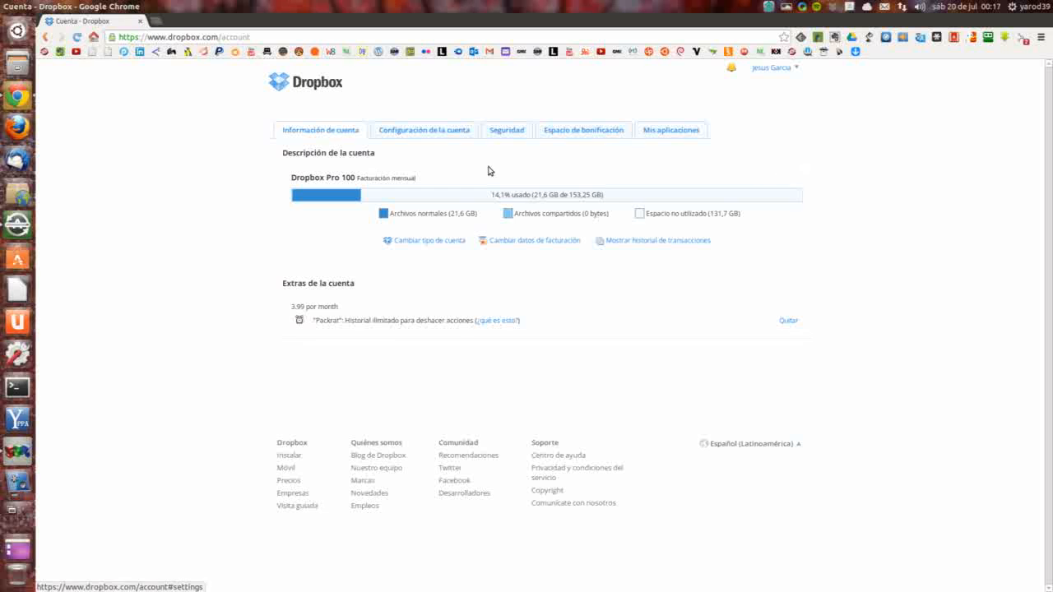
pyautogui.moveTo(608, 195)
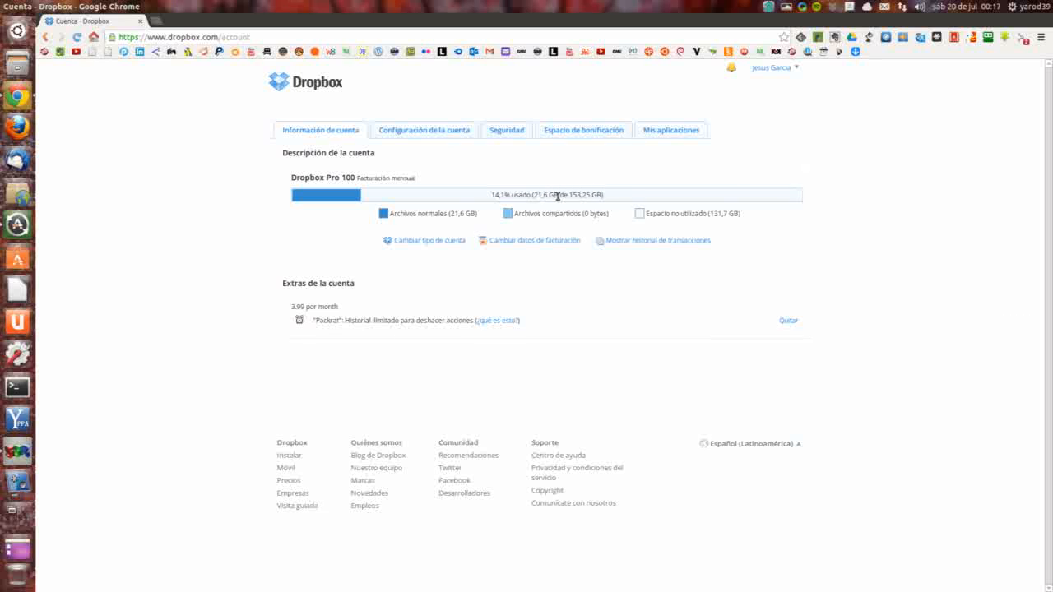
pyautogui.moveTo(352, 171)
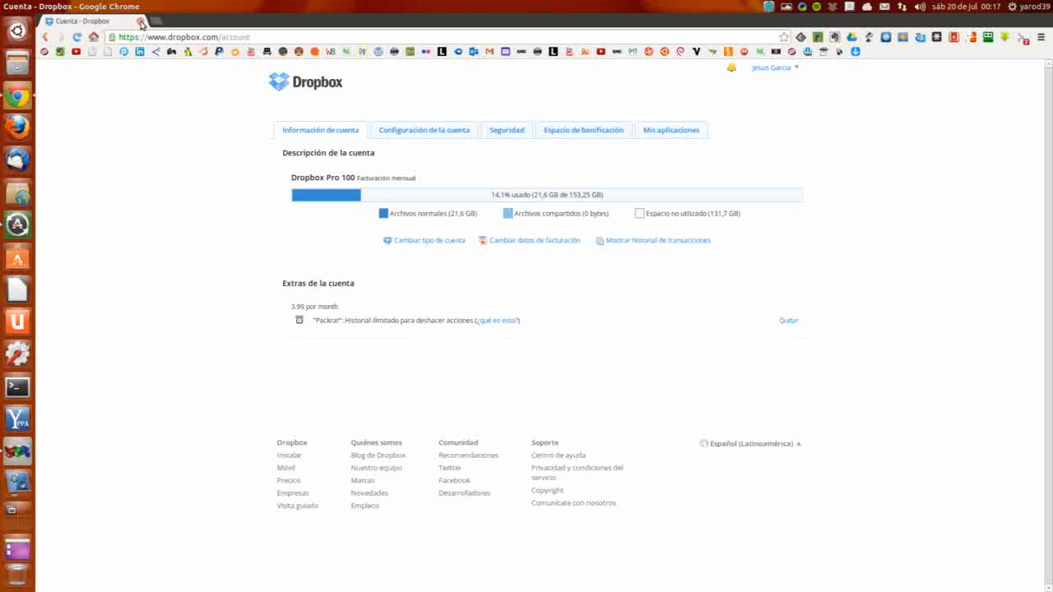
pyautogui.moveTo(533, 370)
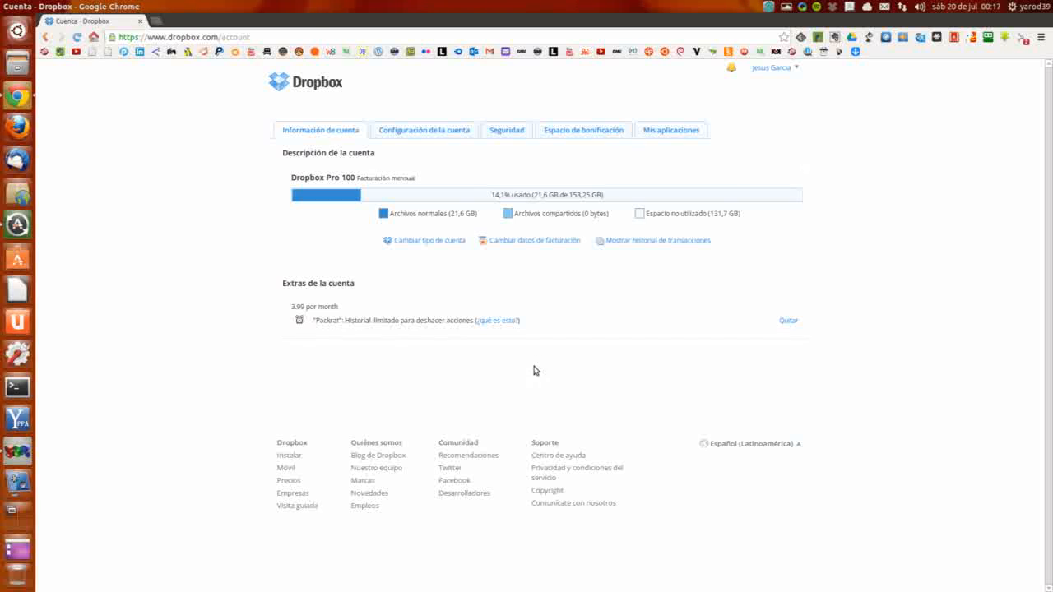
# Show the '¿Qué es esto?' explanation for the Packrat extra.
pyautogui.click(497, 321)
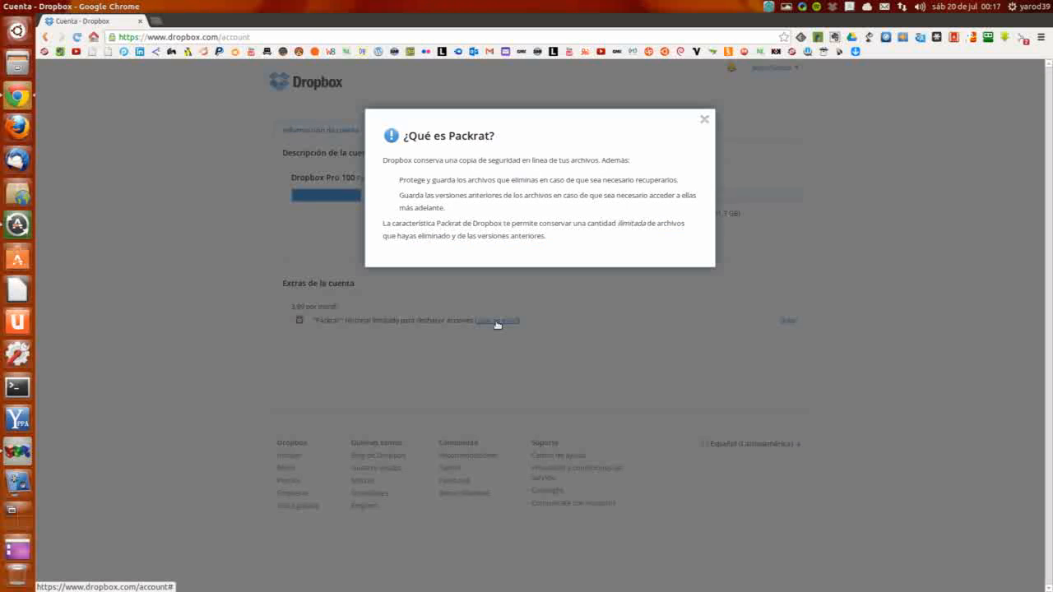
pyautogui.moveTo(442, 169)
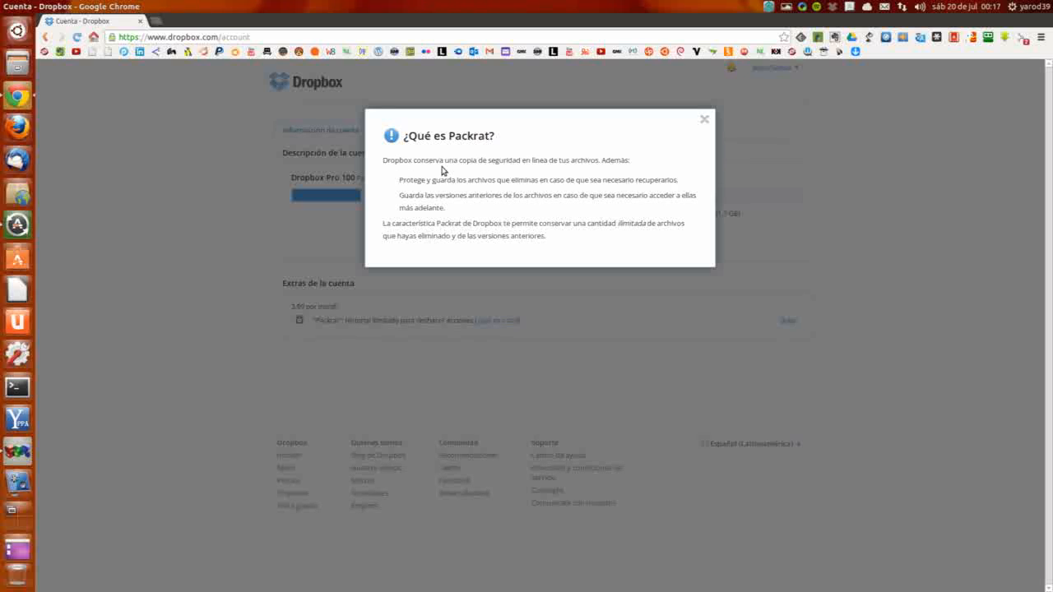
pyautogui.moveTo(572, 172)
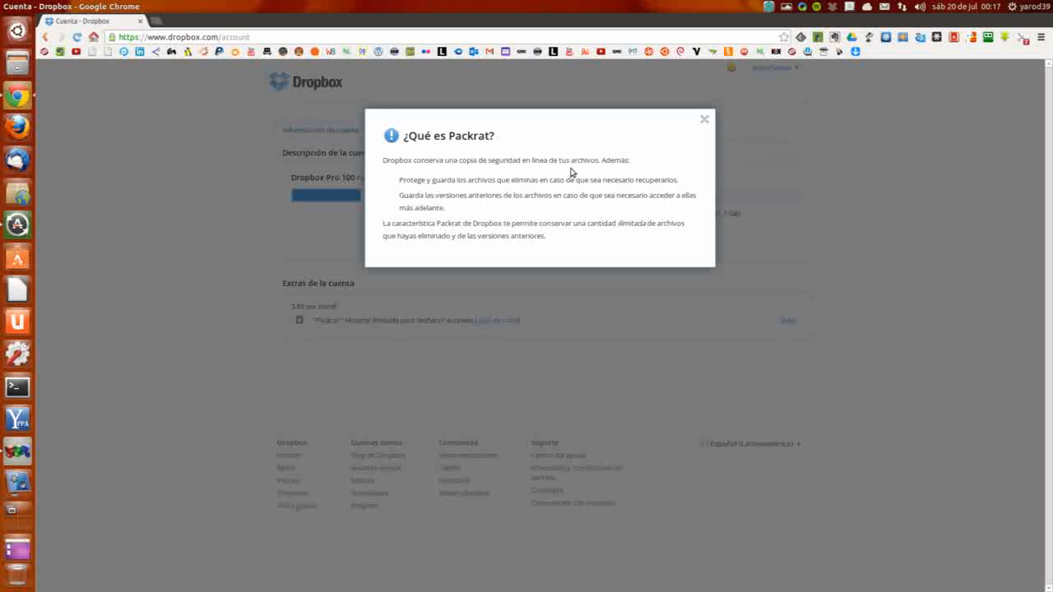
pyautogui.moveTo(408, 194)
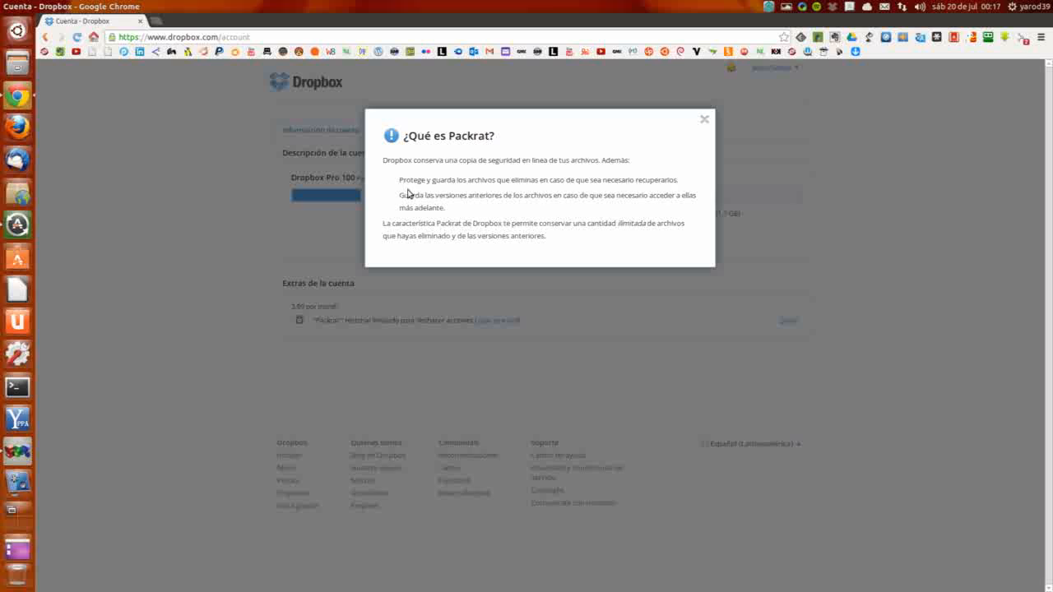
pyautogui.moveTo(552, 191)
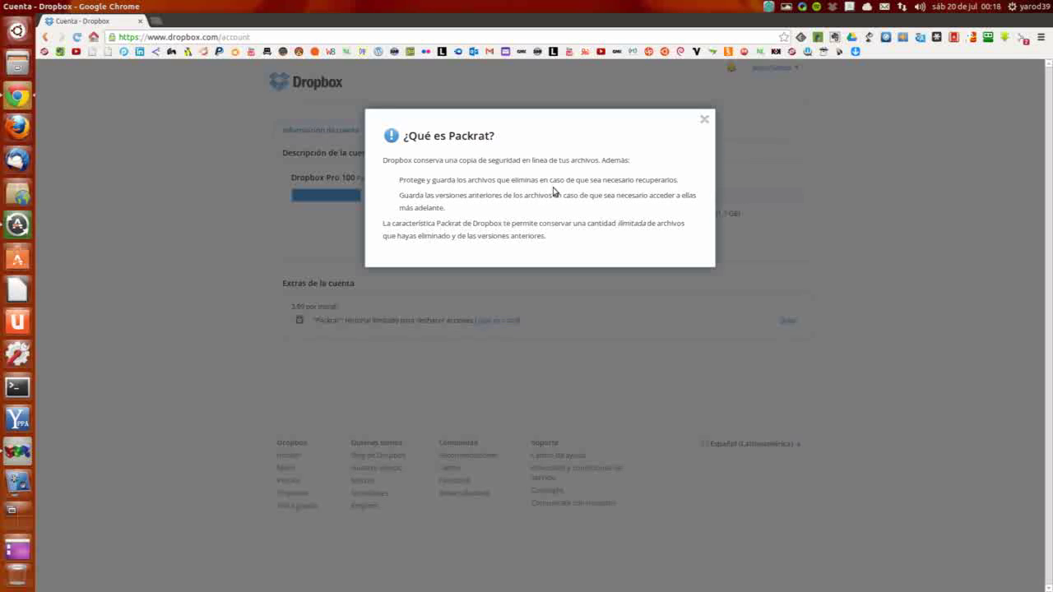
pyautogui.moveTo(678, 190)
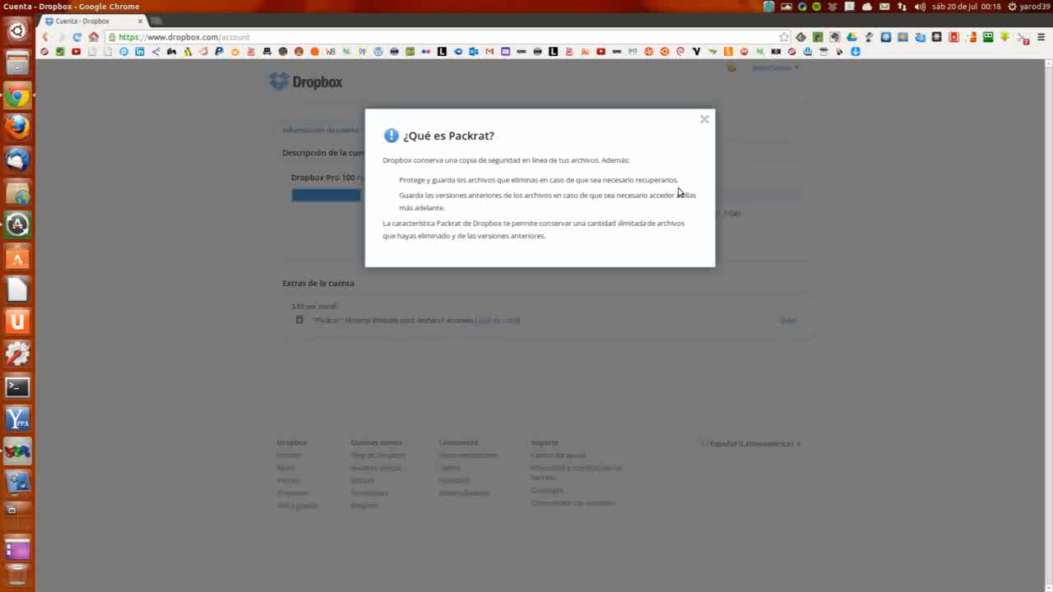
pyautogui.moveTo(484, 208)
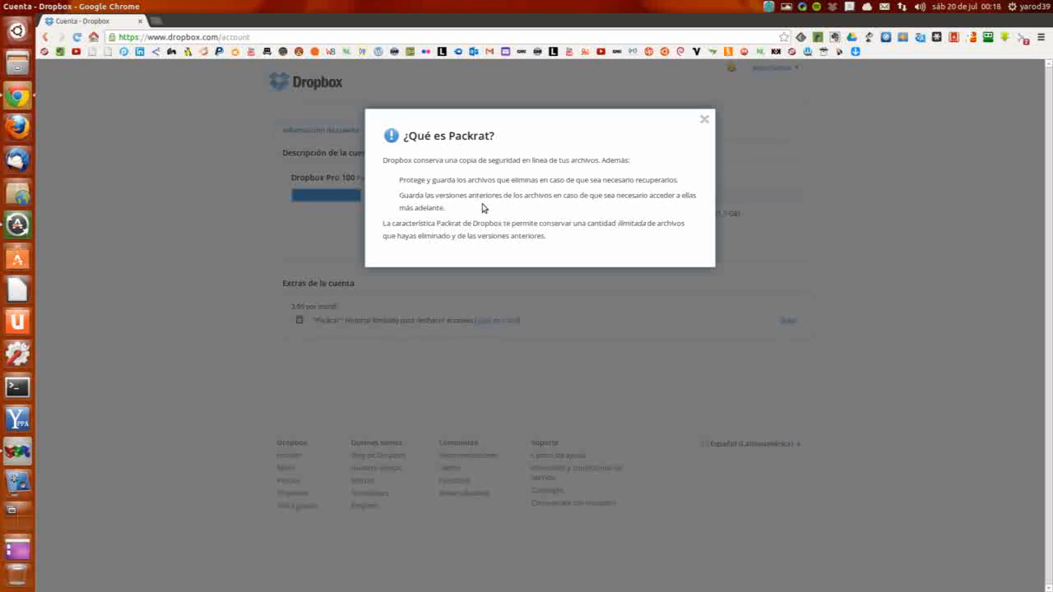
pyautogui.moveTo(668, 214)
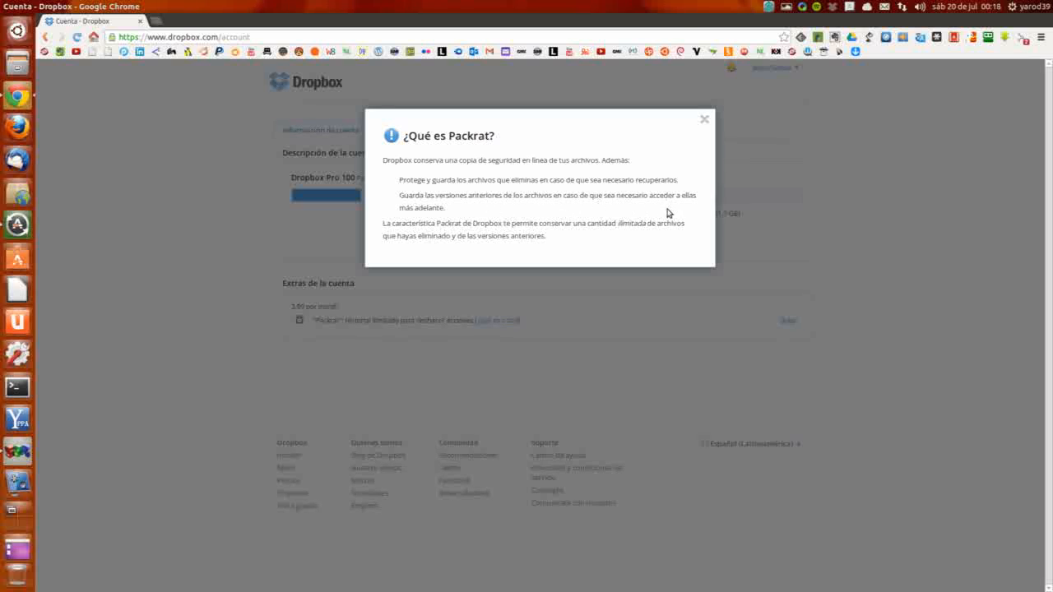
pyautogui.moveTo(421, 222)
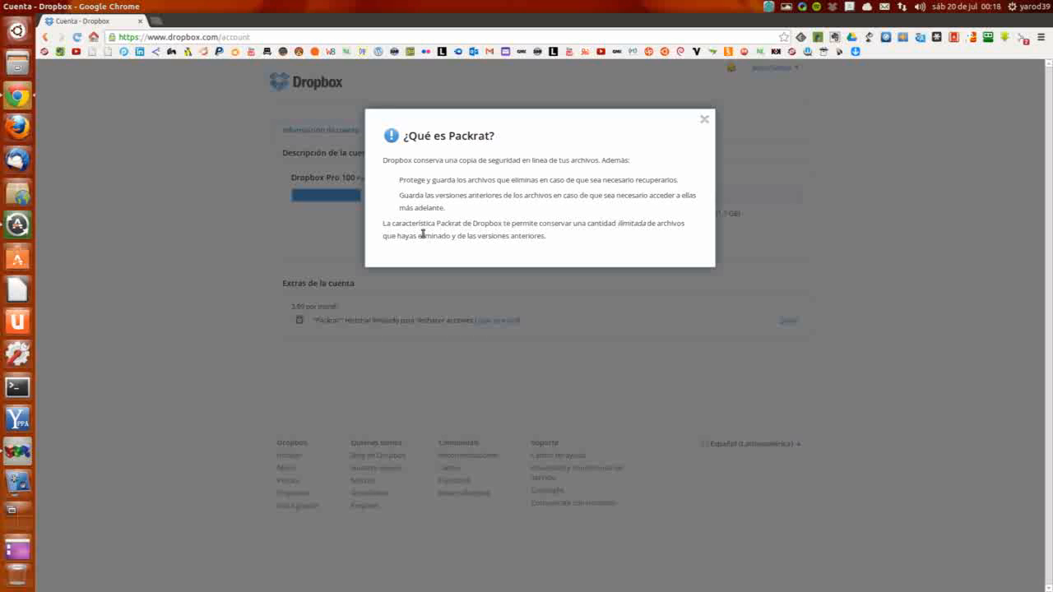
pyautogui.moveTo(500, 234)
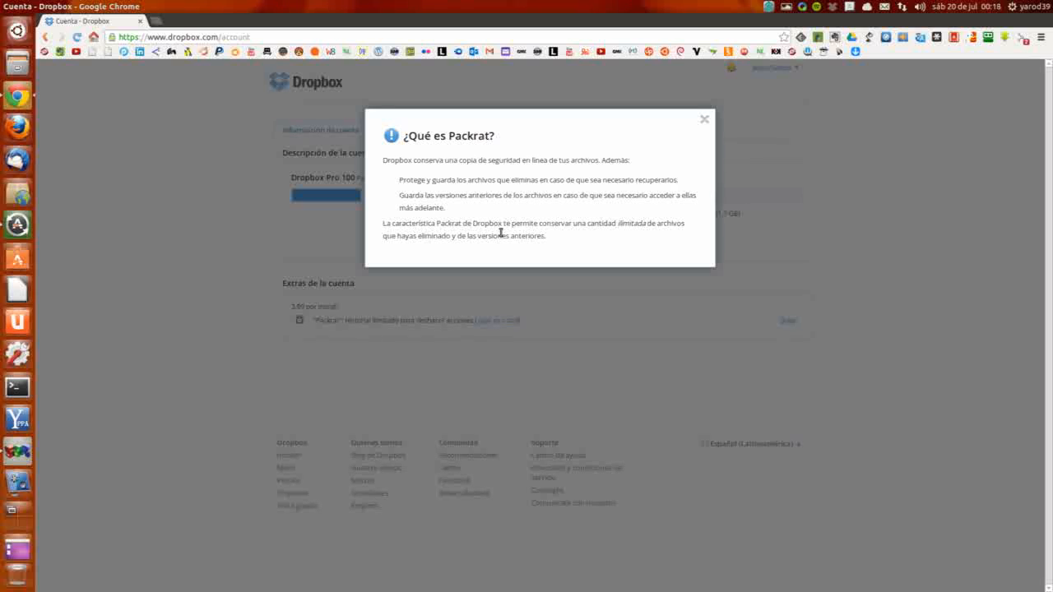
pyautogui.moveTo(628, 237)
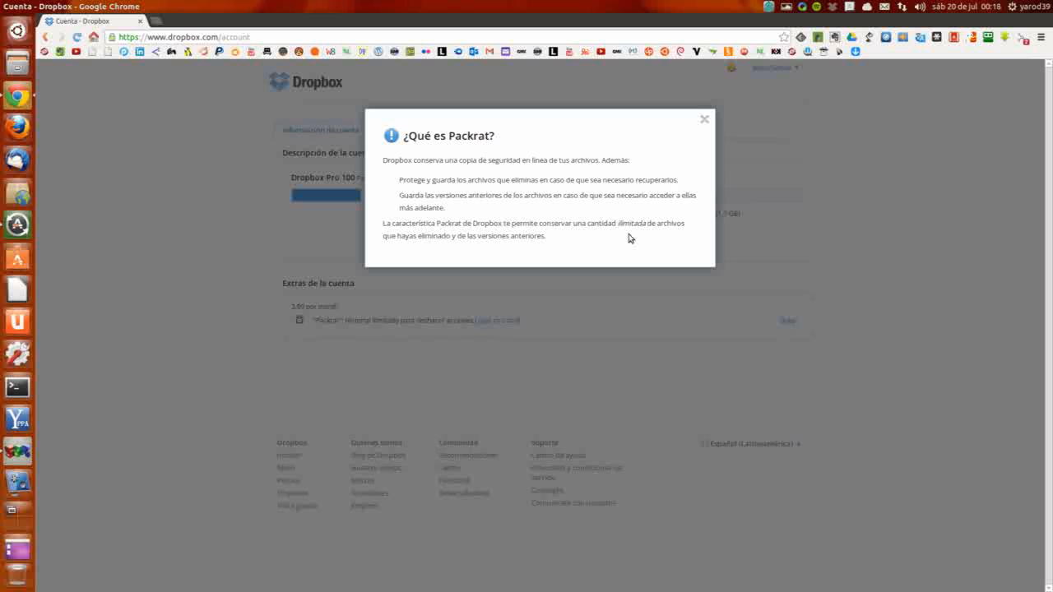
pyautogui.moveTo(388, 255)
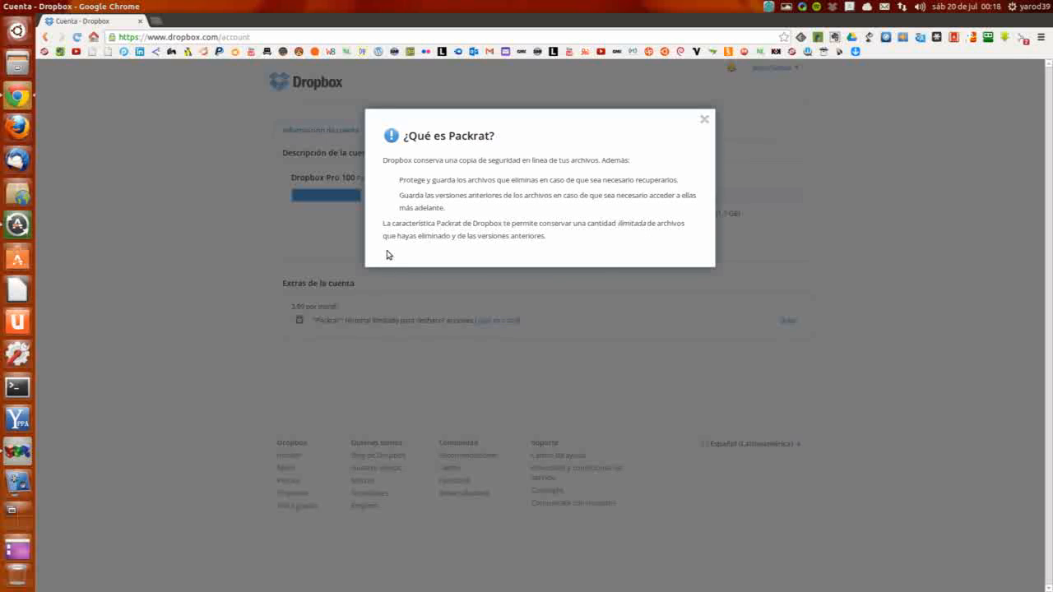
pyautogui.moveTo(550, 249)
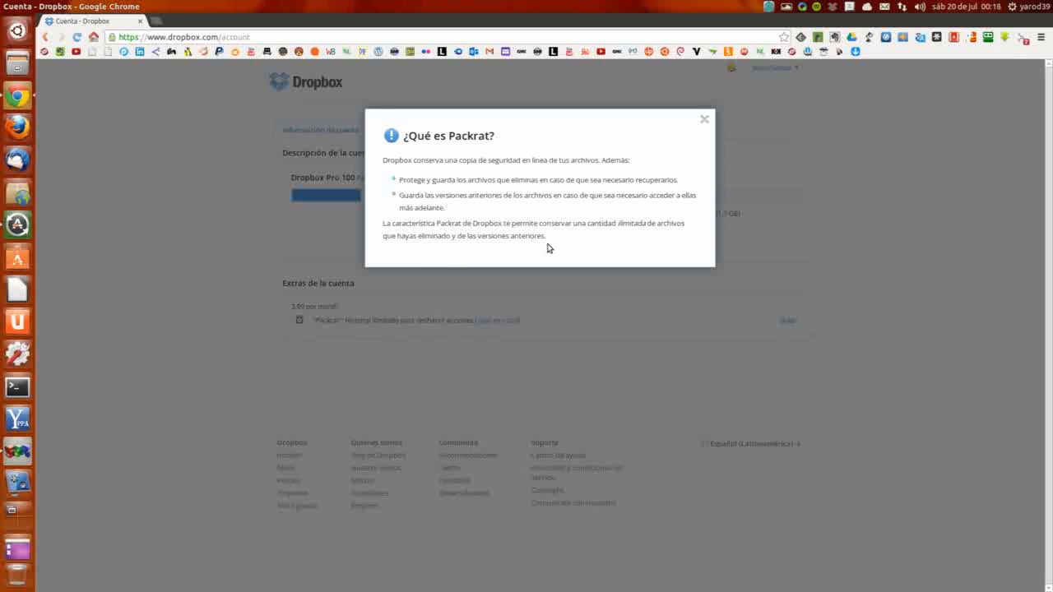
pyautogui.moveTo(674, 155)
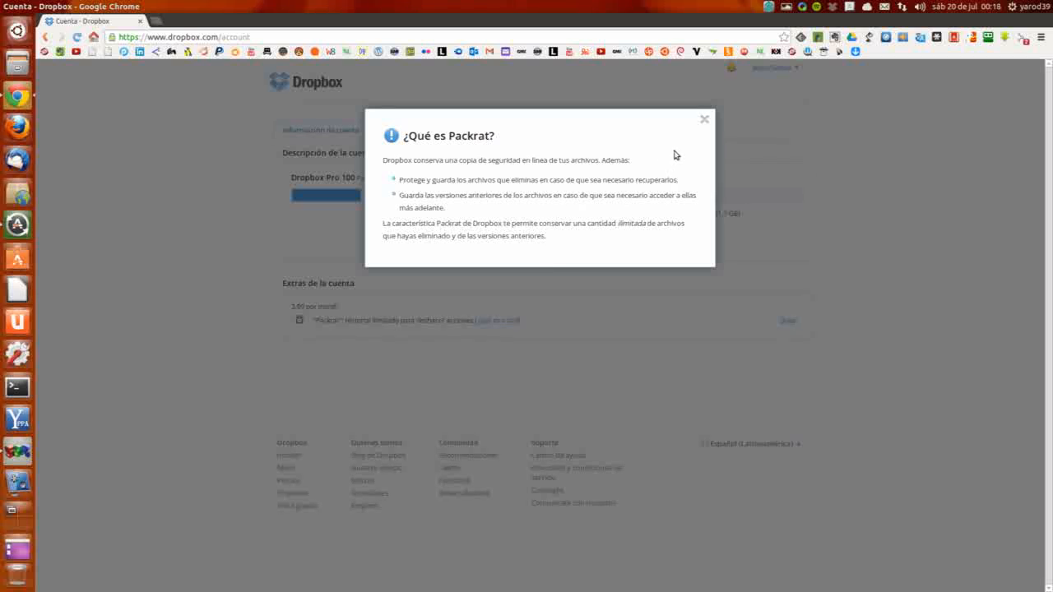
# Dismiss the '¿Qué es Packrat?' dialog to return to the account page.
pyautogui.click(704, 119)
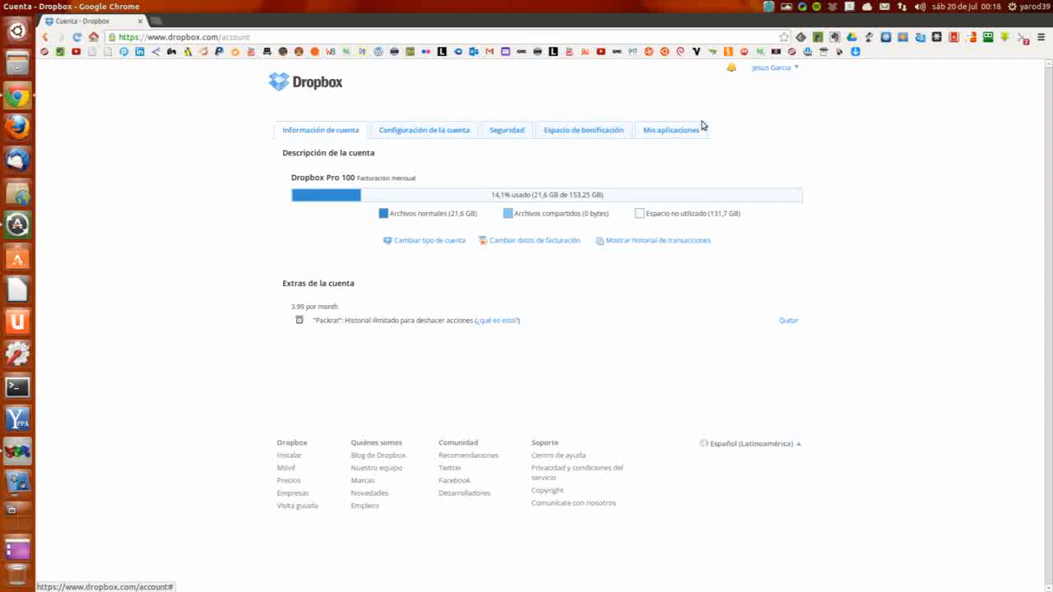
pyautogui.moveTo(309, 304)
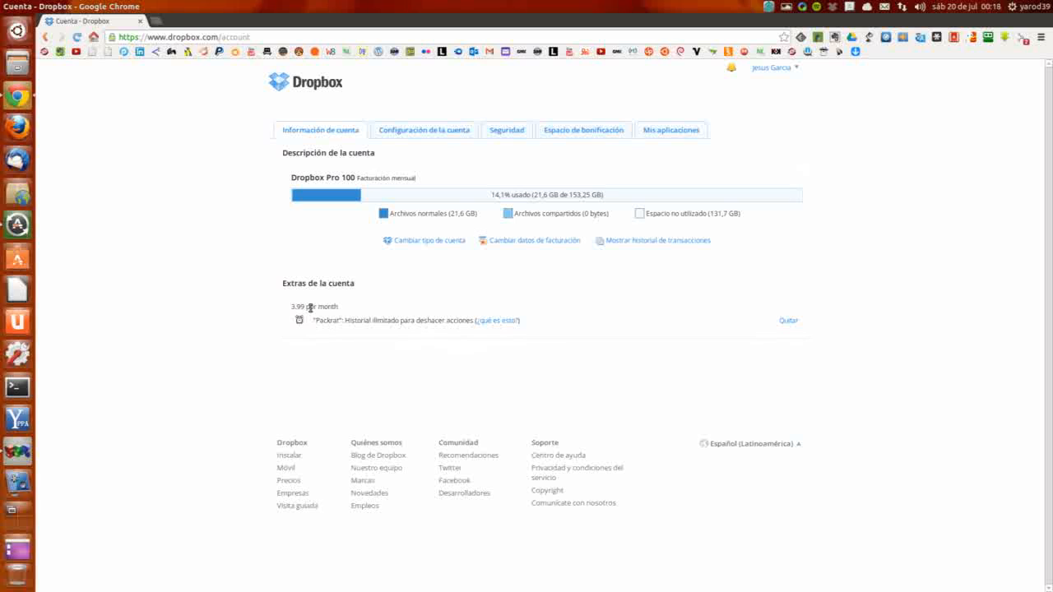
pyautogui.moveTo(290, 313)
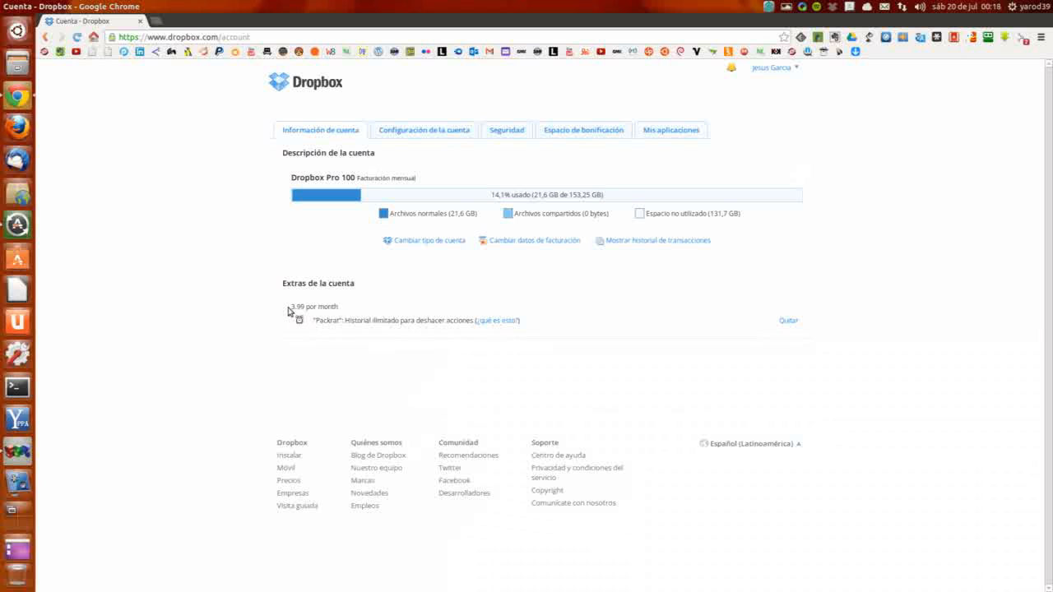
pyautogui.moveTo(345, 314)
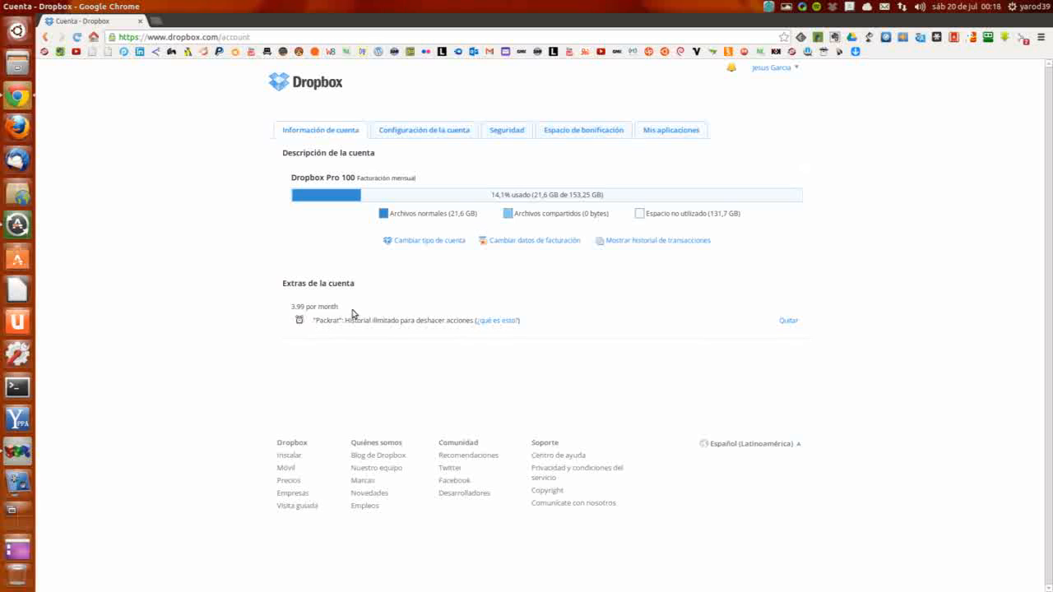
pyautogui.moveTo(334, 303)
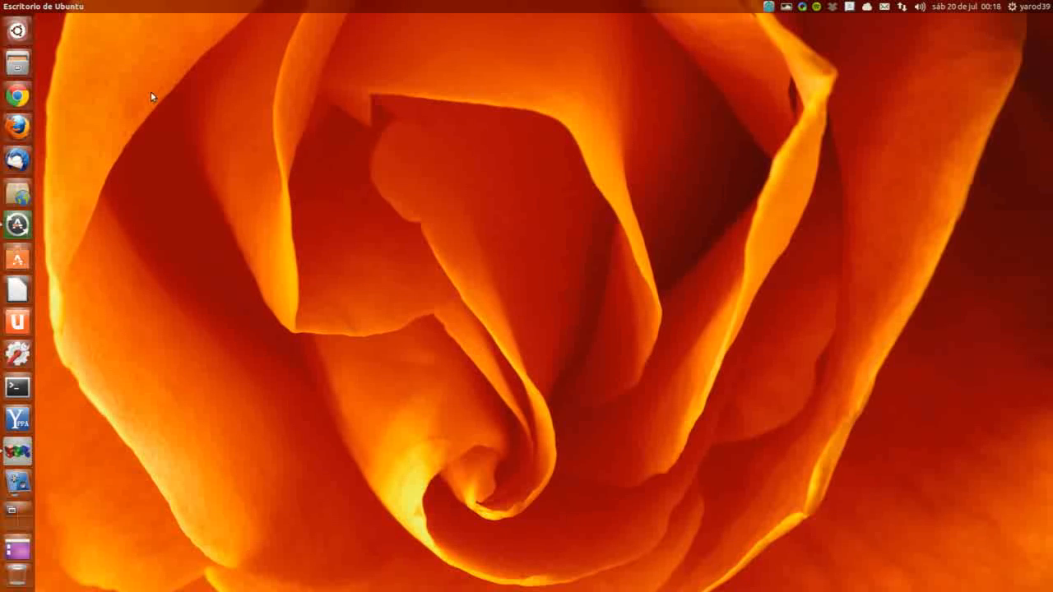
pyautogui.moveTo(115, 355)
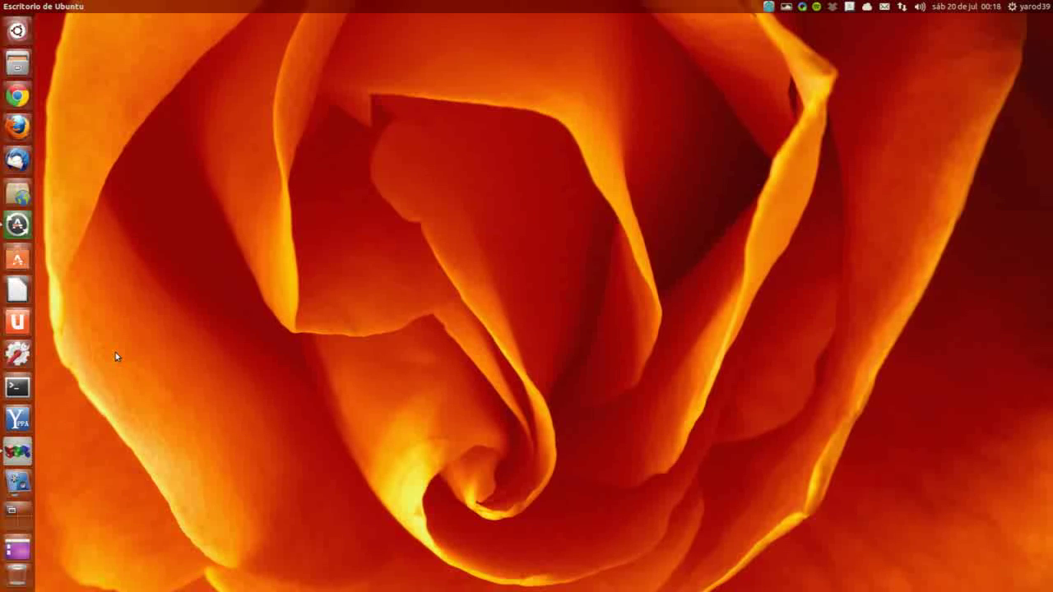
pyautogui.moveTo(111, 396)
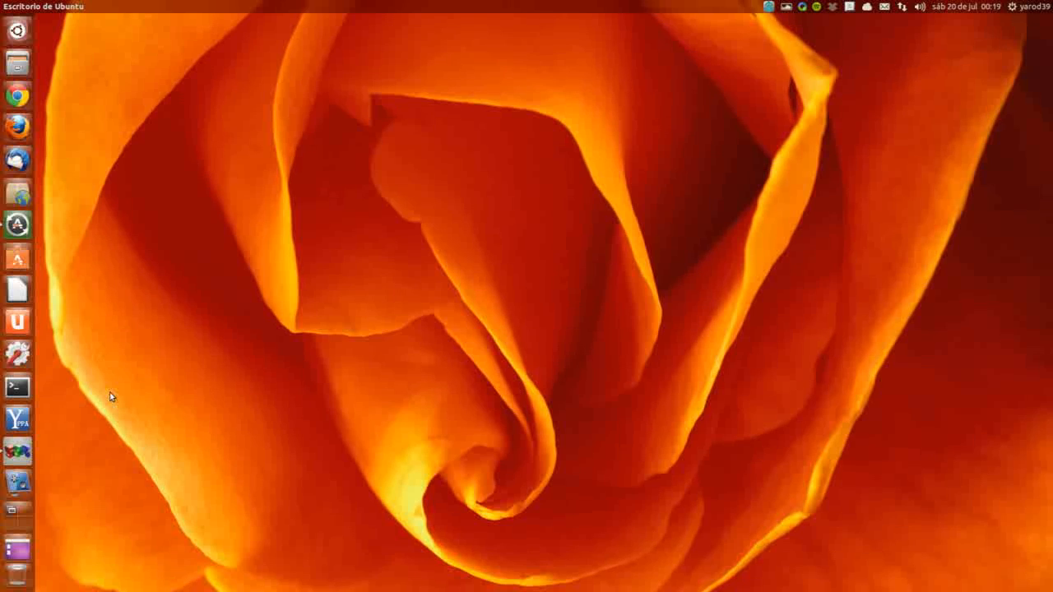
pyautogui.moveTo(113, 403)
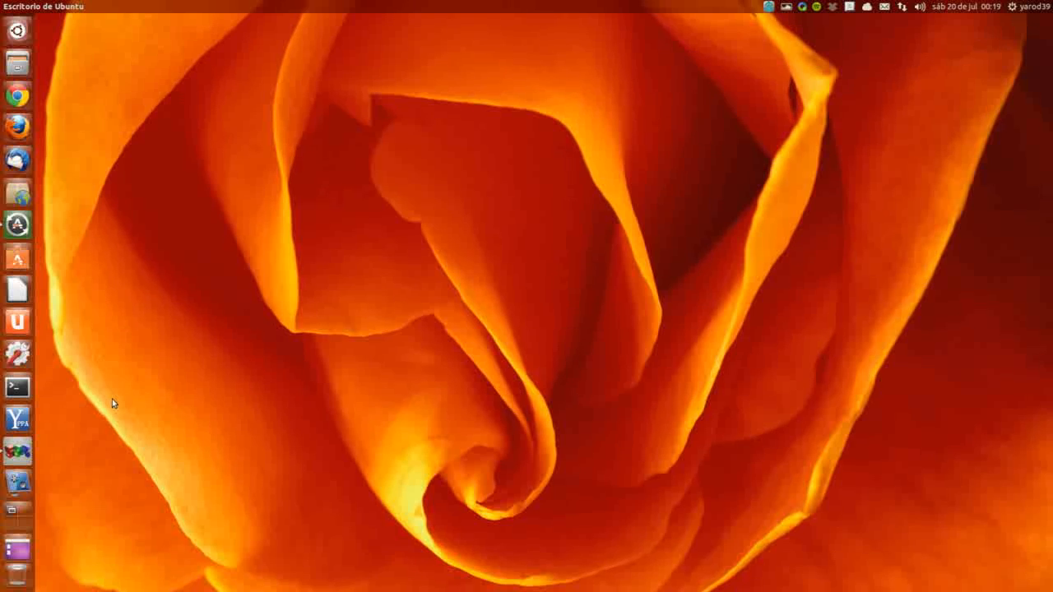